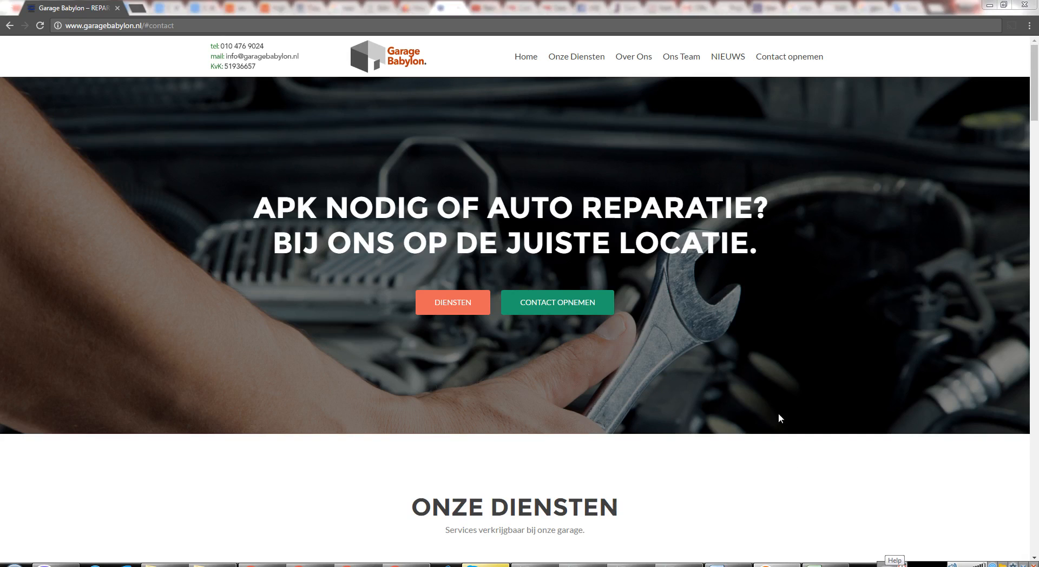
pyautogui.moveTo(771, 368)
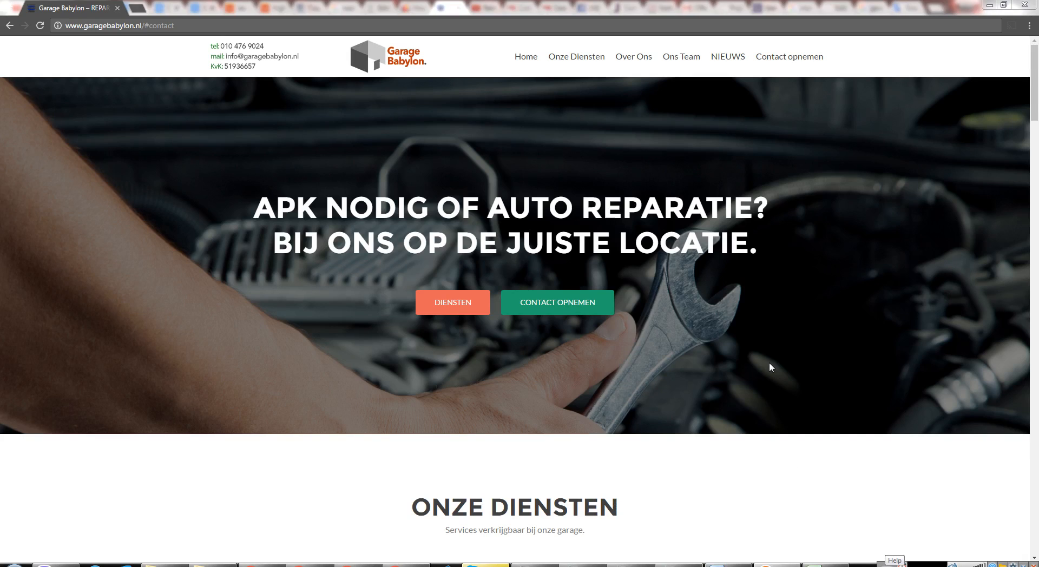
pyautogui.moveTo(766, 353)
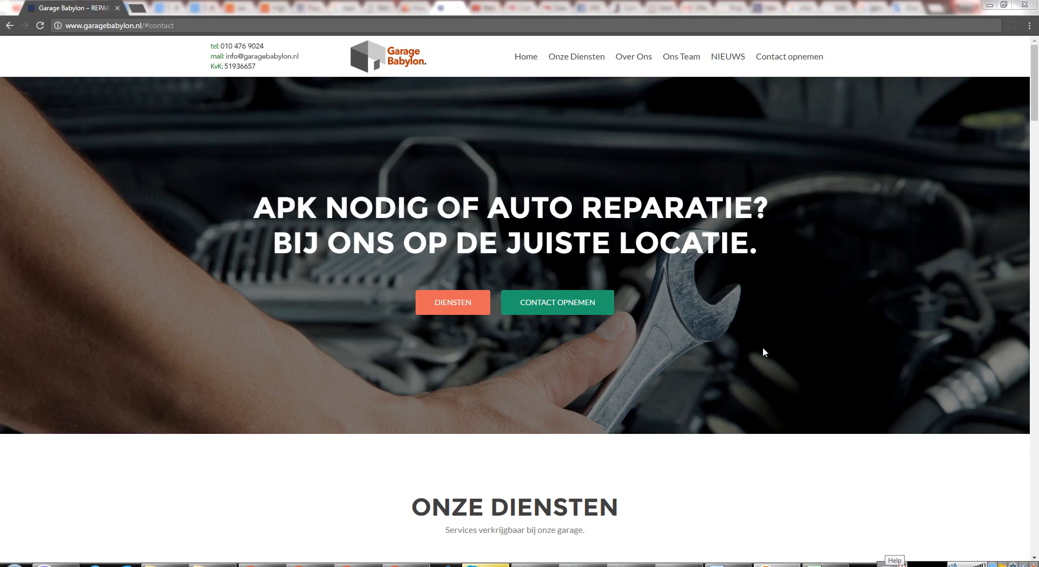
pyautogui.moveTo(715, 316)
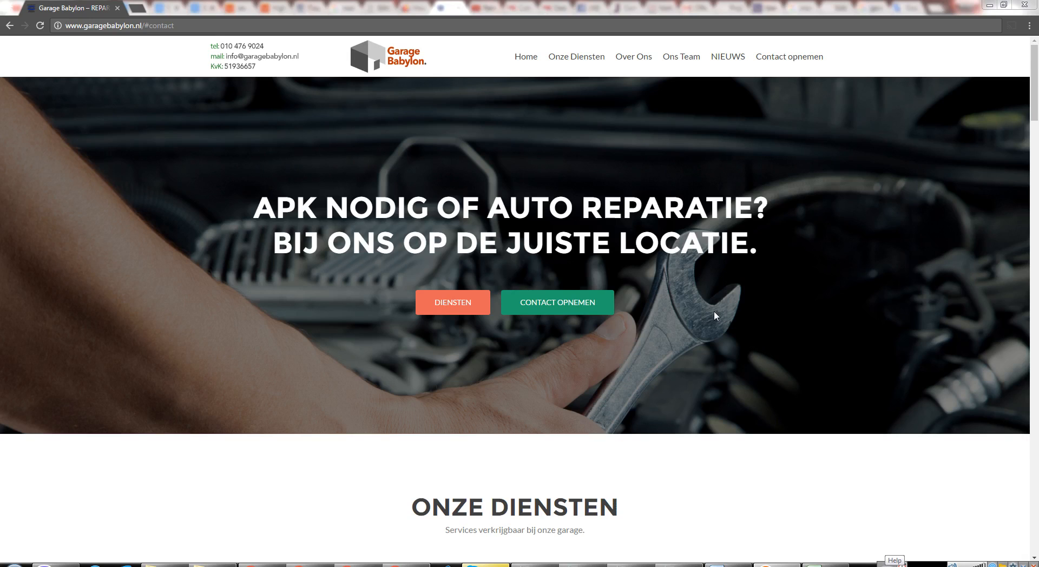
pyautogui.moveTo(709, 305)
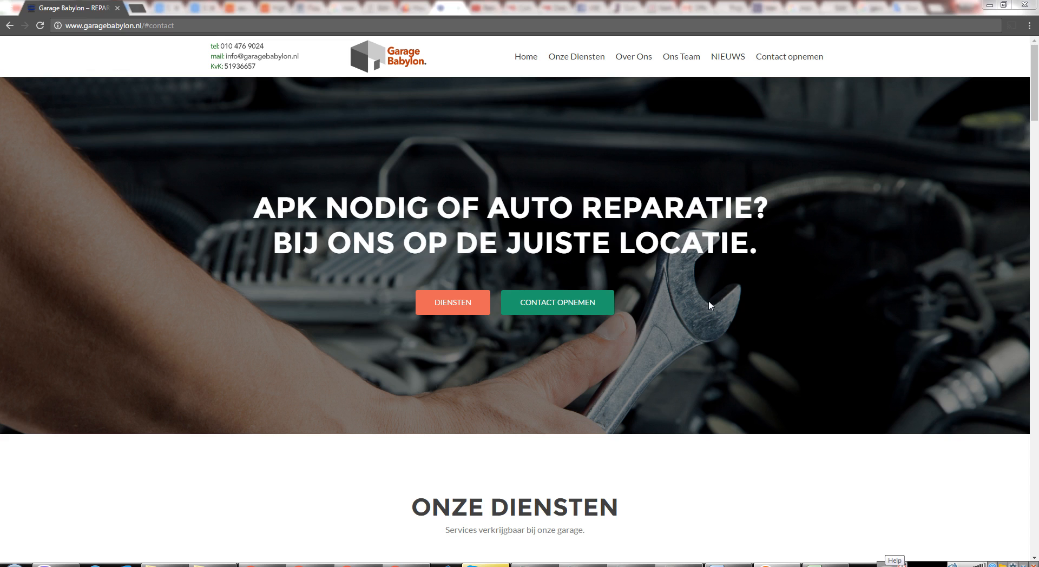
pyautogui.moveTo(702, 296)
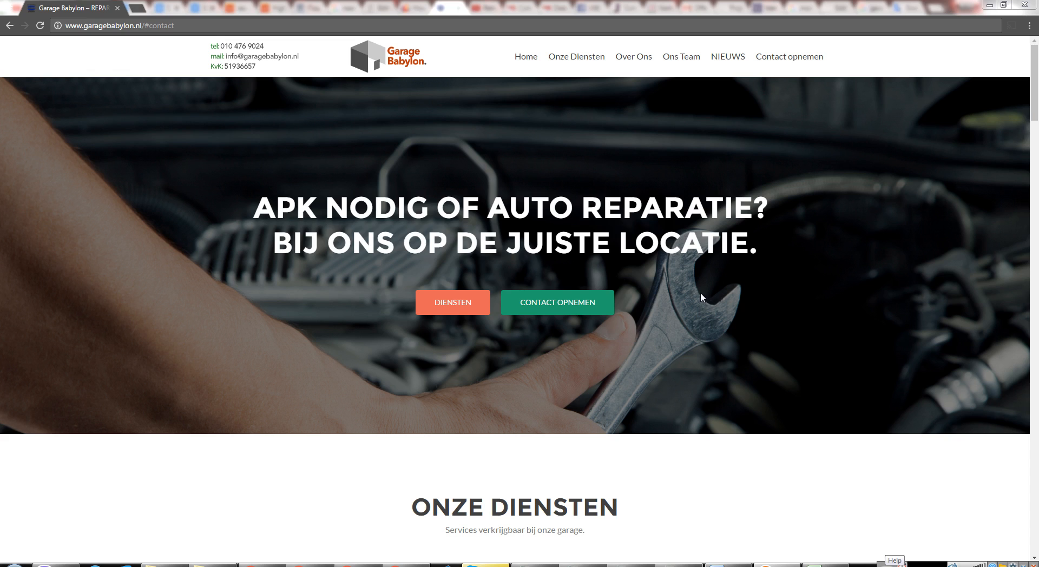
# Step: Scroll the homepage down past services, about-us and reviews to the LAATSTE NIEUWS item
pyautogui.scroll(-3)
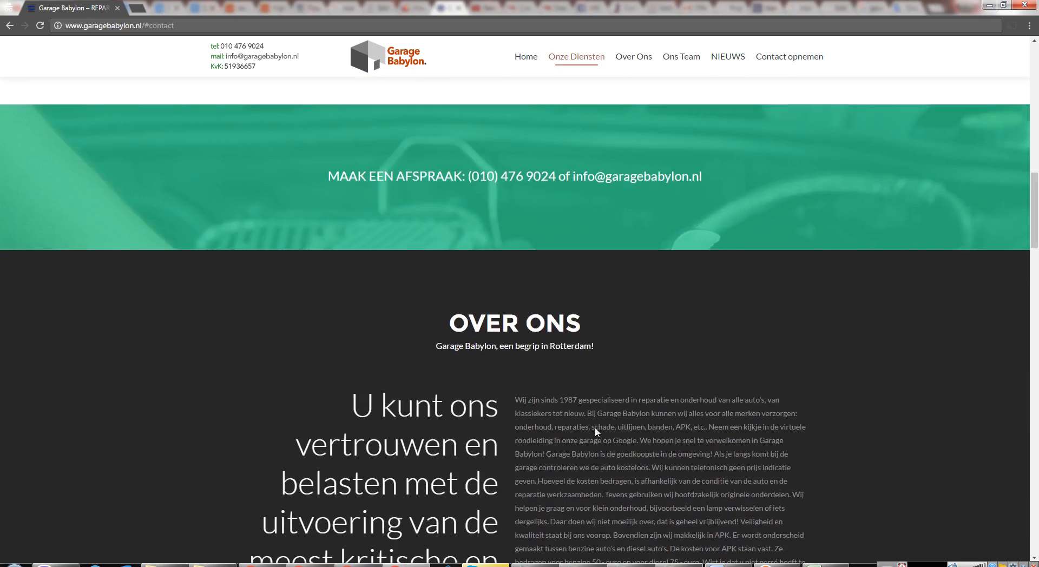
pyautogui.scroll(-3)
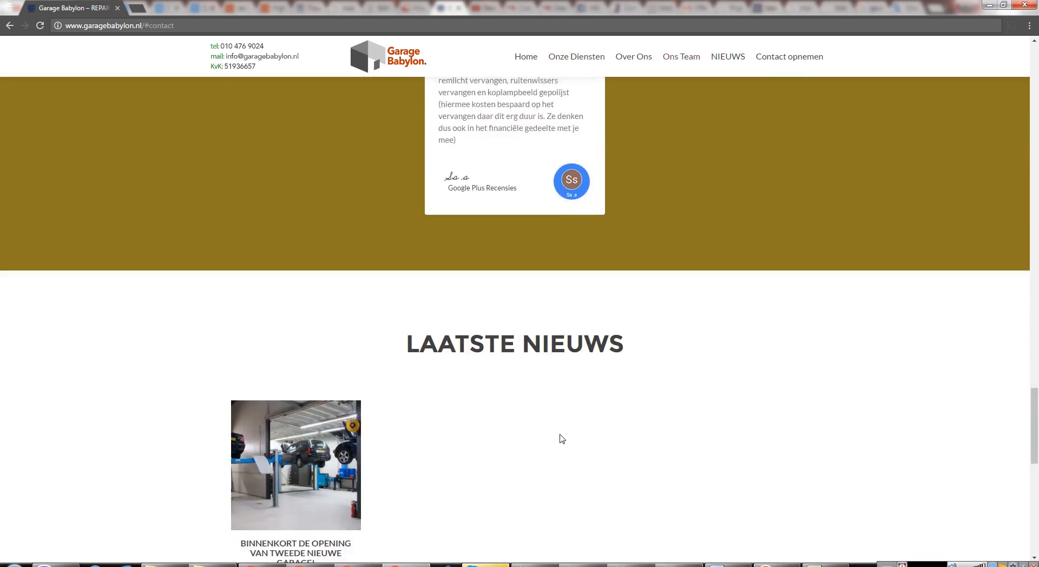
pyautogui.scroll(-3)
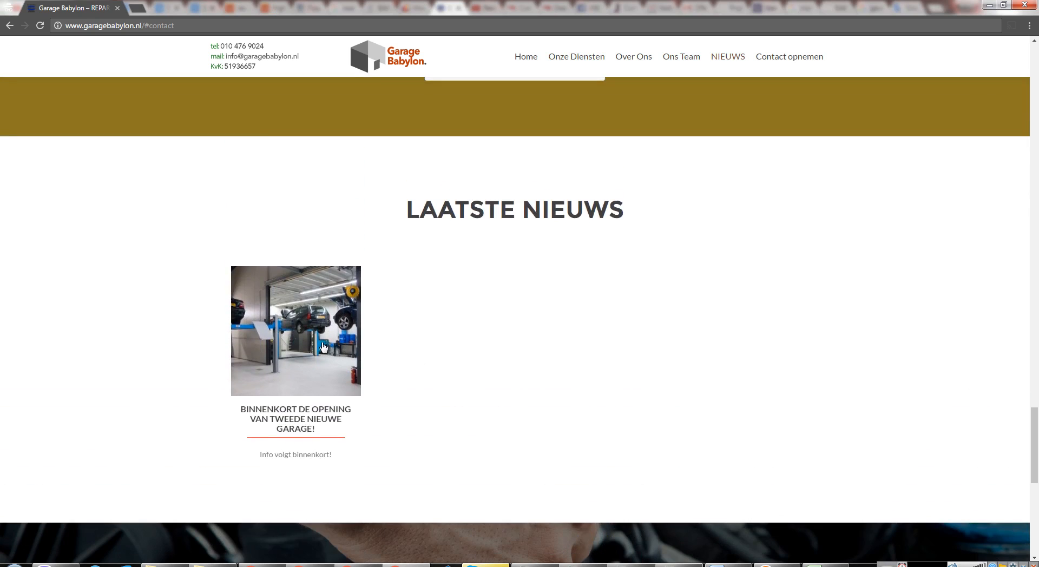
# Step: Open the 'Binnenkort de opening van tweede nieuwe garage!' post on its own page
pyautogui.click(294, 331)
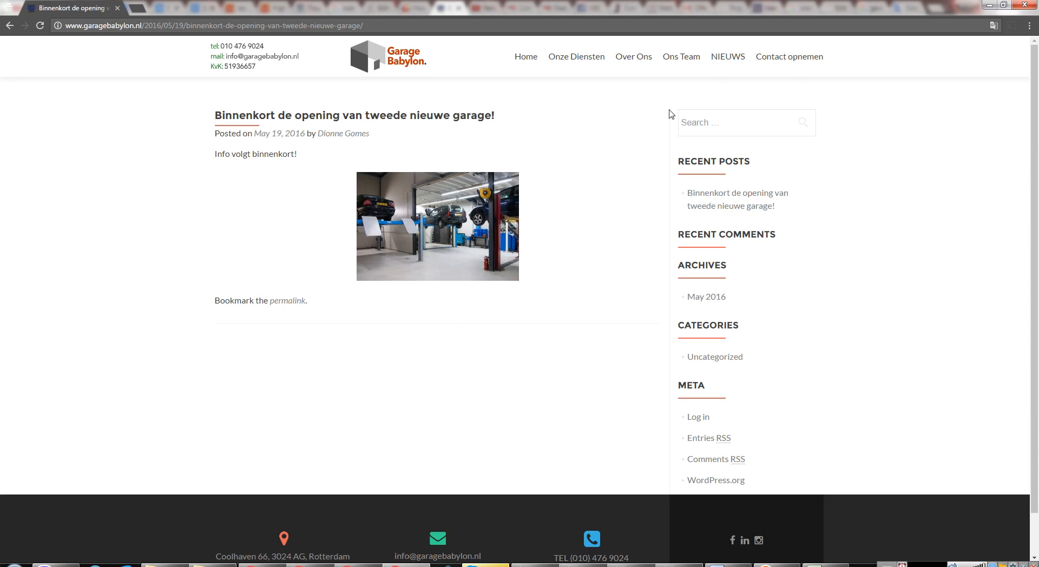
pyautogui.moveTo(689, 280)
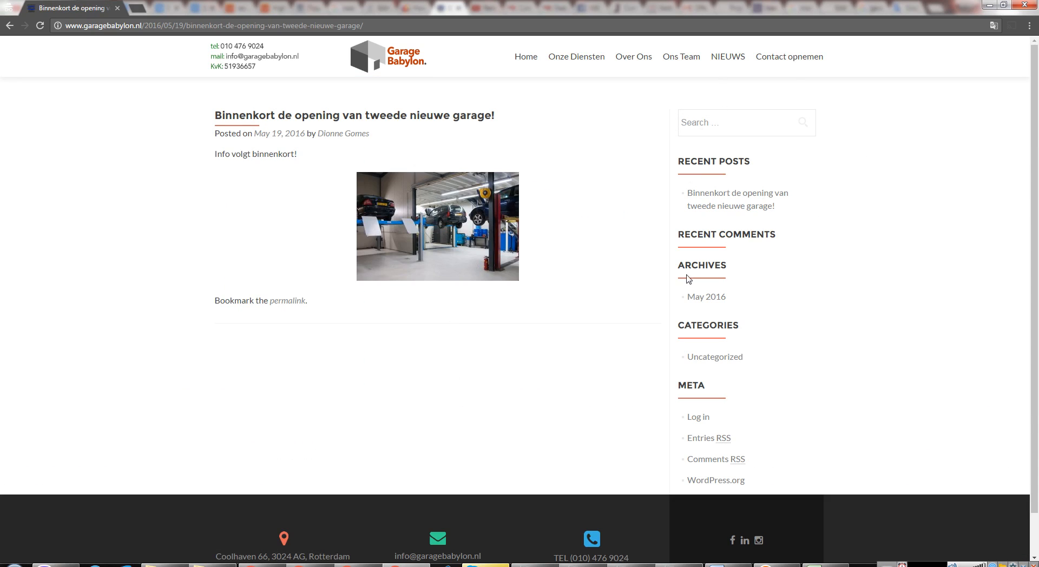
pyautogui.moveTo(719, 409)
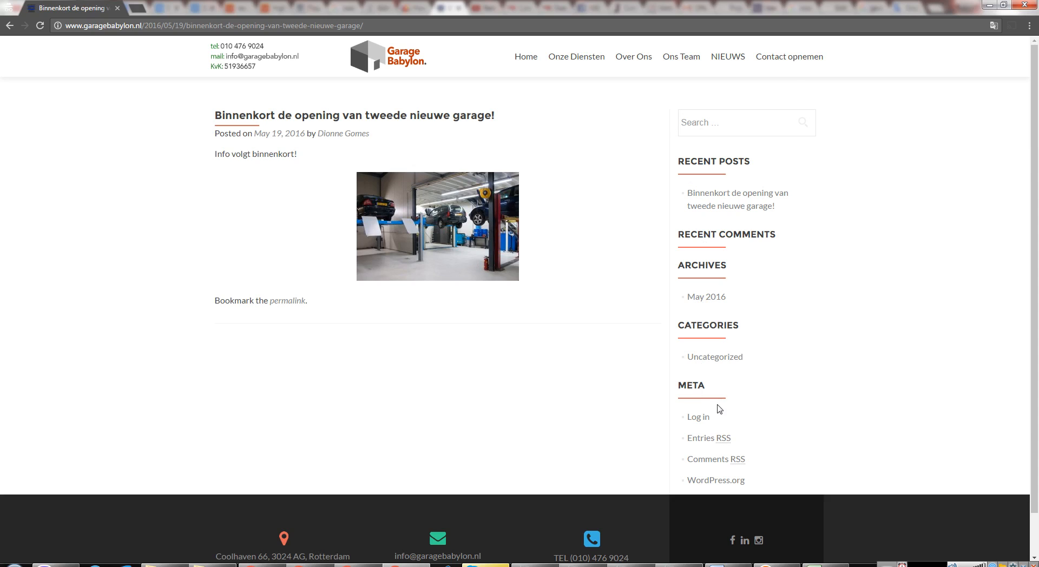
pyautogui.moveTo(516, 212)
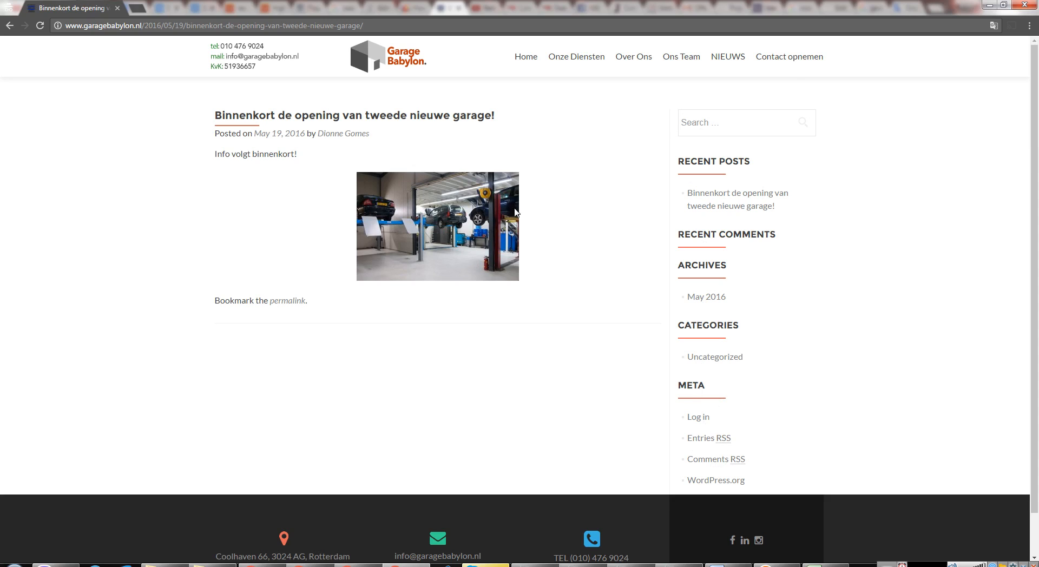
pyautogui.moveTo(340, 191)
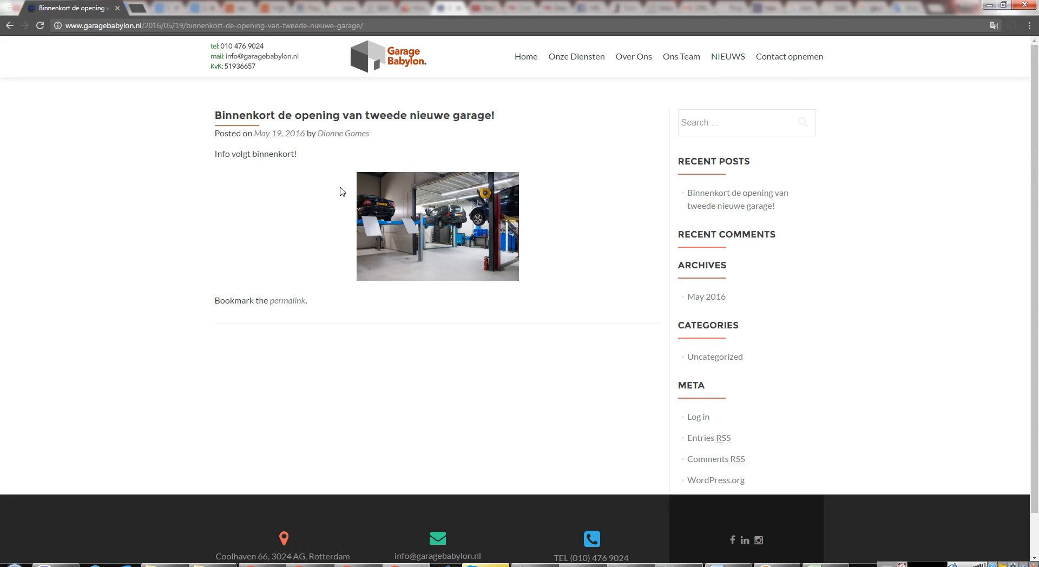
pyautogui.moveTo(471, 270)
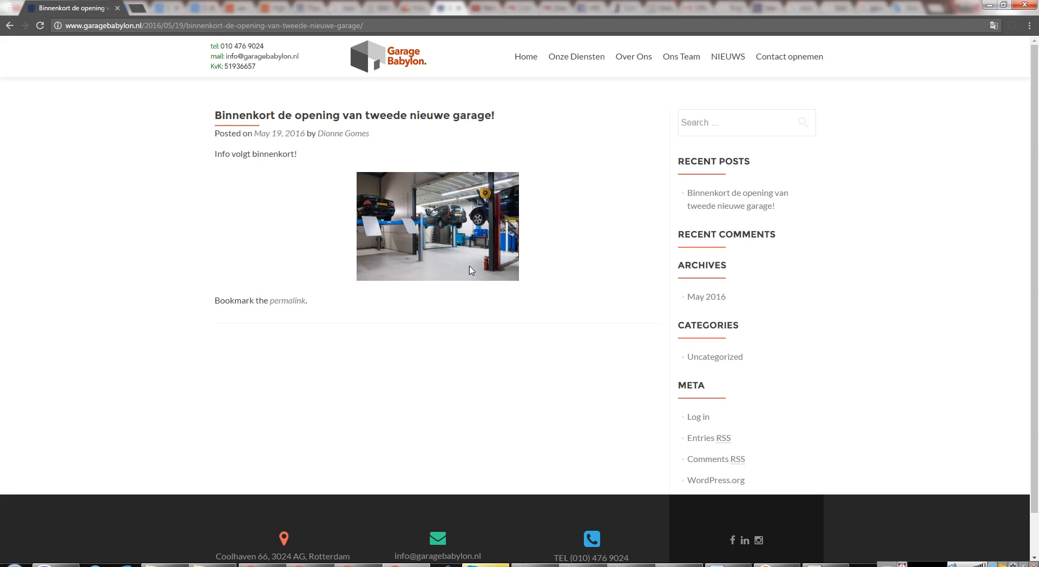
pyautogui.moveTo(660, 226)
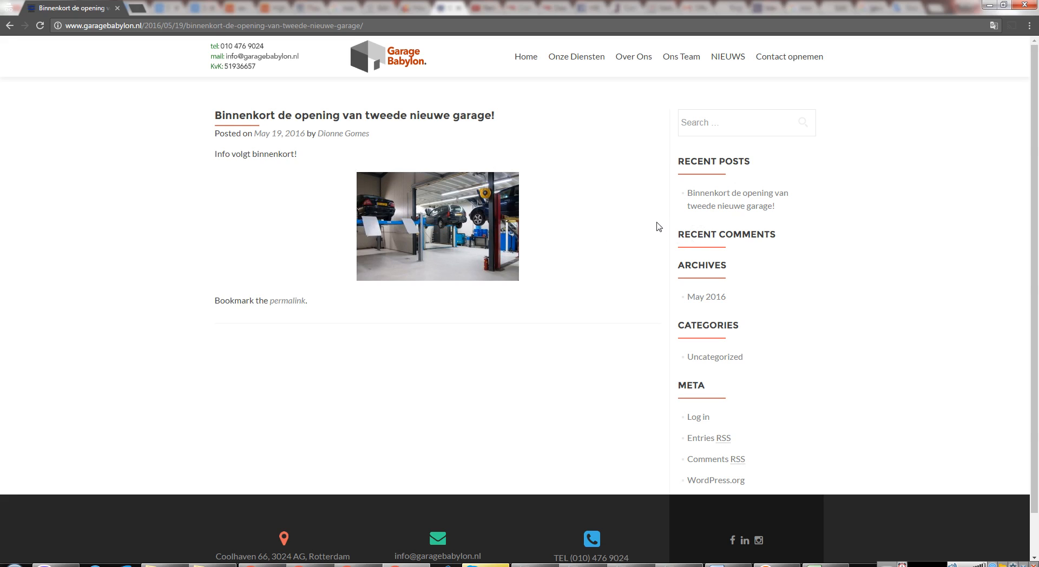
pyautogui.moveTo(632, 338)
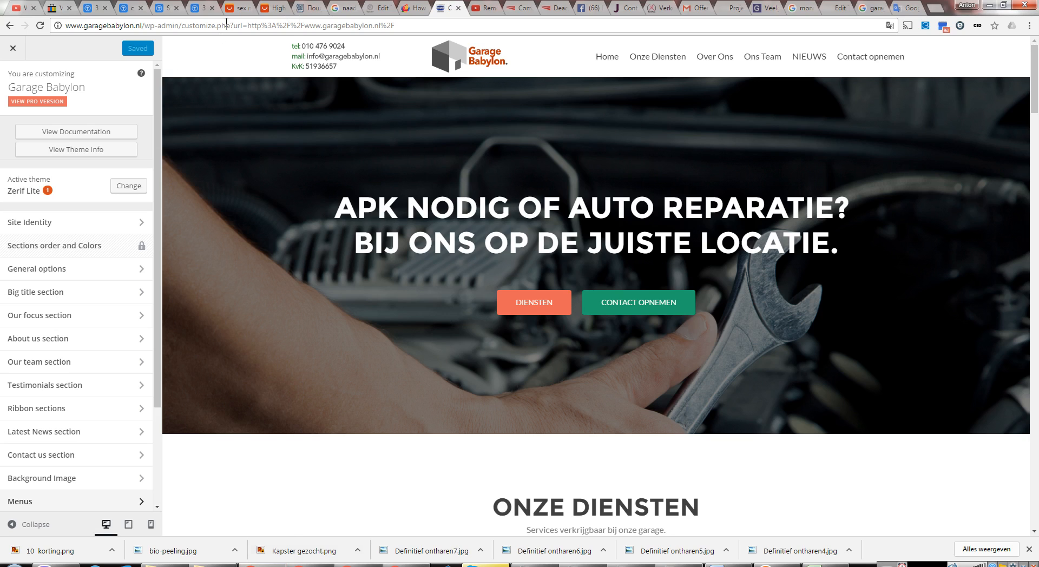
# Step: Leave the Customizer for wp-admin, glance at the post and homepage tabs, and land on the Dashboard
pyautogui.click(229, 25)
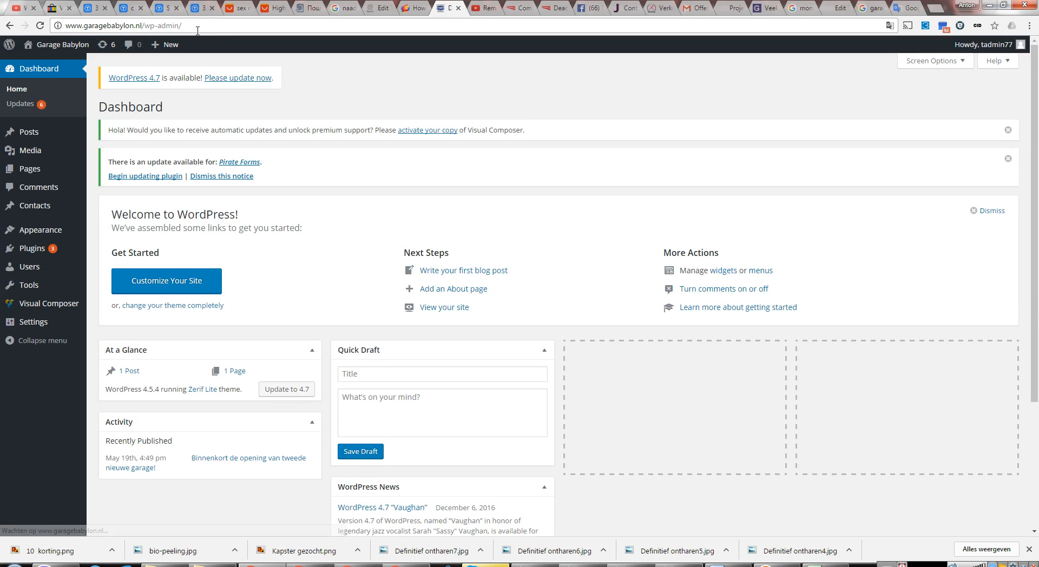
pyautogui.moveTo(477, 154)
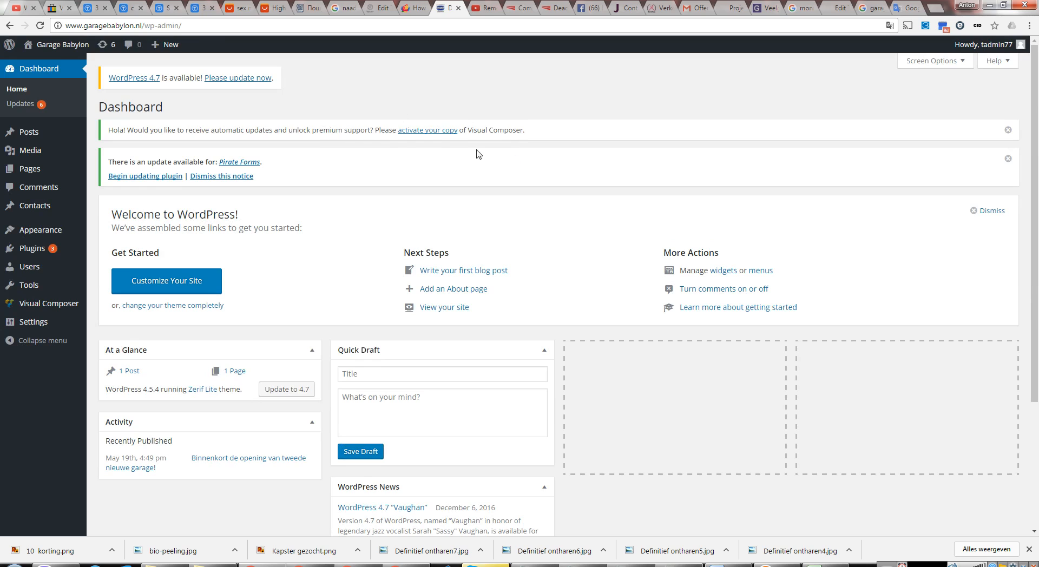
pyautogui.moveTo(419, 42)
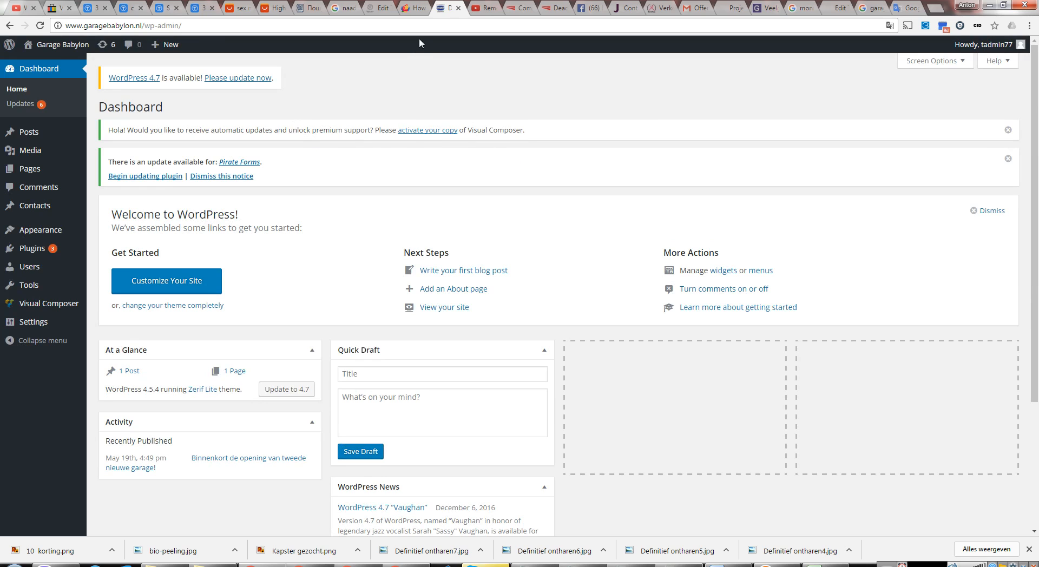
pyautogui.click(249, 458)
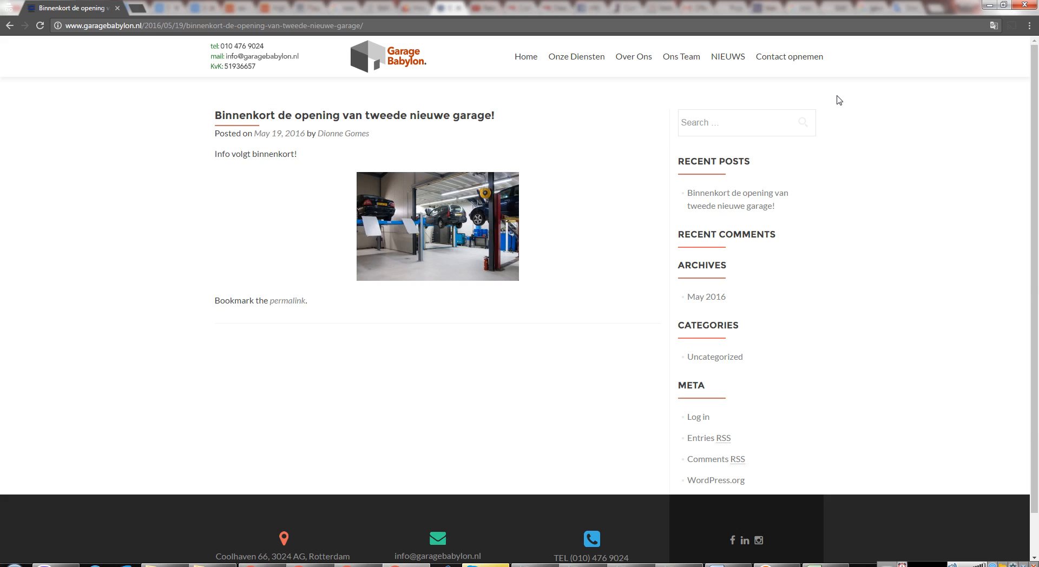
pyautogui.moveTo(616, 211)
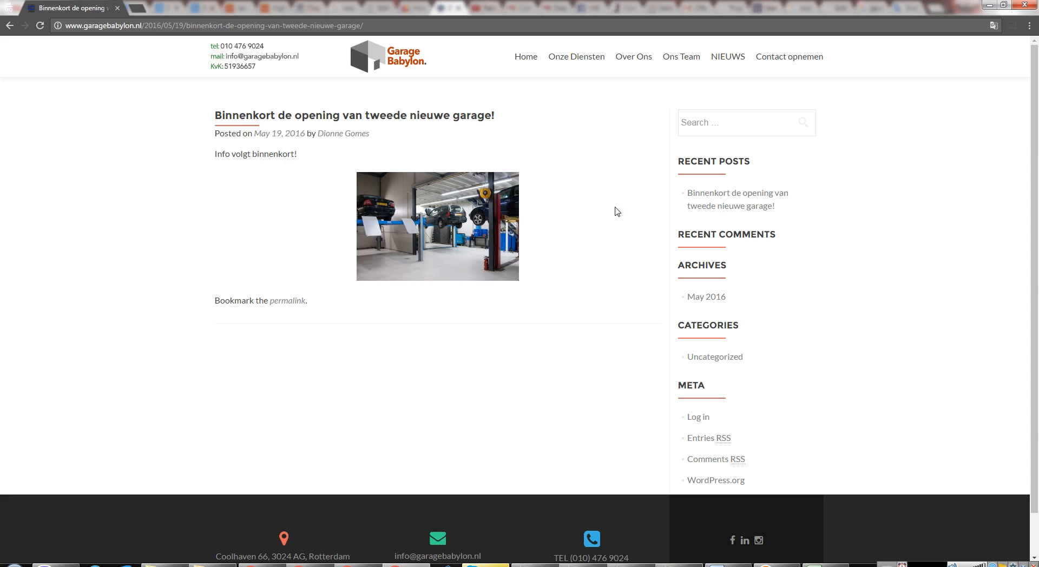
pyautogui.click(576, 57)
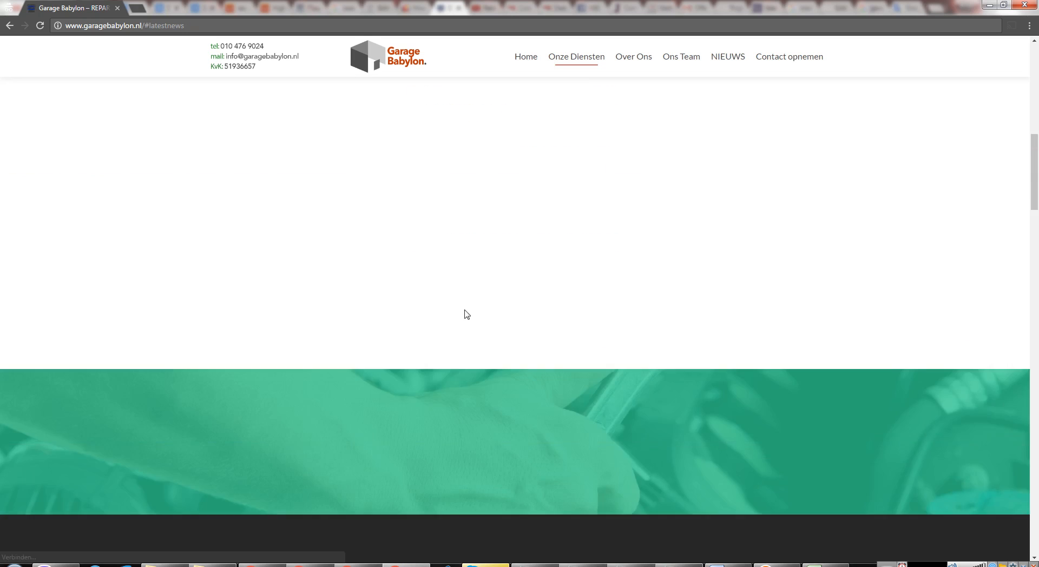
pyautogui.click(728, 56)
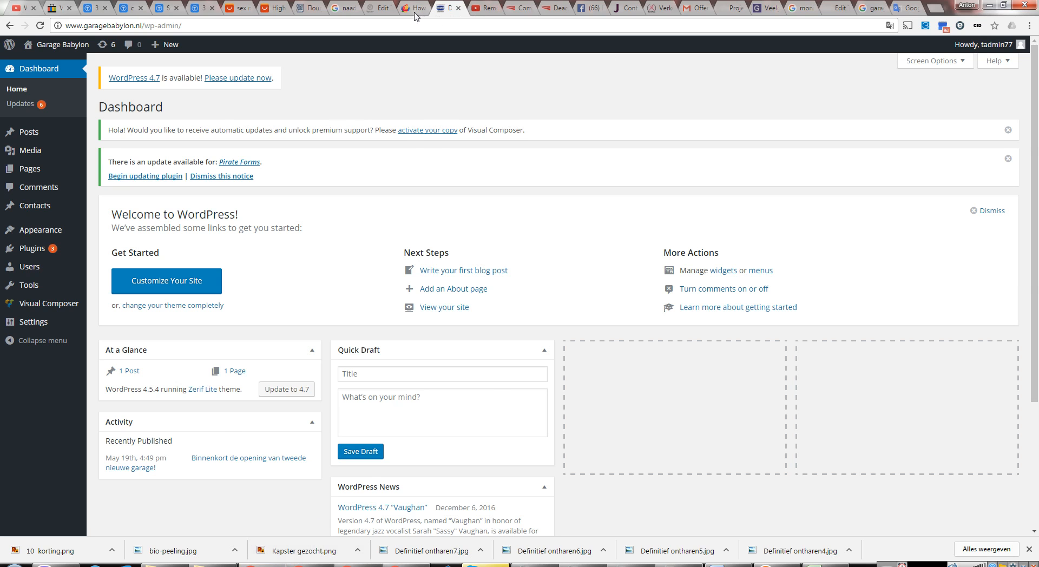
# Step: Switch to the Zerif single-post sidebar removal guide and select its title and web address
pyautogui.click(412, 8)
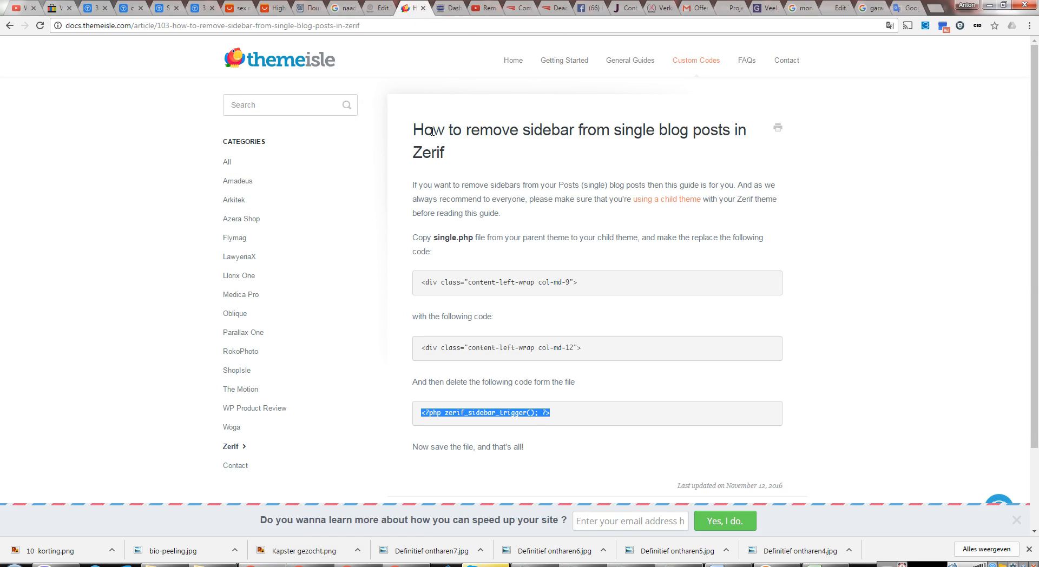
pyautogui.doubleClick(579, 141)
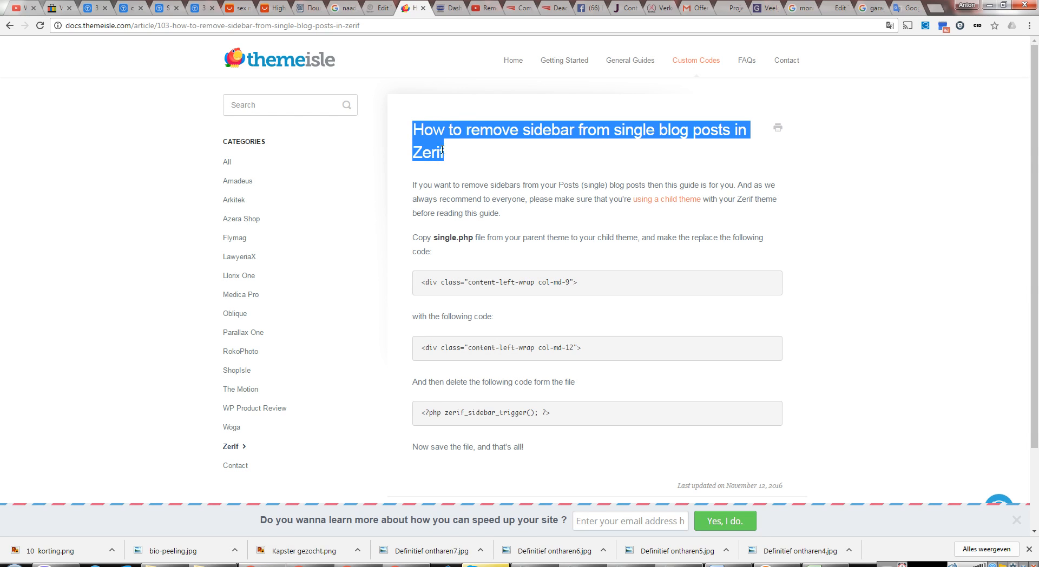
pyautogui.moveTo(361, 76)
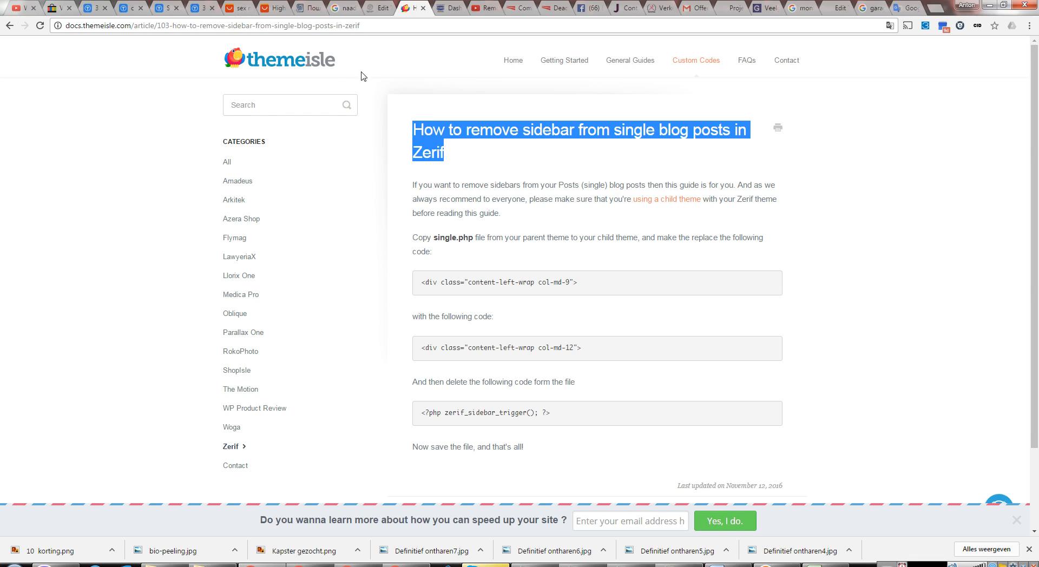
pyautogui.click(212, 25)
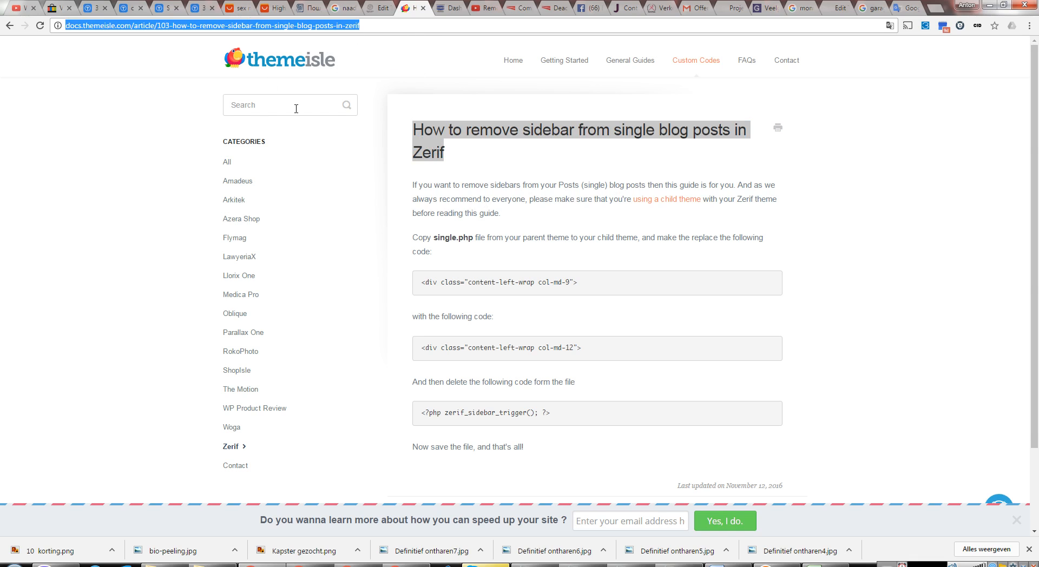
pyautogui.moveTo(541, 277)
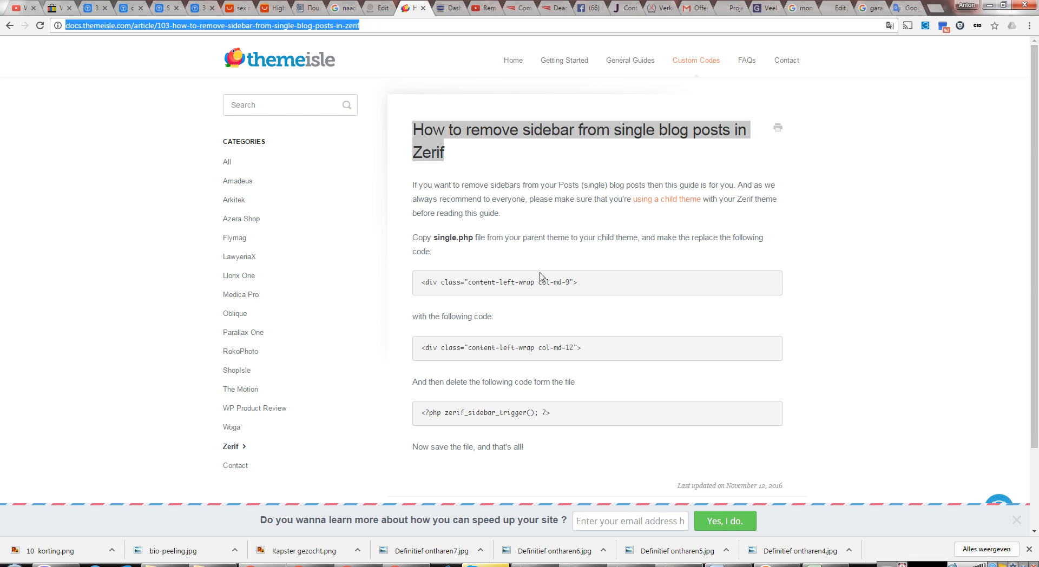
pyautogui.moveTo(566, 316)
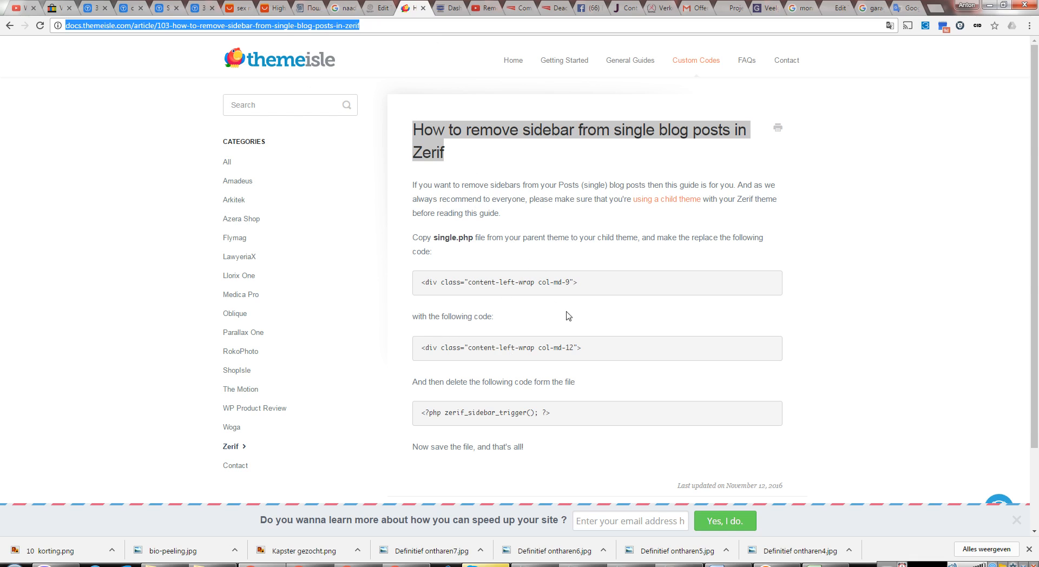
pyautogui.moveTo(543, 345)
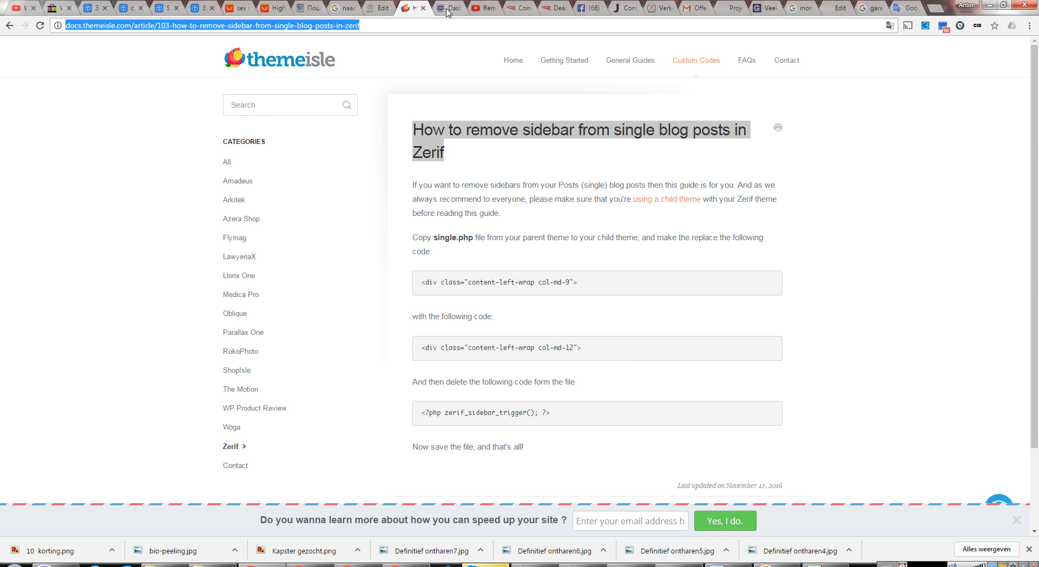
# Step: Return to the WordPress admin tab and reveal the Appearance submenu
pyautogui.click(451, 8)
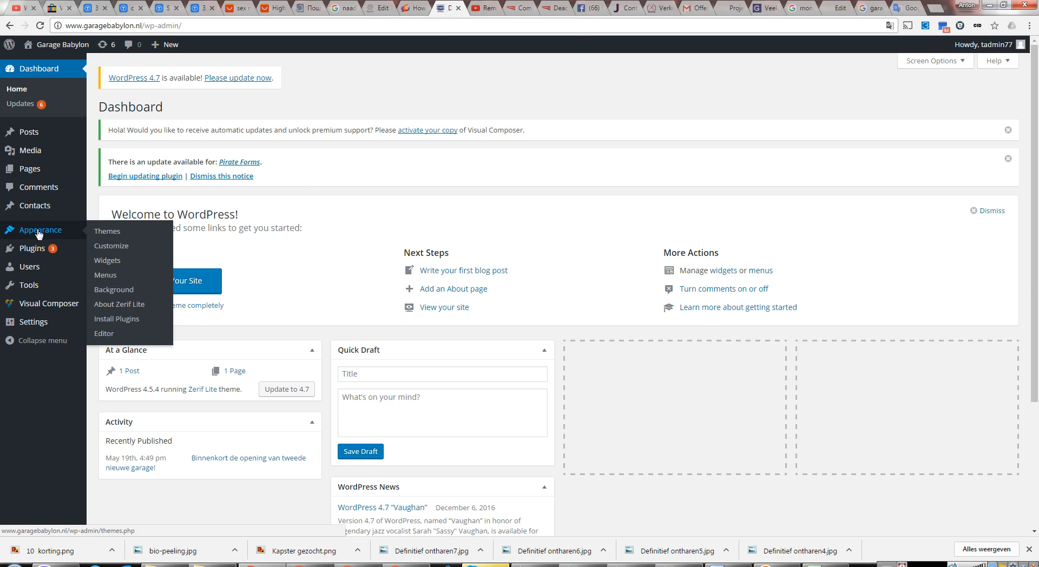
pyautogui.moveTo(61, 238)
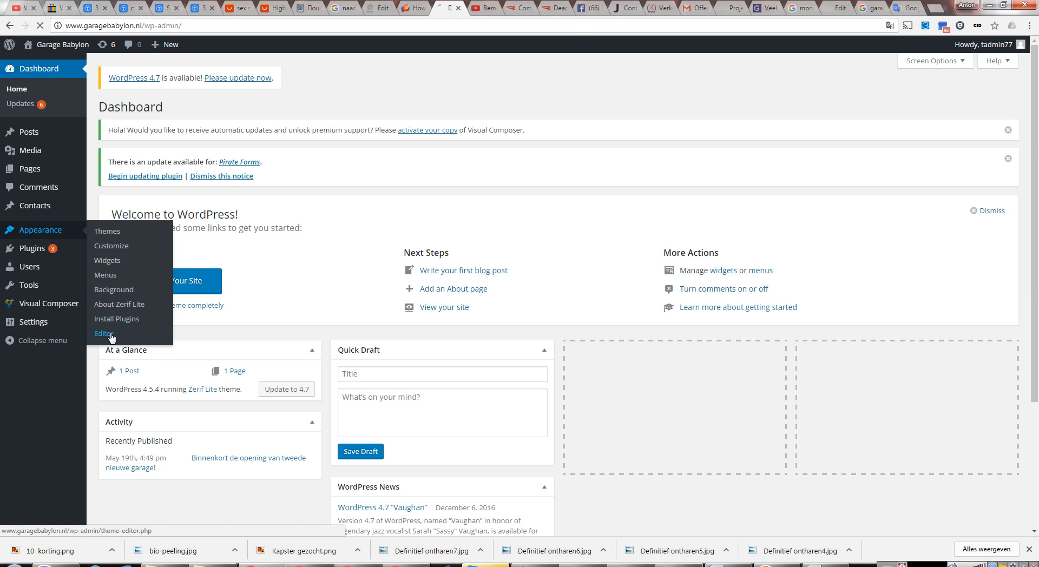
# Step: In Appearance > Editor, load Zerif Lite's Single Post template (single.php) and view its sidebar section
pyautogui.click(103, 333)
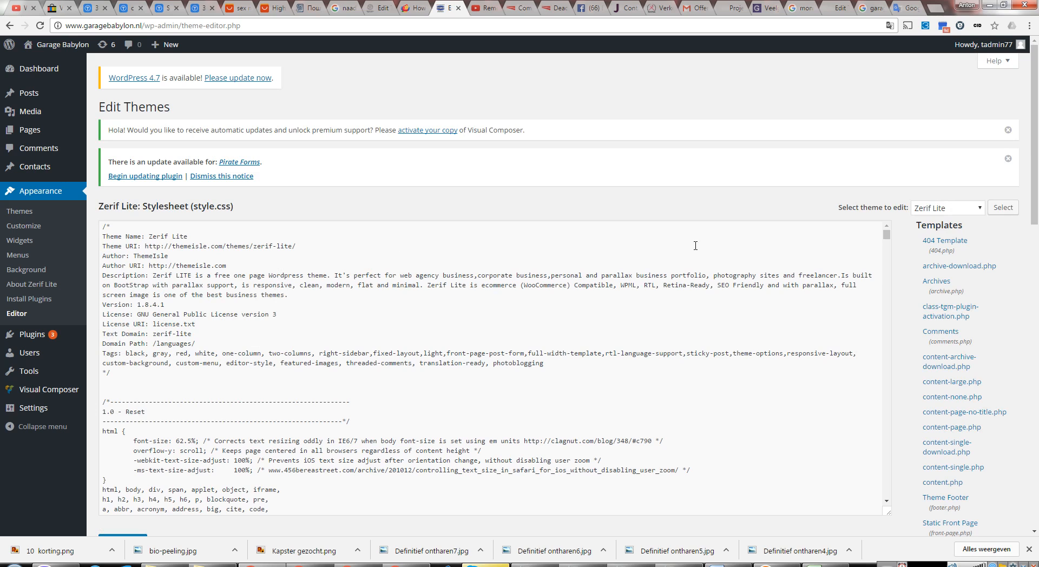
pyautogui.moveTo(940, 338)
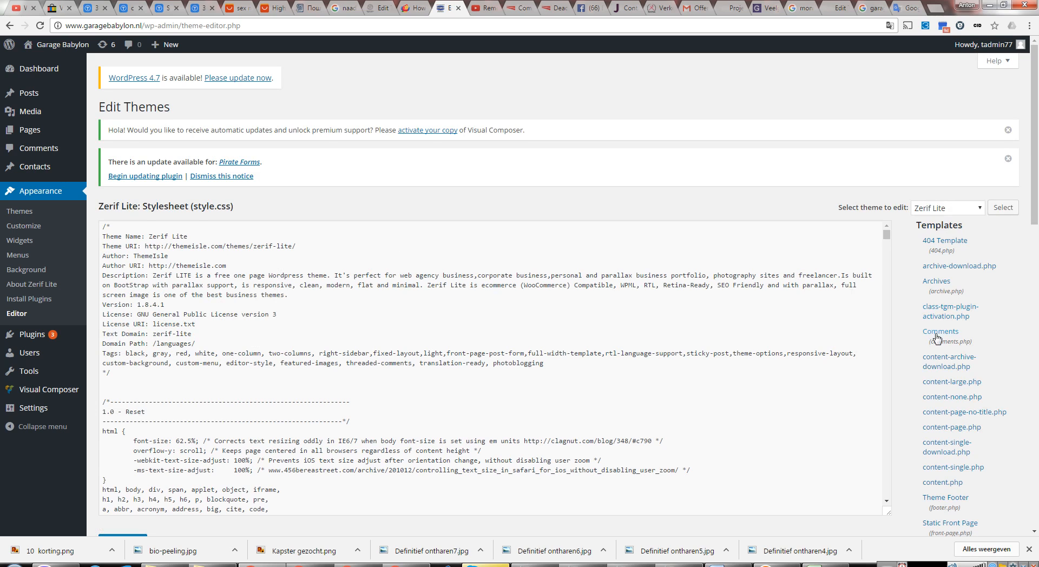
pyautogui.scroll(-3)
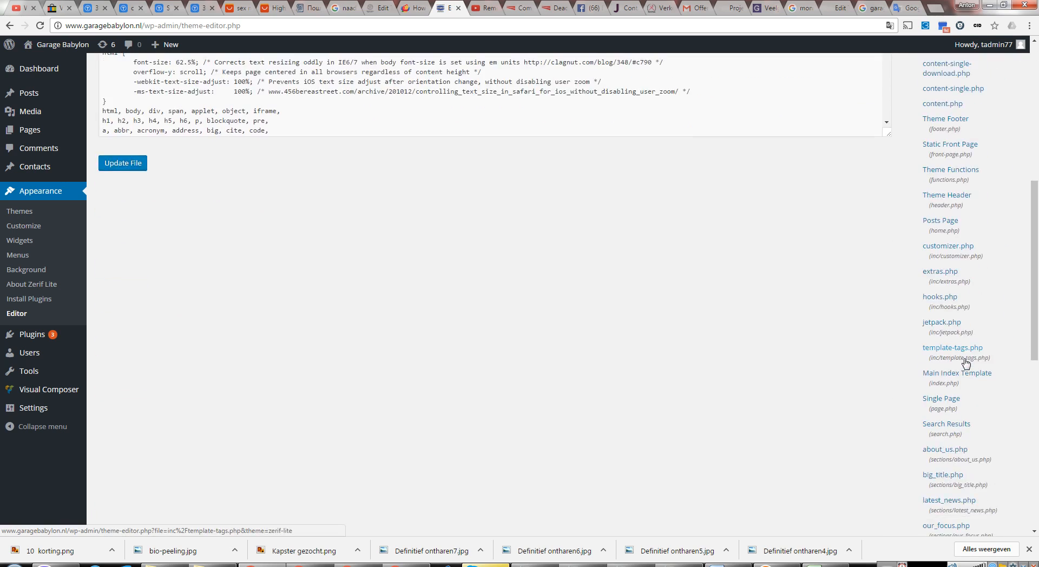
pyautogui.scroll(-3)
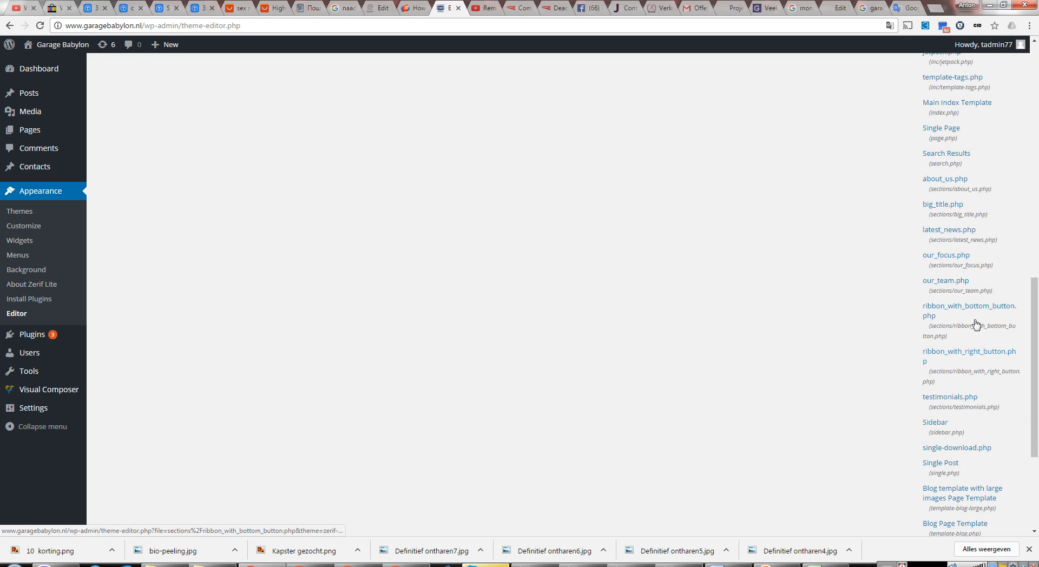
pyautogui.moveTo(950, 400)
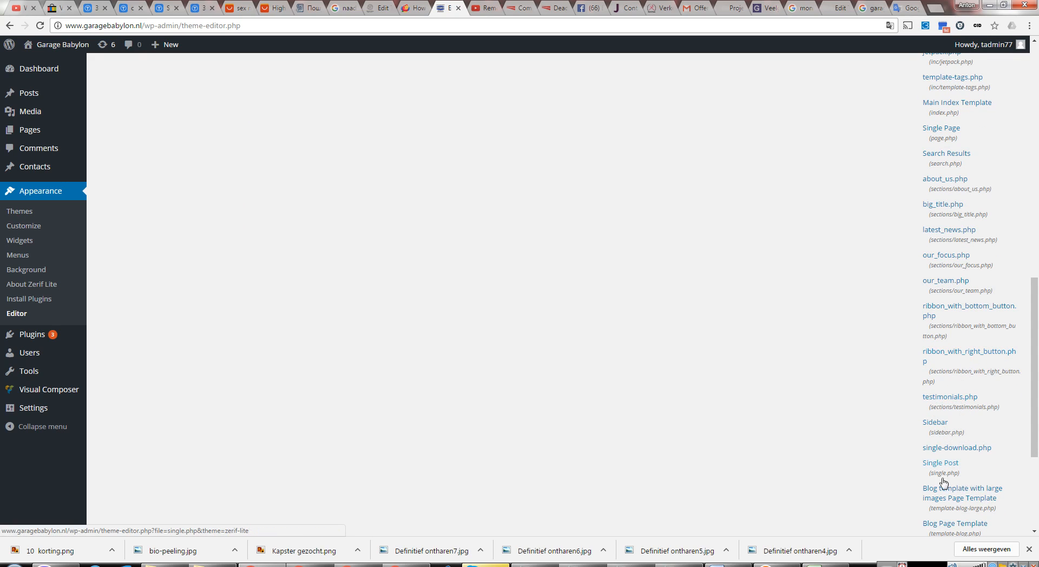
pyautogui.scroll(-3)
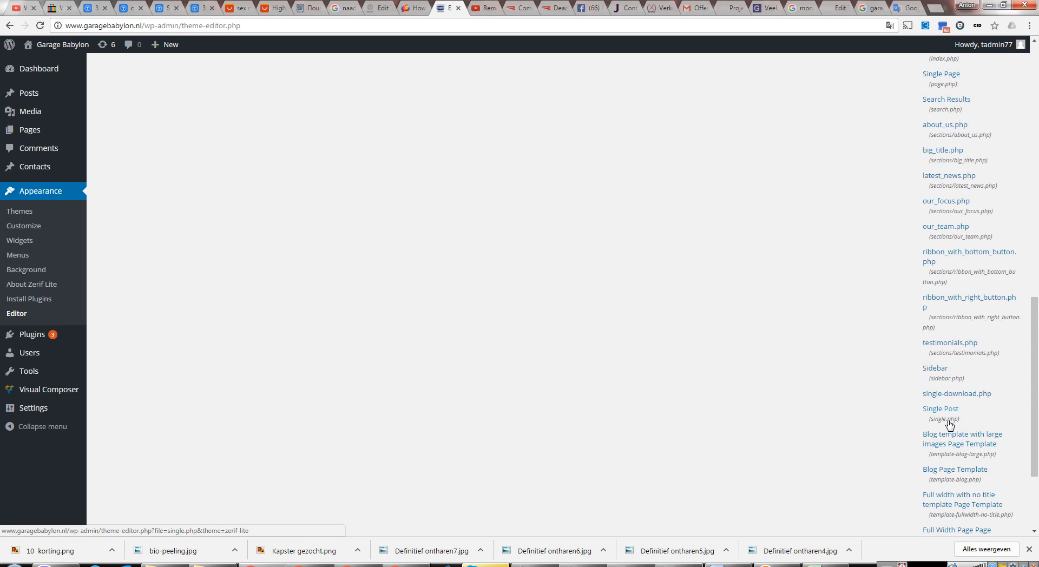
pyautogui.click(941, 409)
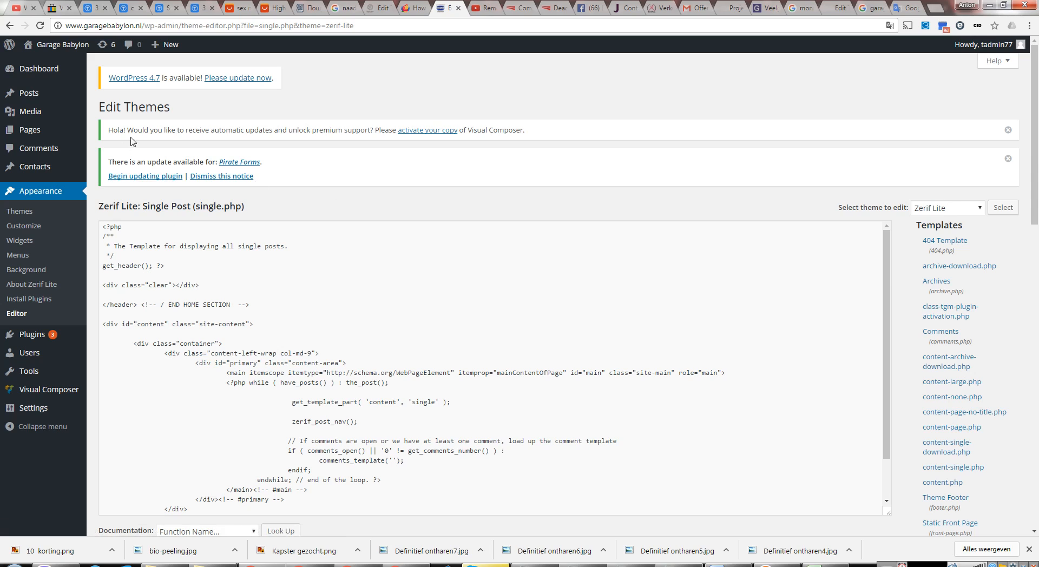
pyautogui.moveTo(819, 258)
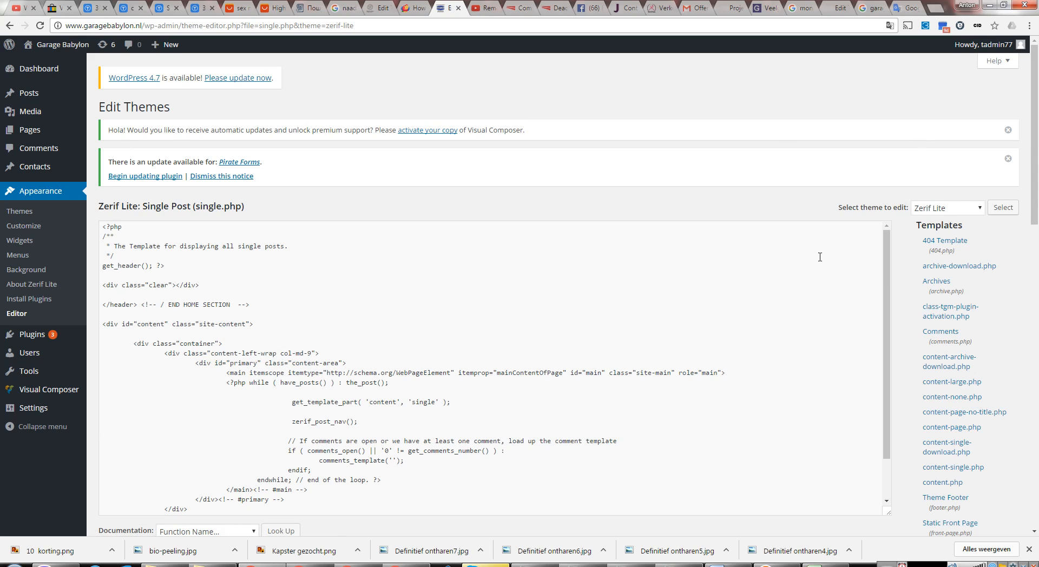
pyautogui.moveTo(441, 220)
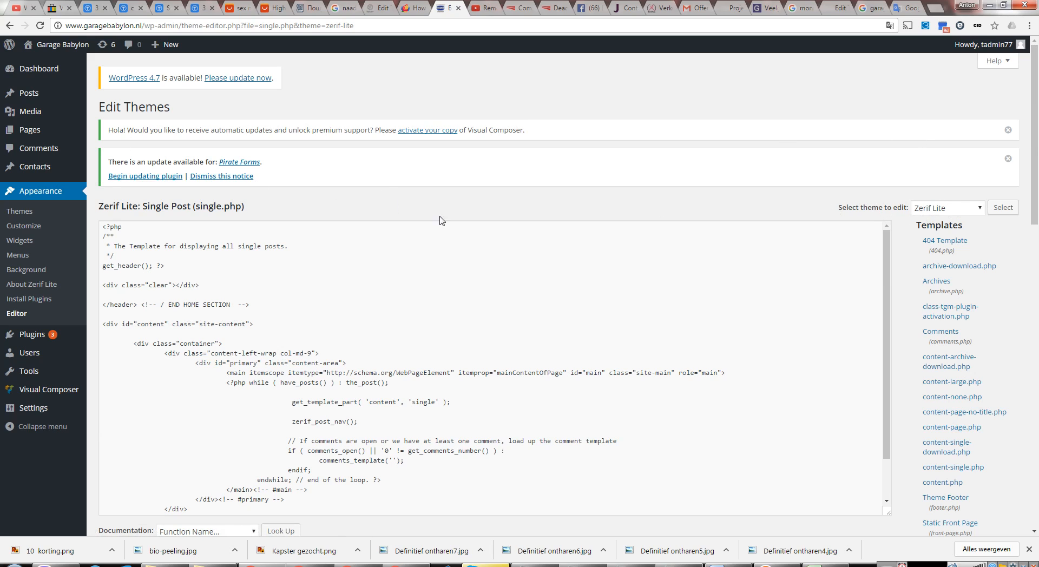
pyautogui.moveTo(914, 214)
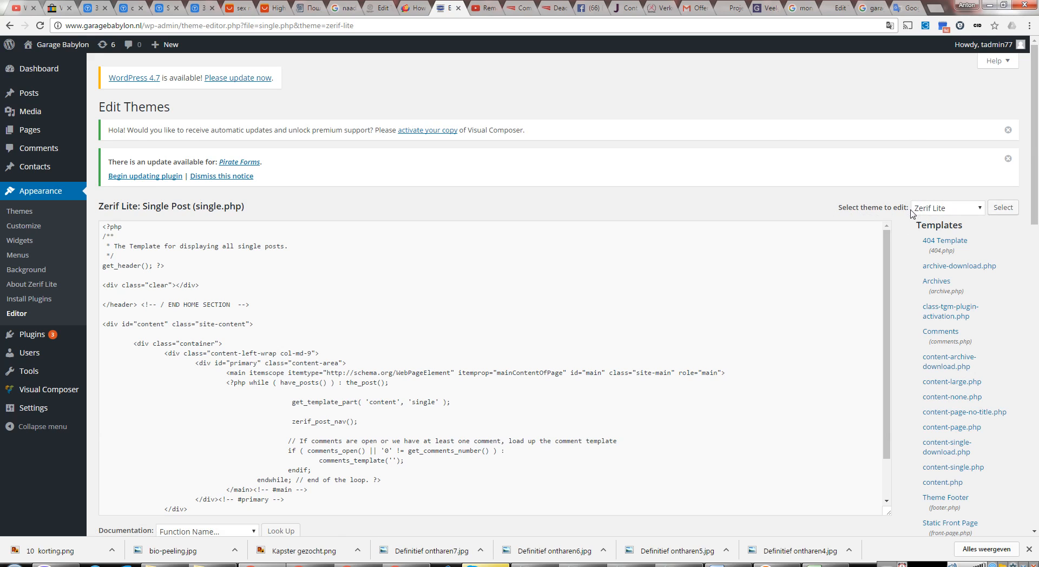
pyautogui.moveTo(340, 273)
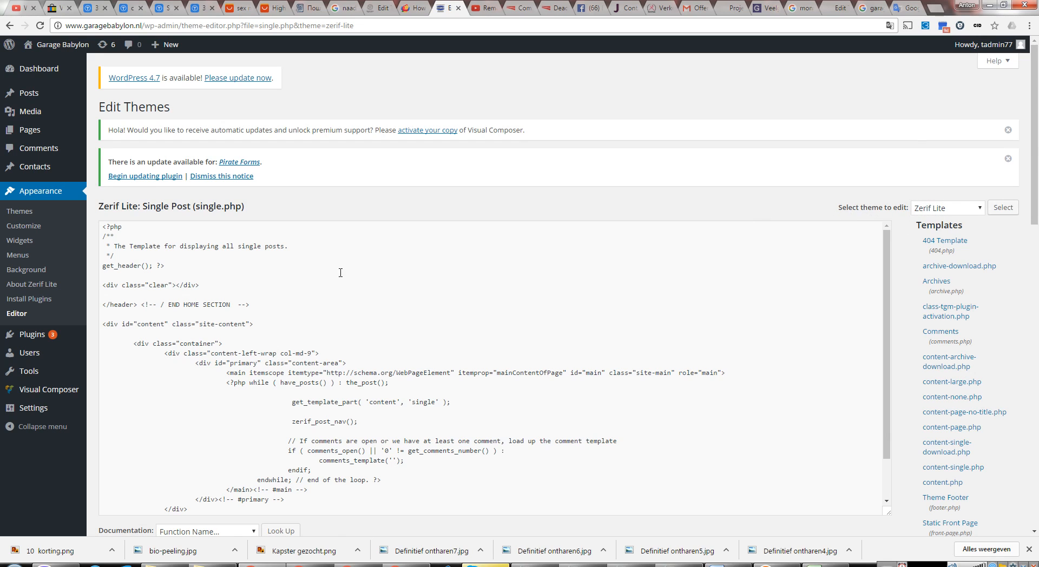
pyautogui.moveTo(492, 291)
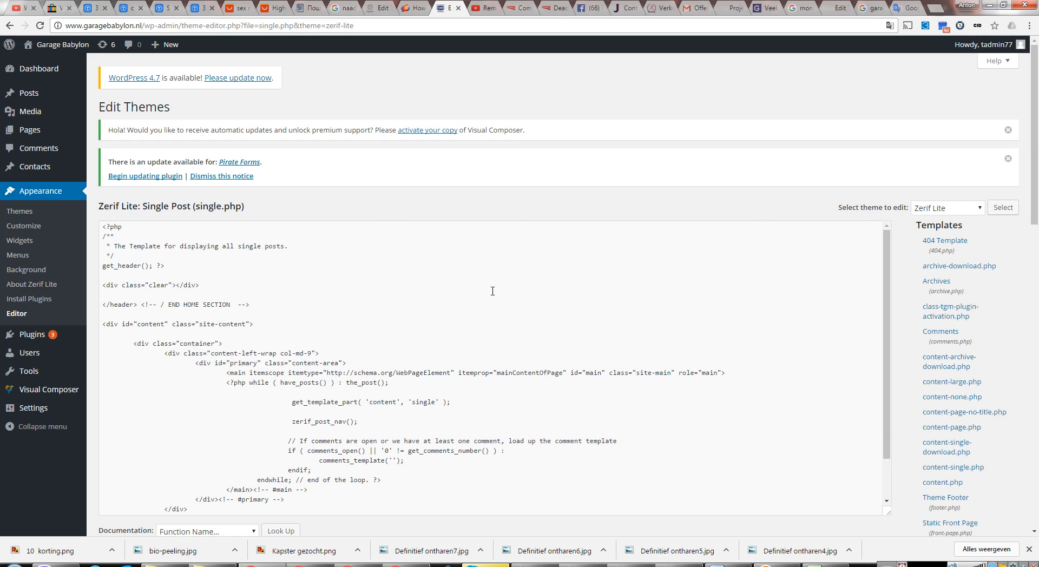
pyautogui.scroll(-3)
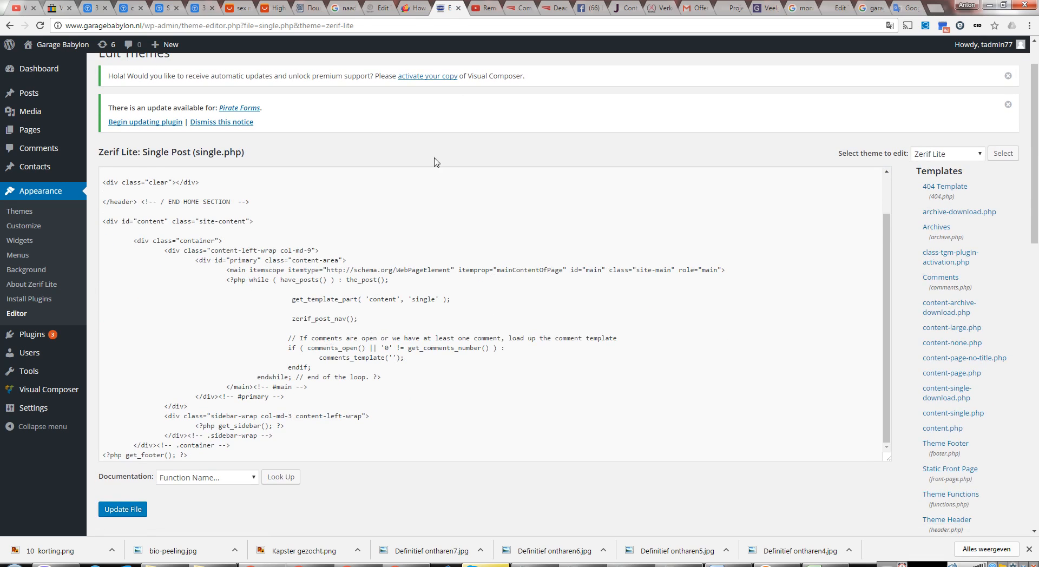
pyautogui.click(414, 8)
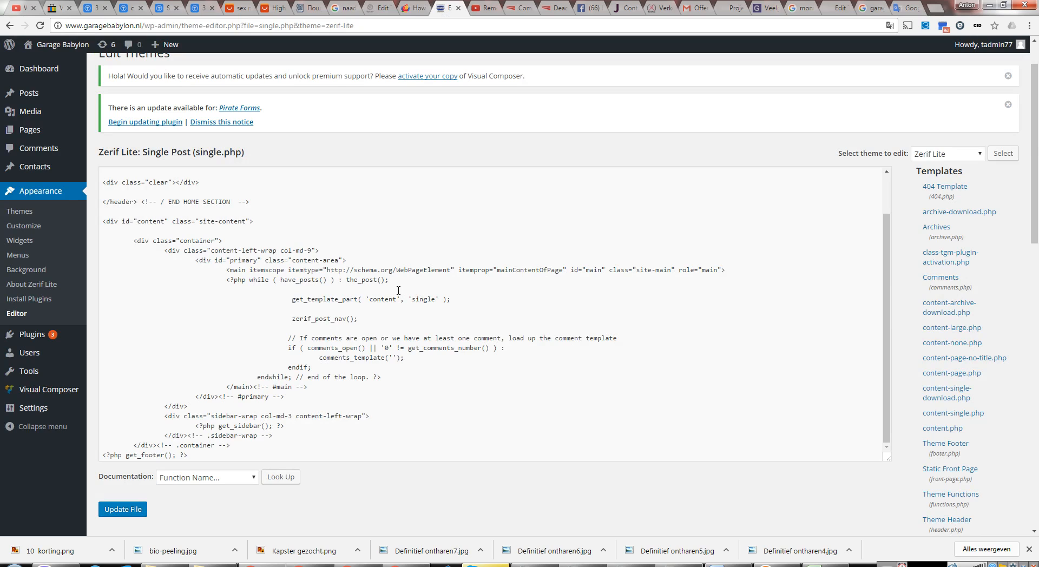
# Step: Select the <div class="content-left-wrap col-md-9"> line in the guide, switching between guide and single.php tabs
pyautogui.click(412, 7)
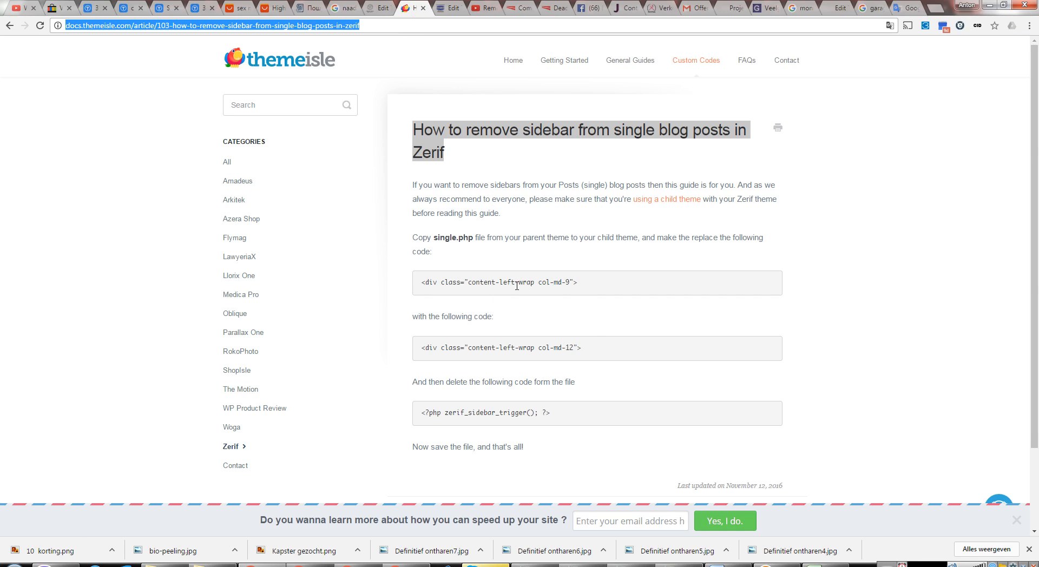
pyautogui.click(441, 281)
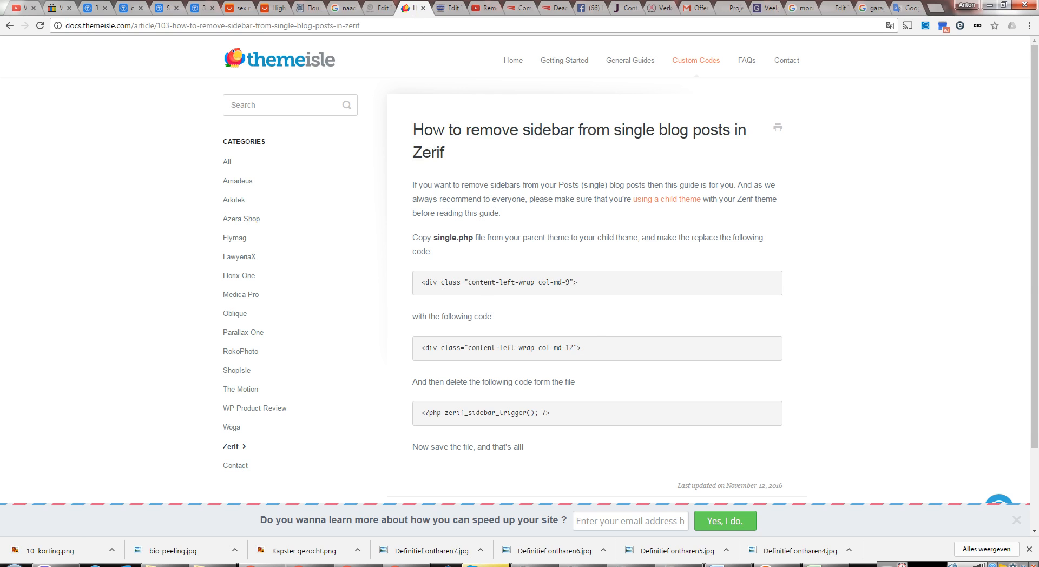
pyautogui.moveTo(422, 286)
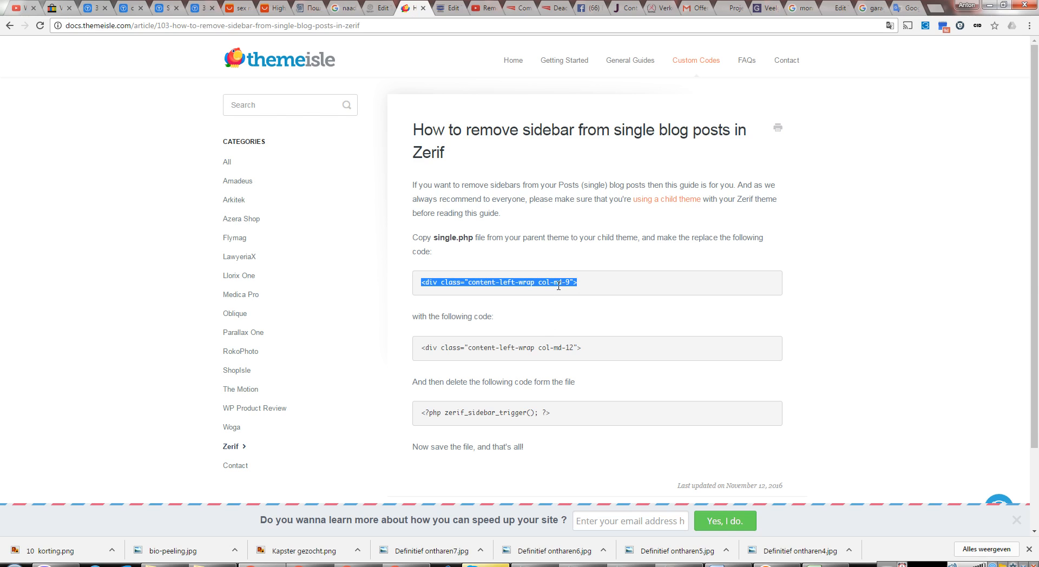
pyautogui.moveTo(439, 112)
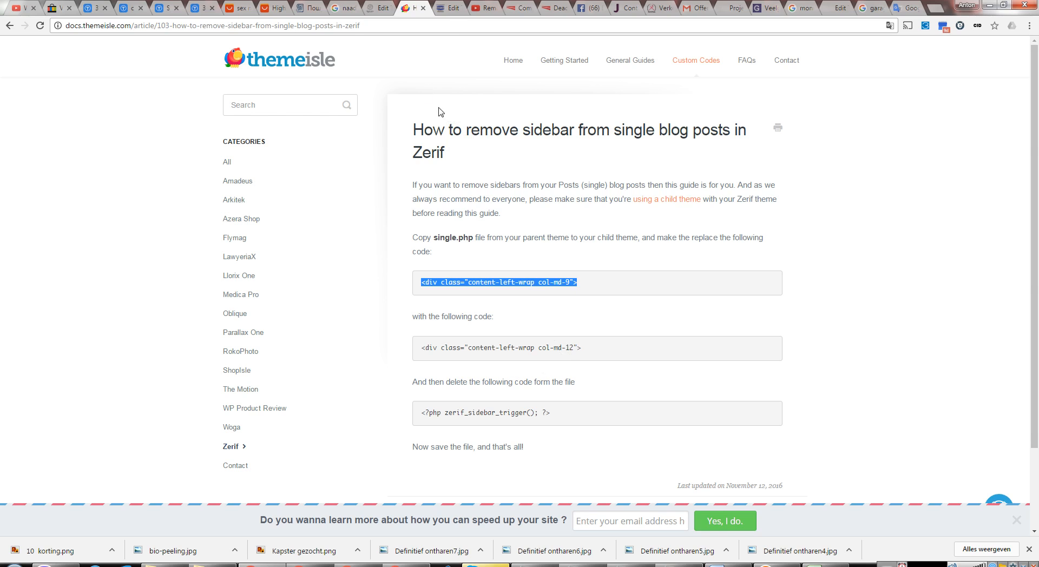
pyautogui.click(450, 7)
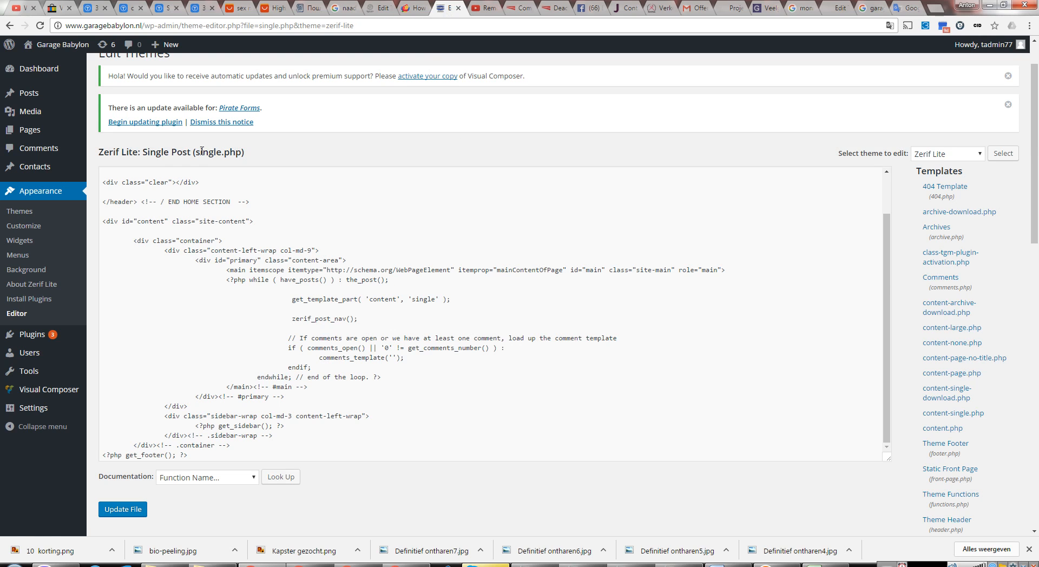
pyautogui.moveTo(362, 200)
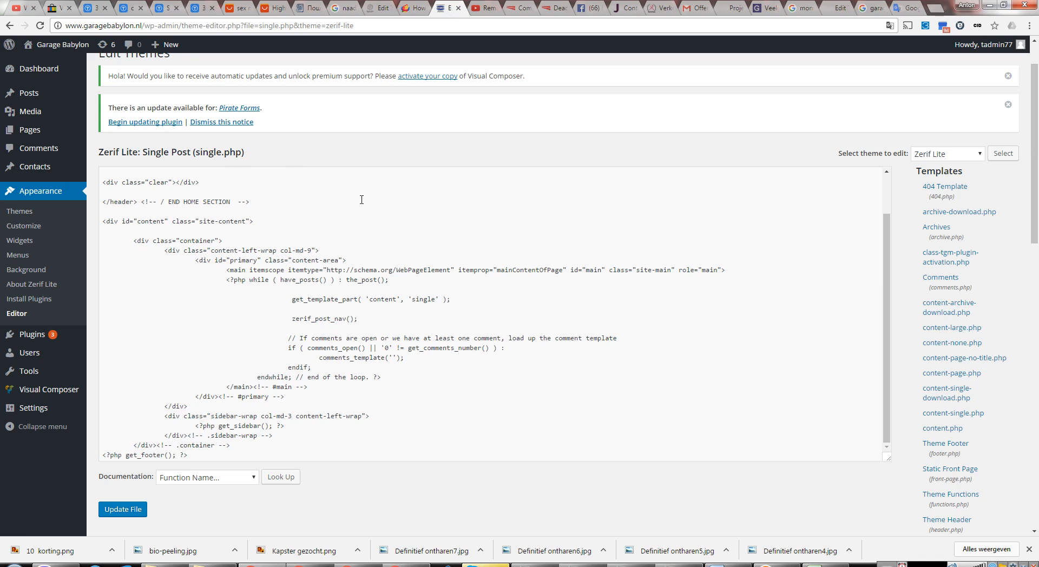
pyautogui.click(413, 8)
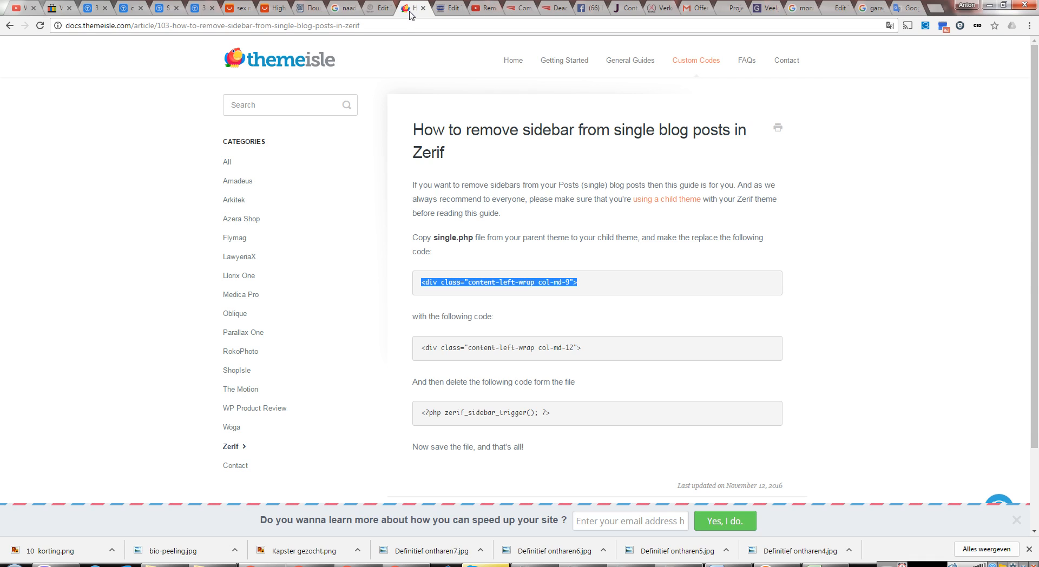
pyautogui.moveTo(593, 280)
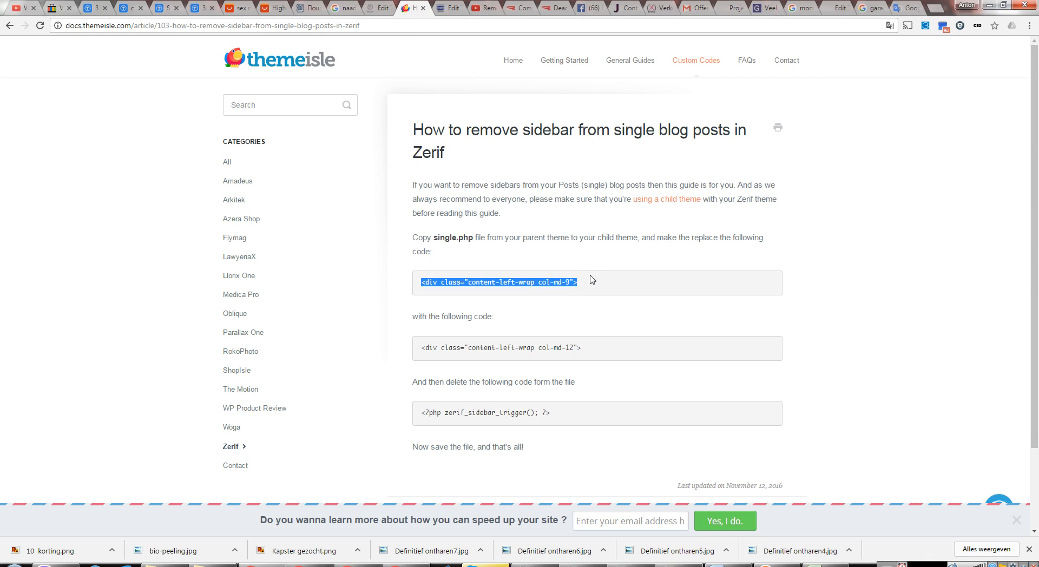
pyautogui.click(450, 7)
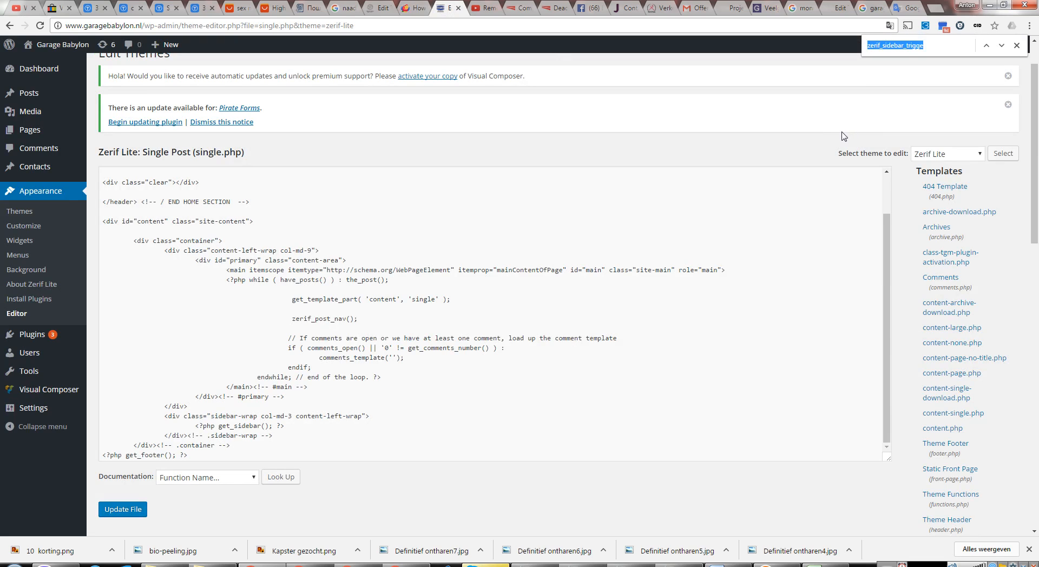
# Step: Search single.php's code for the 'content-left-wrap col-md-9">' line to find its single match
pyautogui.write('tent-left-wrap col-md-9">')
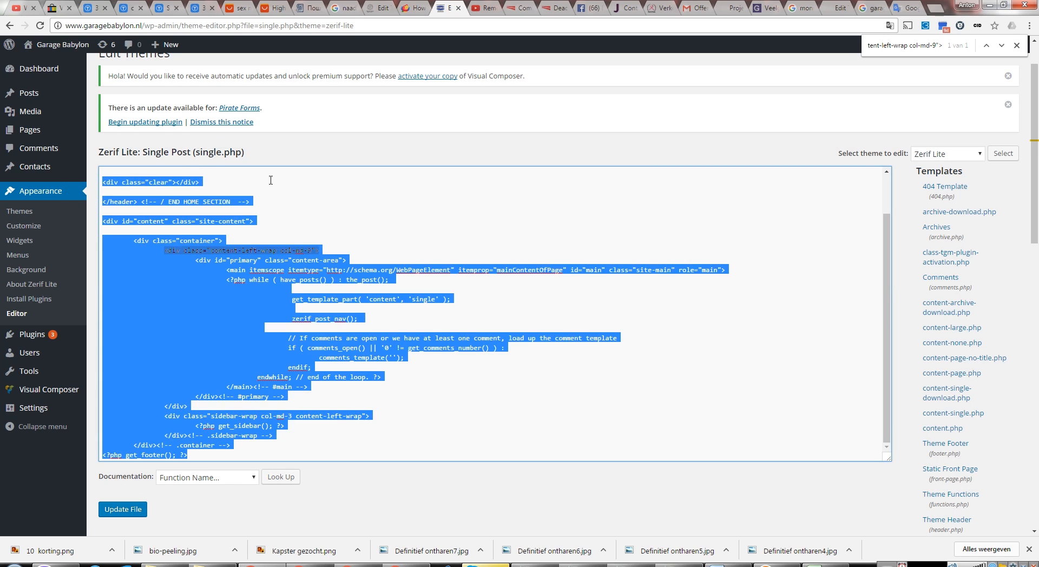
# Step: Launch Notepad with a pasted backup of single.php's code, start Save As, then close the untitled window
pyautogui.click(7, 559)
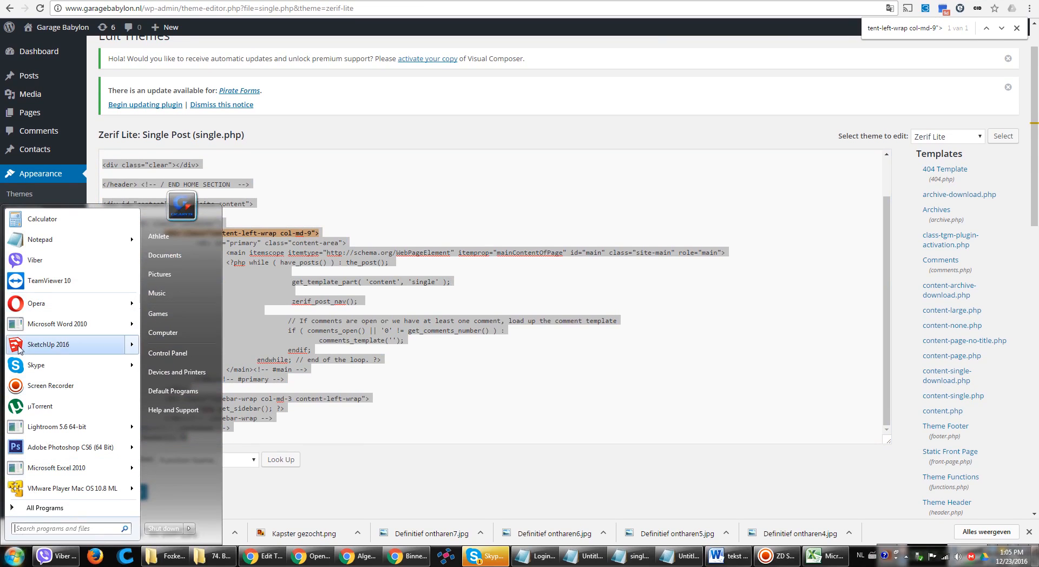
pyautogui.moveTo(56, 468)
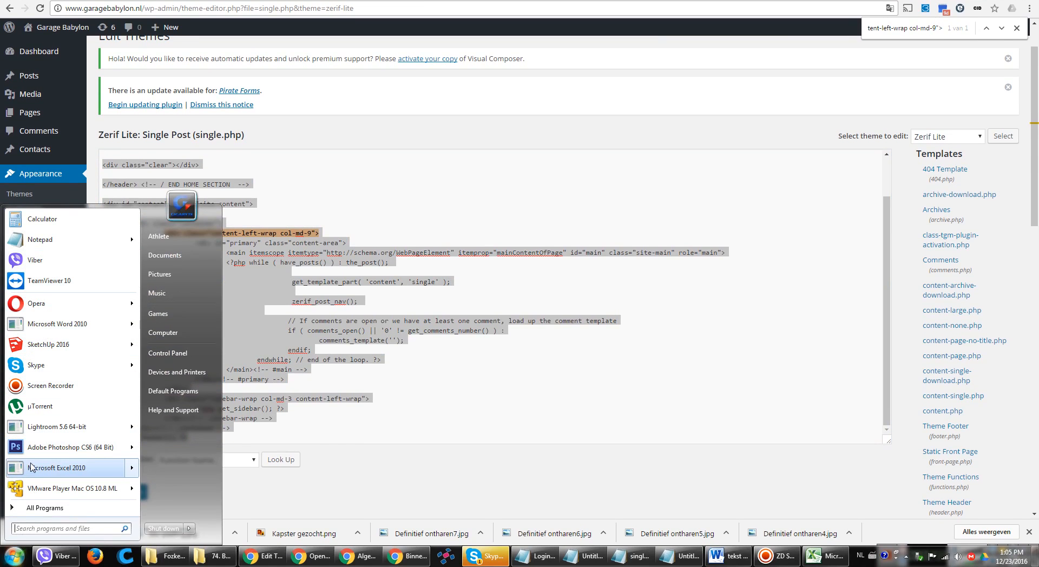
pyautogui.click(40, 239)
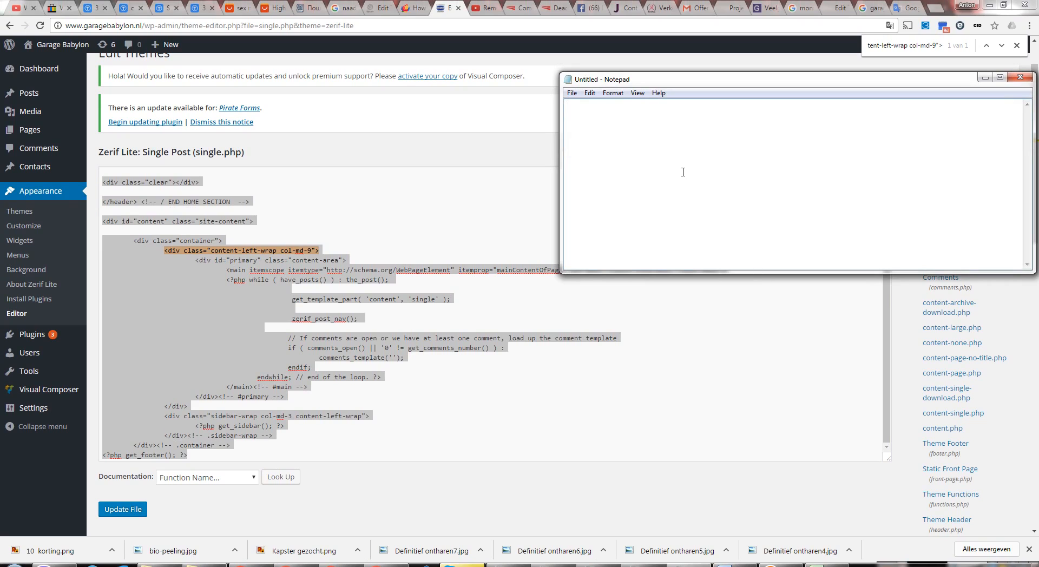
pyautogui.click(571, 93)
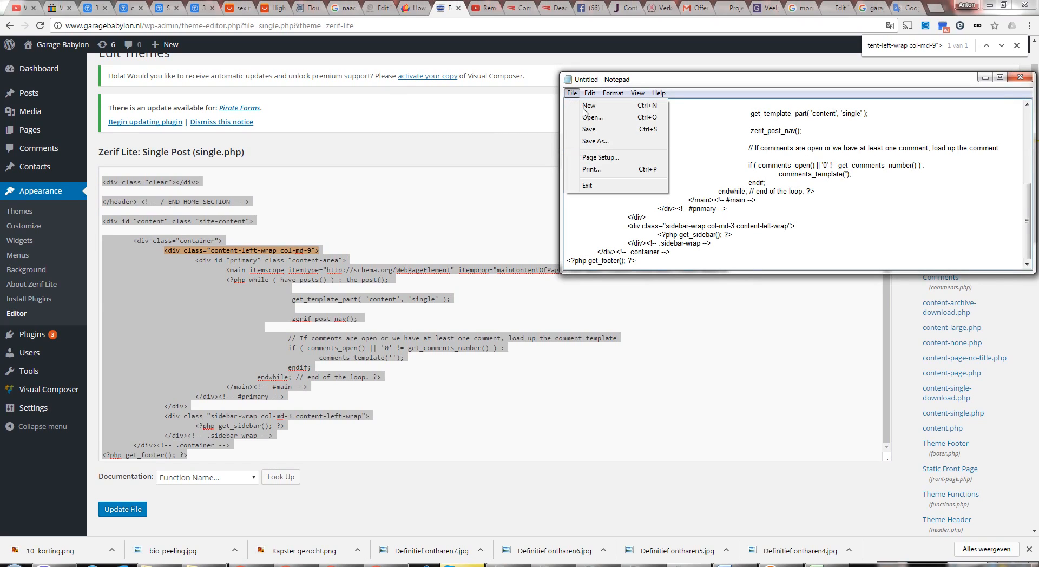
pyautogui.click(594, 141)
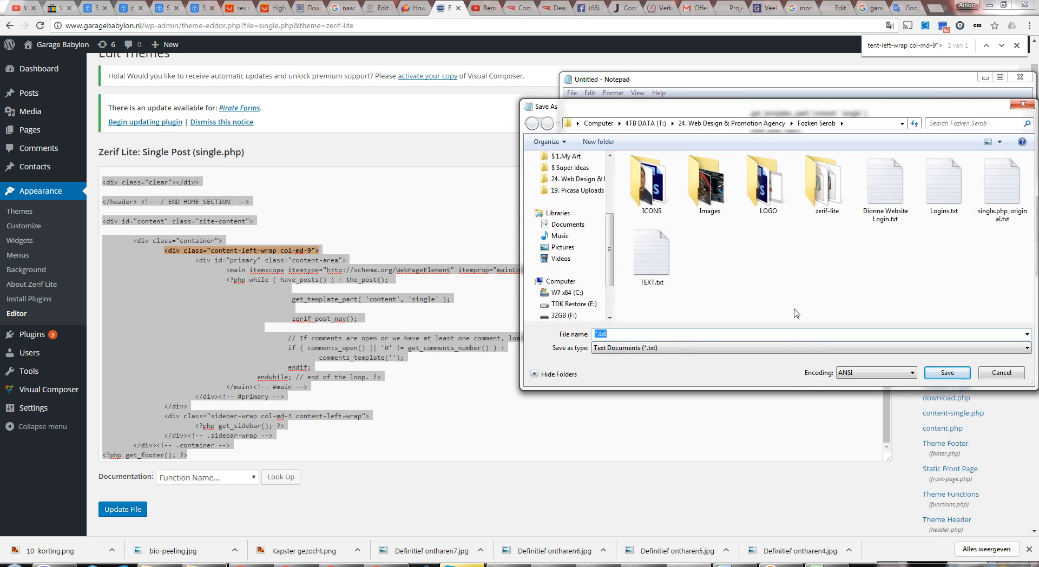
pyautogui.click(1003, 184)
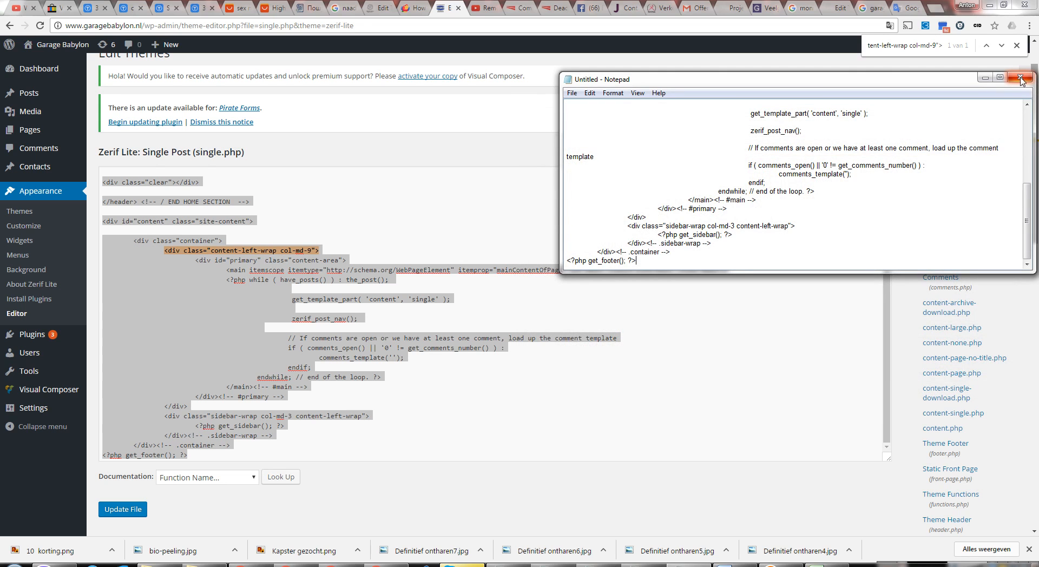
pyautogui.moveTo(1025, 78)
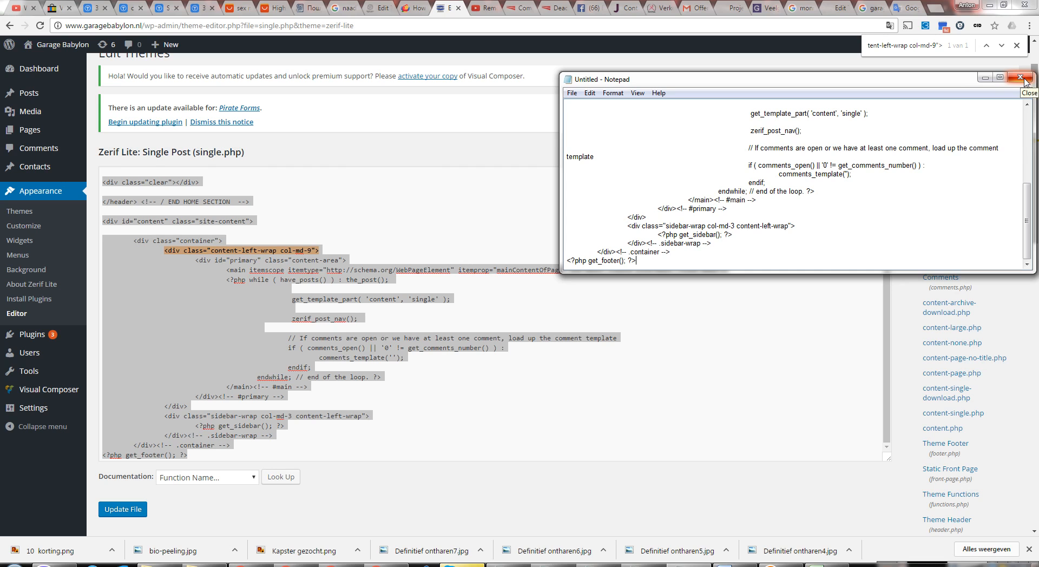
pyautogui.click(1027, 78)
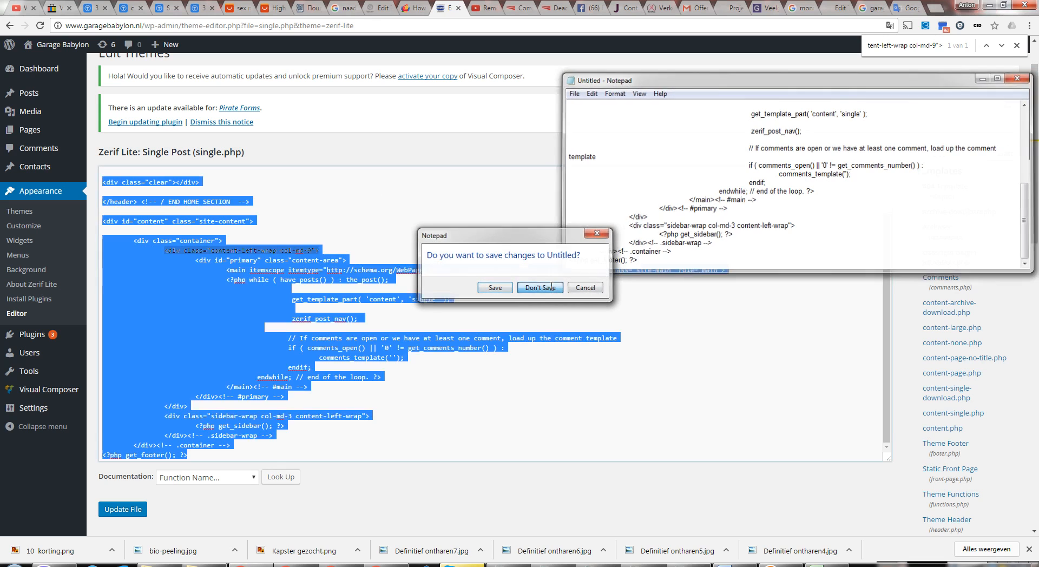
# Step: Discard the Notepad copy without saving, recheck the guide's line and view the live post with its sidebar
pyautogui.click(539, 288)
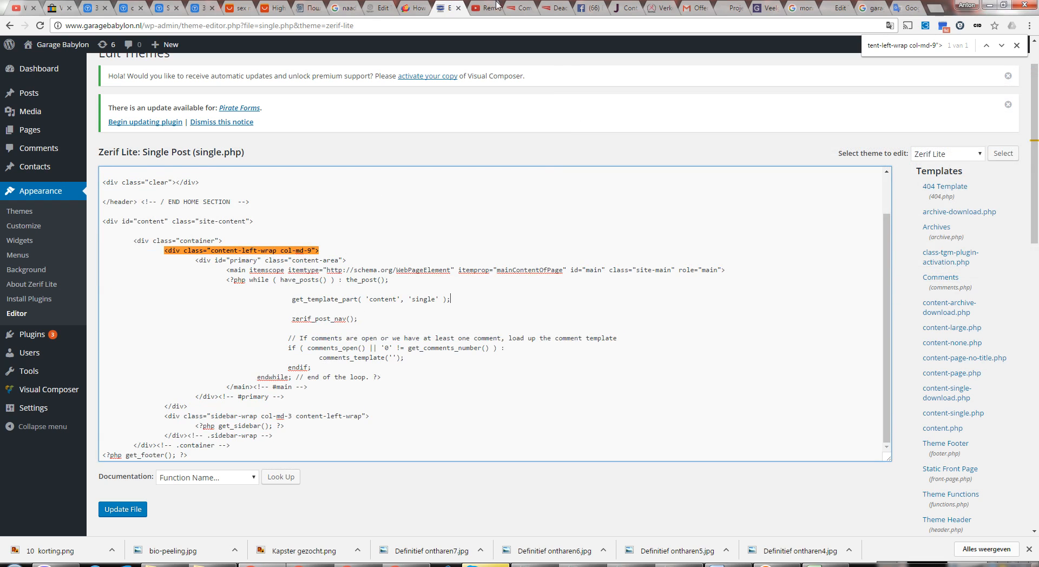
pyautogui.click(414, 8)
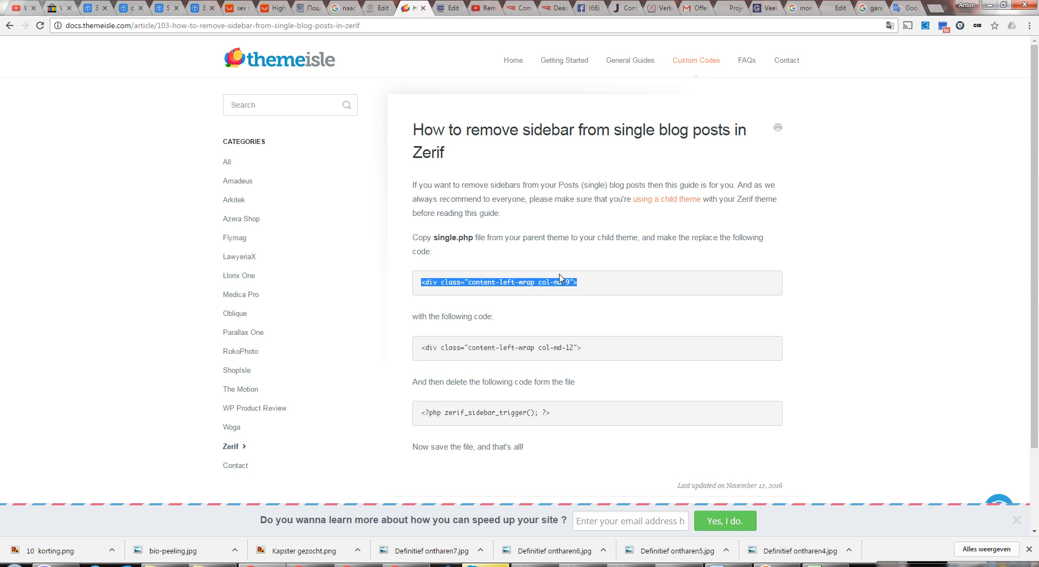
pyautogui.click(451, 7)
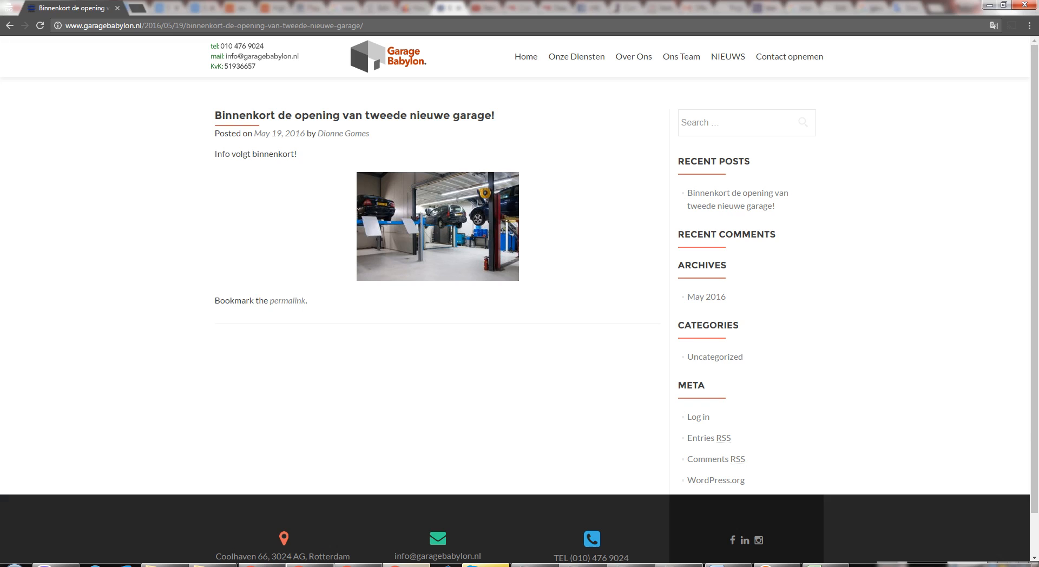
pyautogui.scroll(-3)
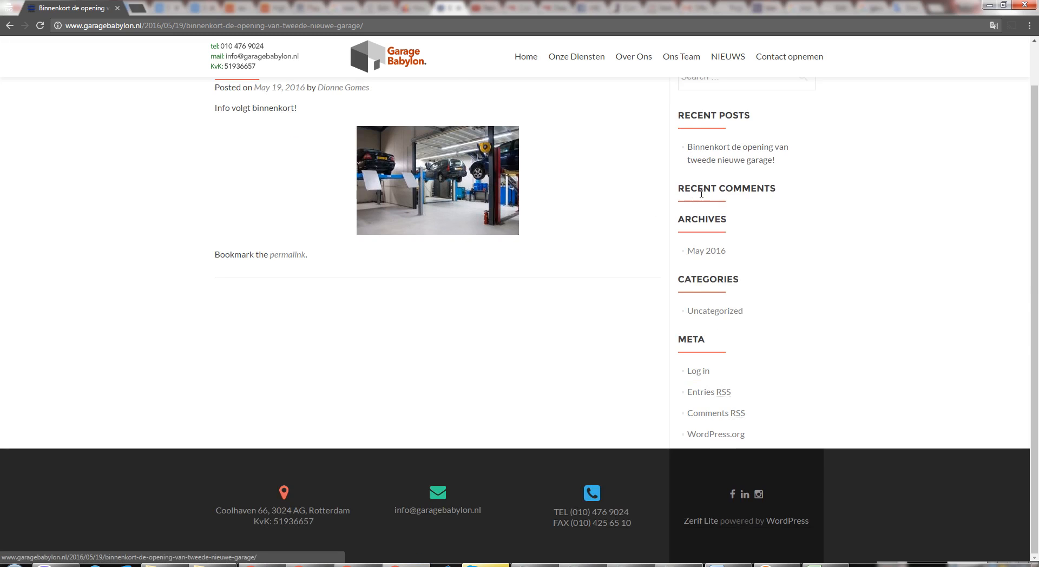
pyautogui.scroll(3)
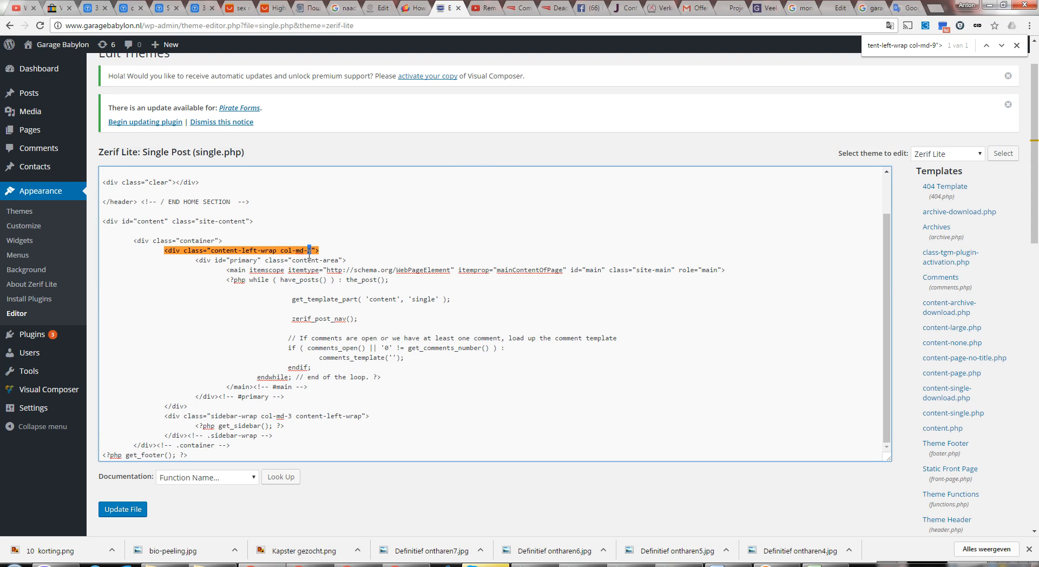
# Step: Change the content-left-wrap column class in single.php from col-md-9 to col-md-12
pyautogui.write('12')
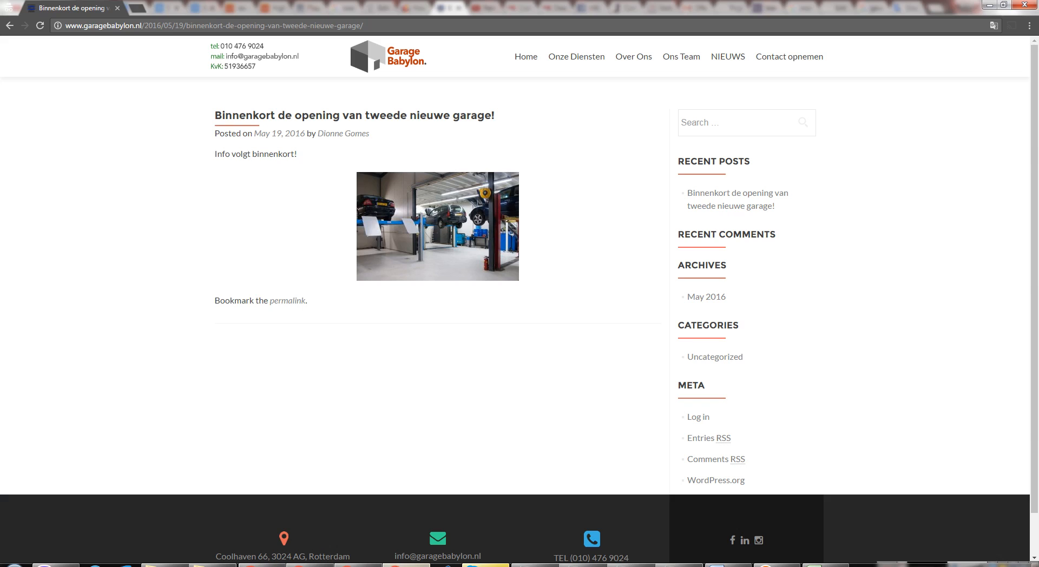
pyautogui.moveTo(627, 205)
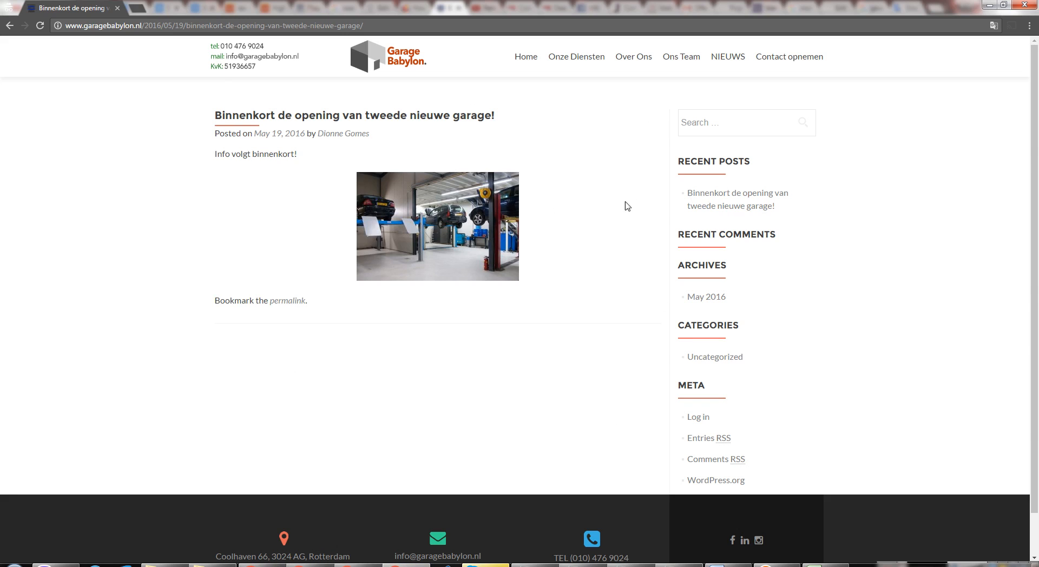
pyautogui.moveTo(680, 152)
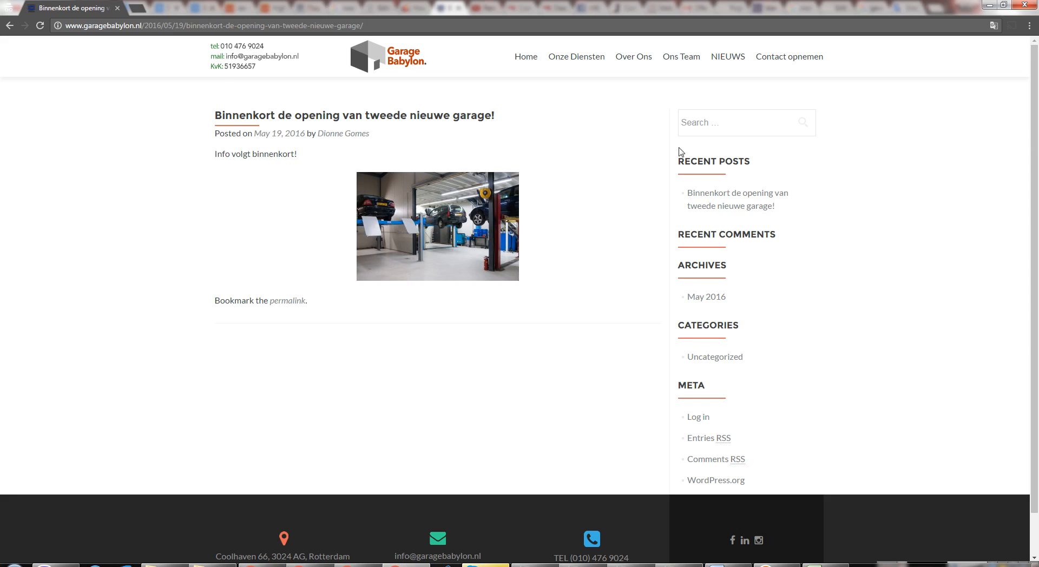
pyautogui.moveTo(356, 218)
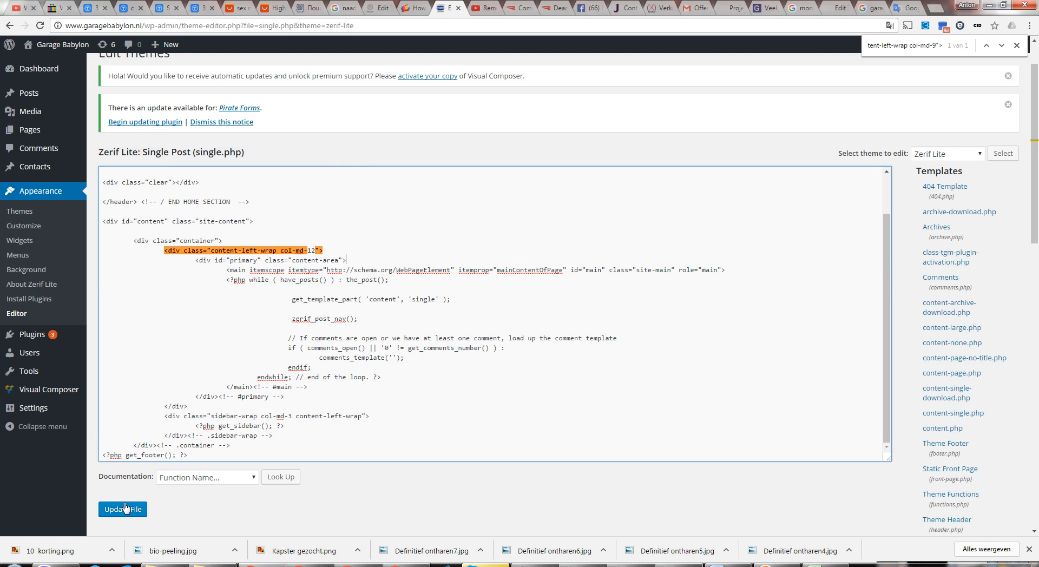
# Step: Save single.php and check the live post: content full-width, sidebar pushed beneath it
pyautogui.click(122, 509)
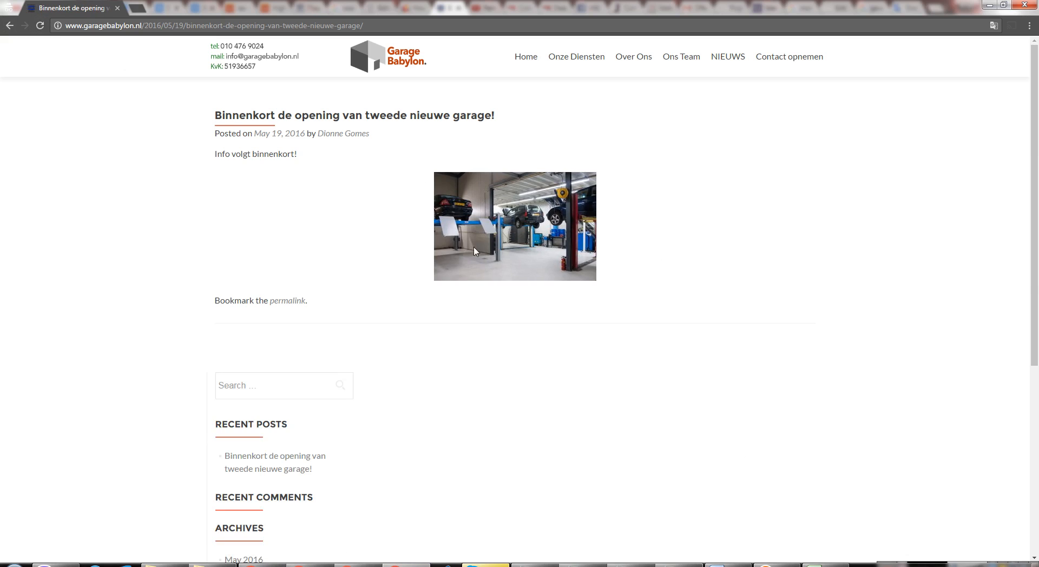
pyautogui.moveTo(324, 211)
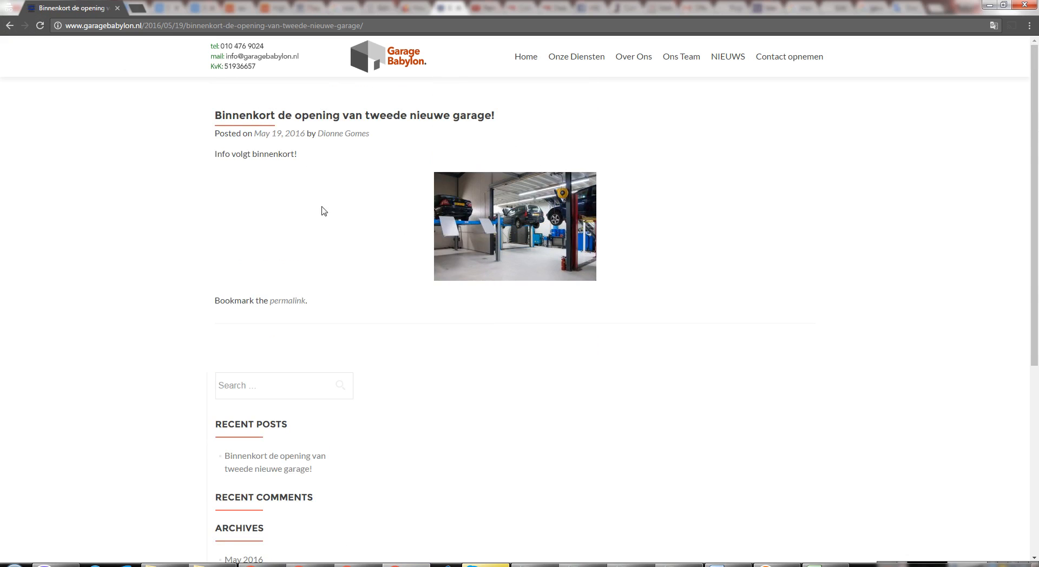
pyautogui.scroll(-3)
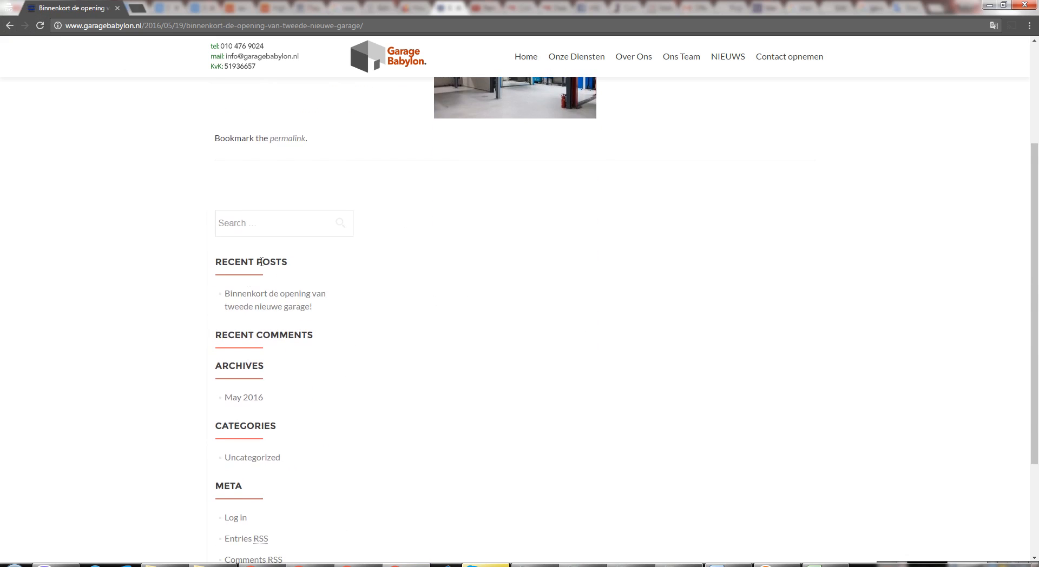
pyautogui.moveTo(193, 550)
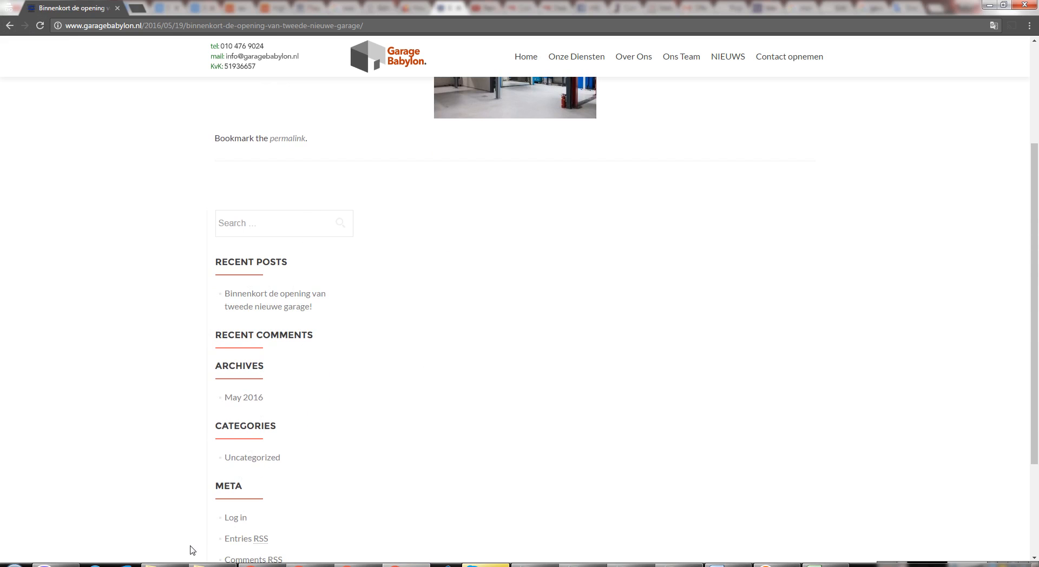
pyautogui.scroll(3)
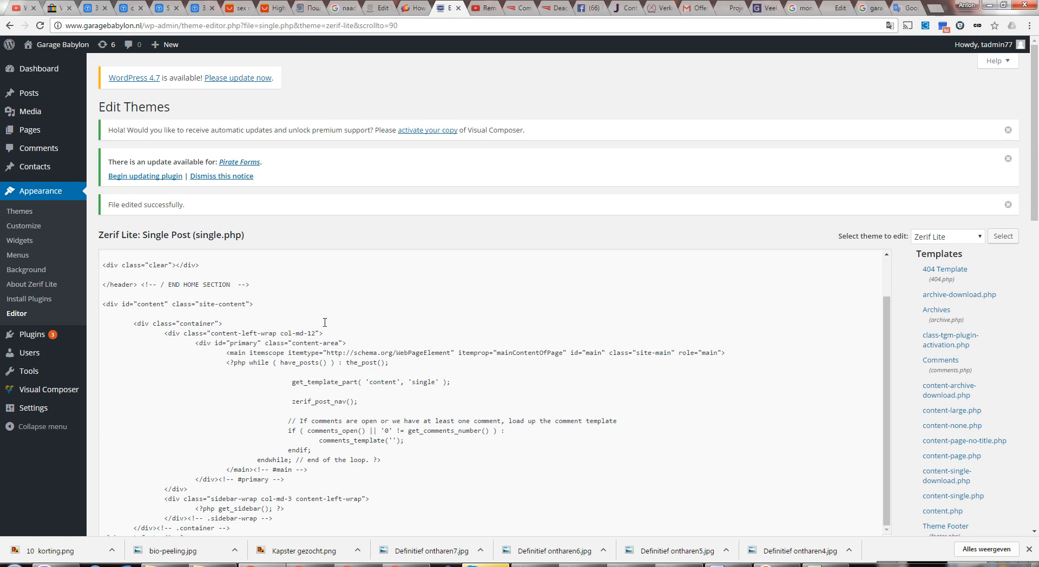
pyautogui.moveTo(324, 336)
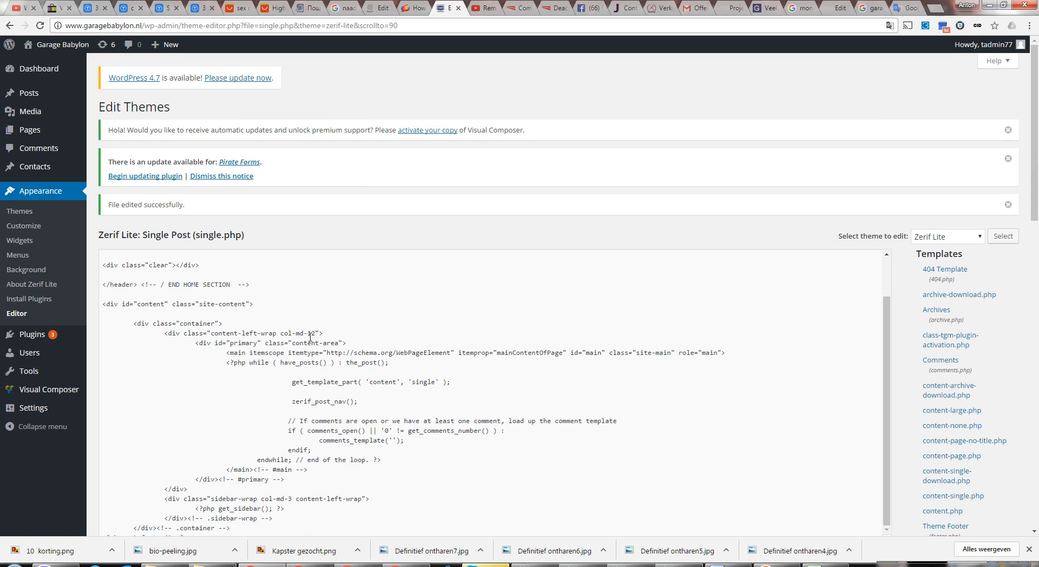
# Step: Select the new col-md-12 value in the successfully edited single.php
pyautogui.doubleClick(310, 334)
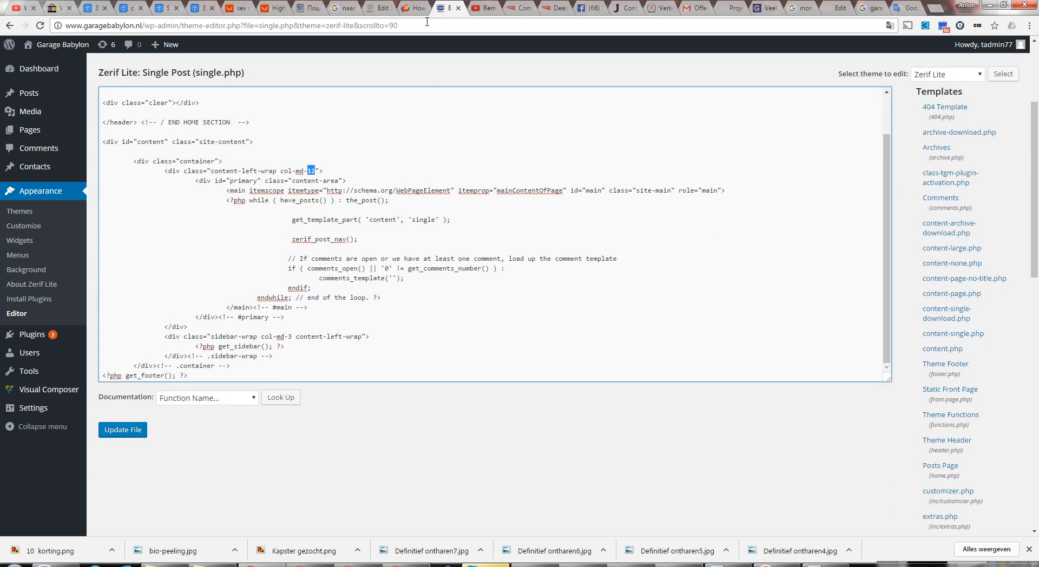
pyautogui.click(412, 7)
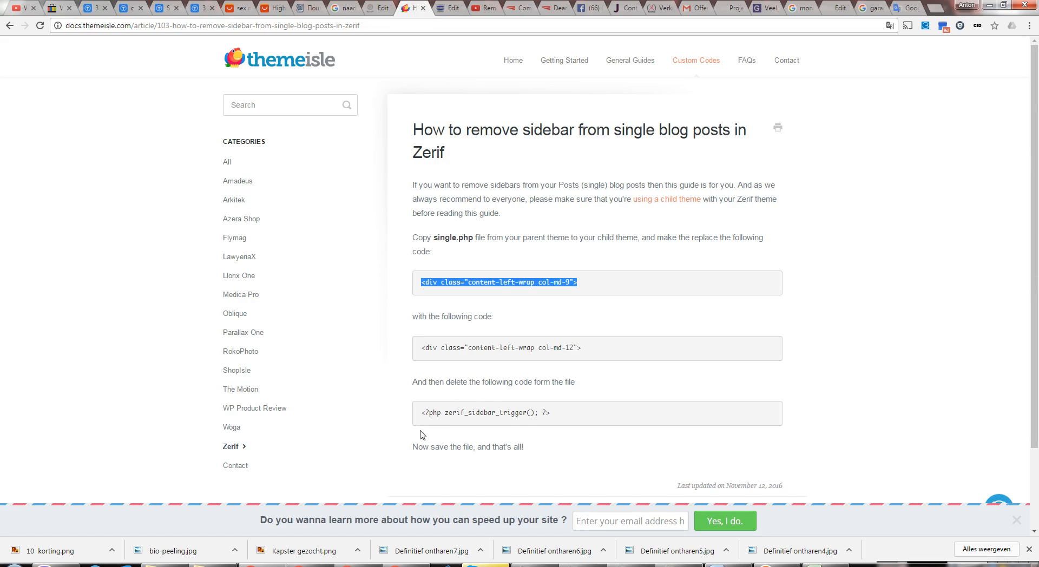
pyautogui.doubleClick(485, 413)
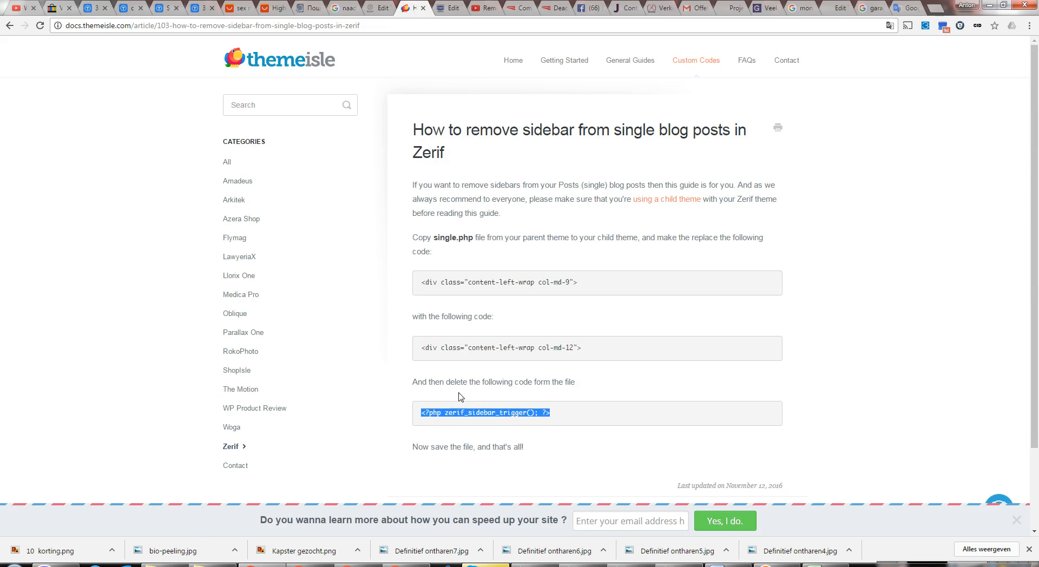
pyautogui.moveTo(554, 413)
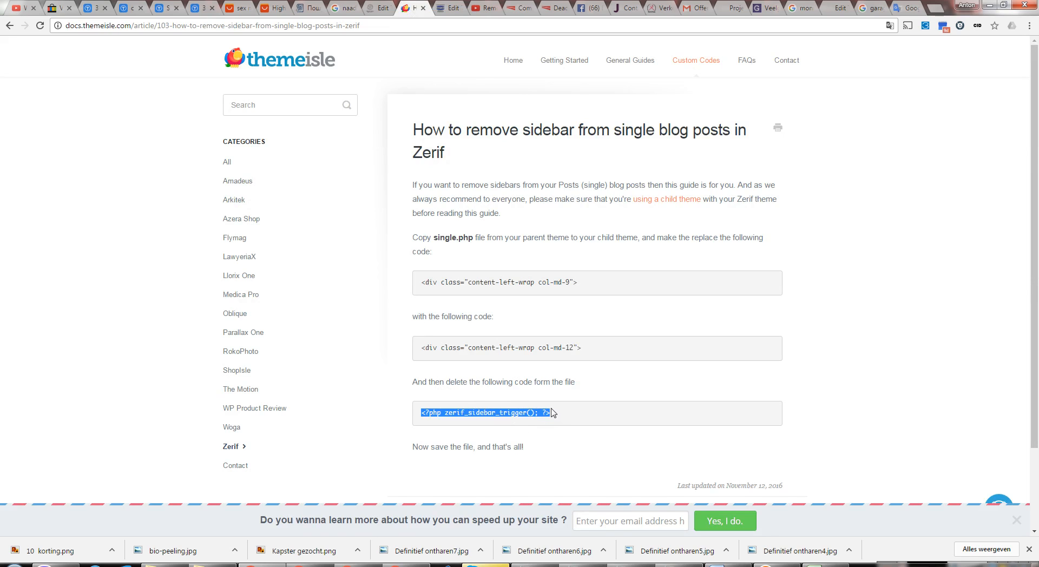
pyautogui.click(451, 7)
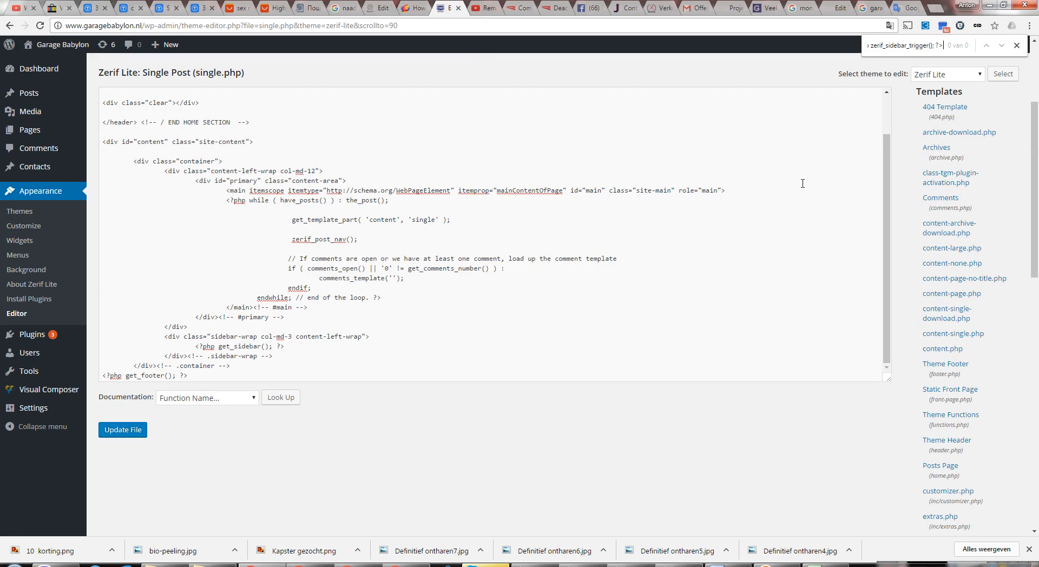
pyautogui.moveTo(935, 67)
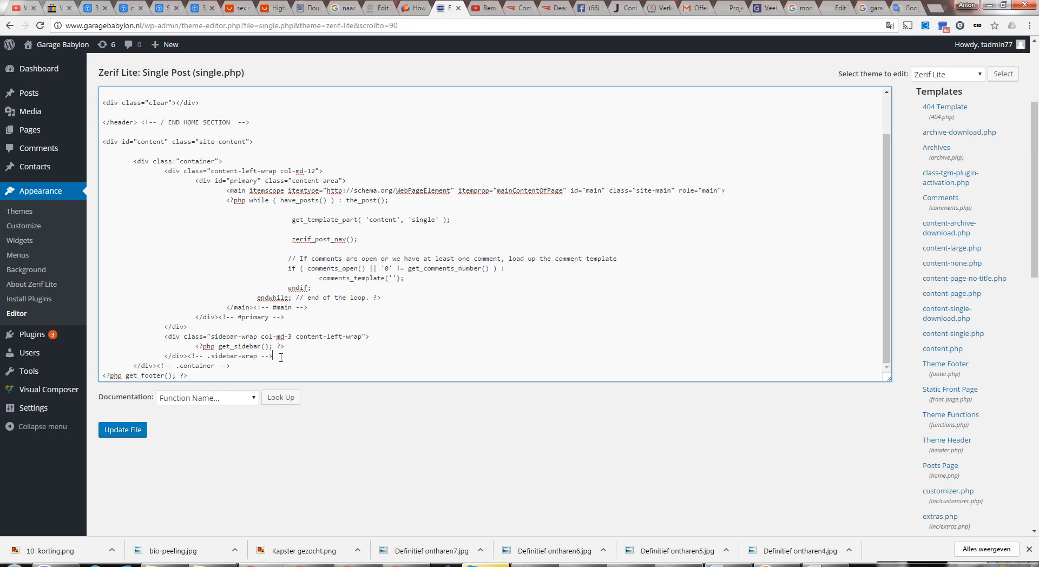
# Step: Delete the sidebar-wrap div block calling get_sidebar from single.php and update the file
pyautogui.doubleClick(173, 335)
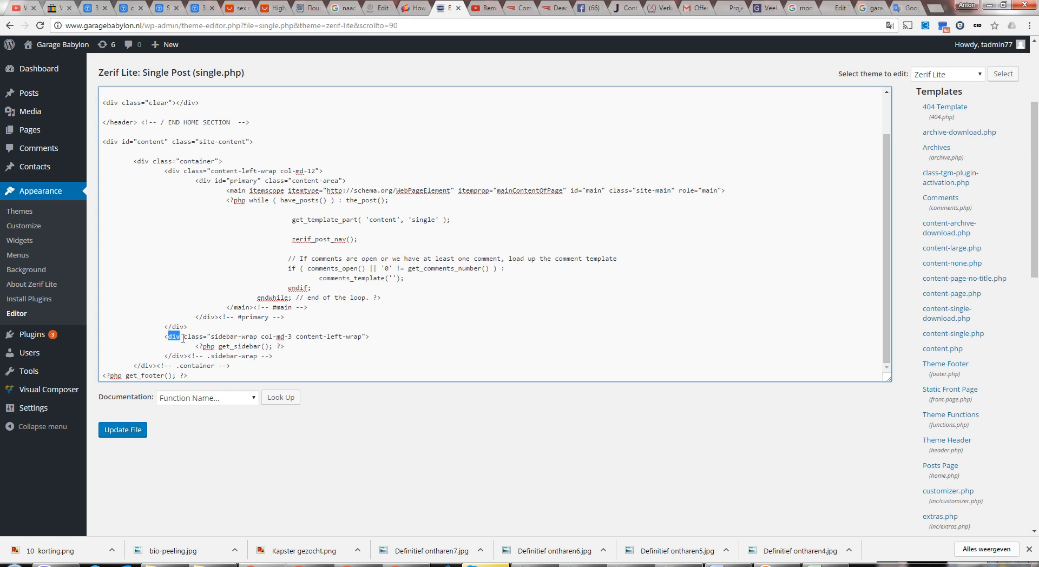
pyautogui.moveTo(170, 336); pyautogui.dragTo(211, 335)
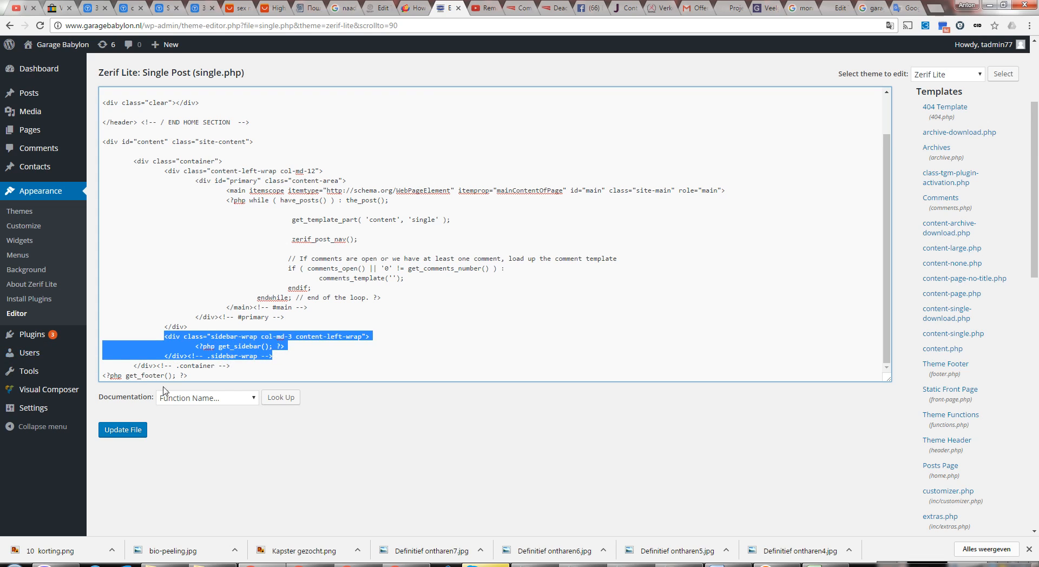
pyautogui.press('Delete')
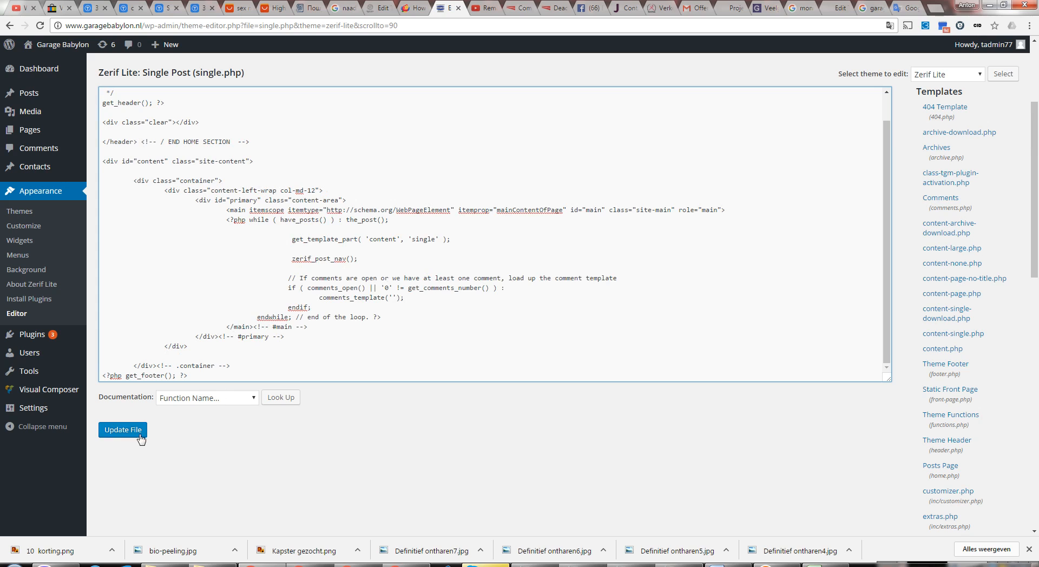
pyautogui.click(122, 430)
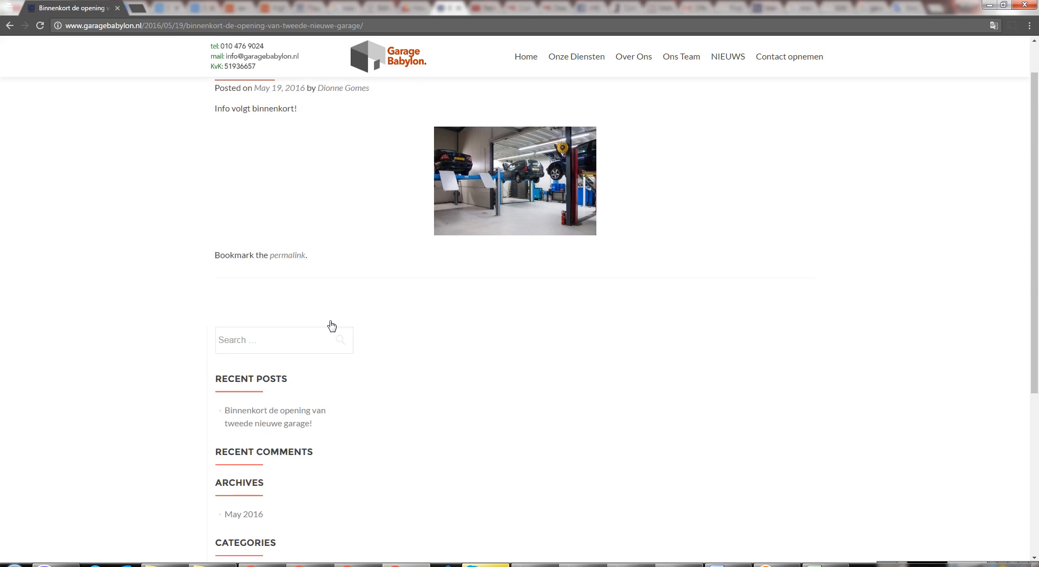
# Step: Scroll up the reloaded Garage Babylon post to view its title and photo at full width
pyautogui.scroll(3)
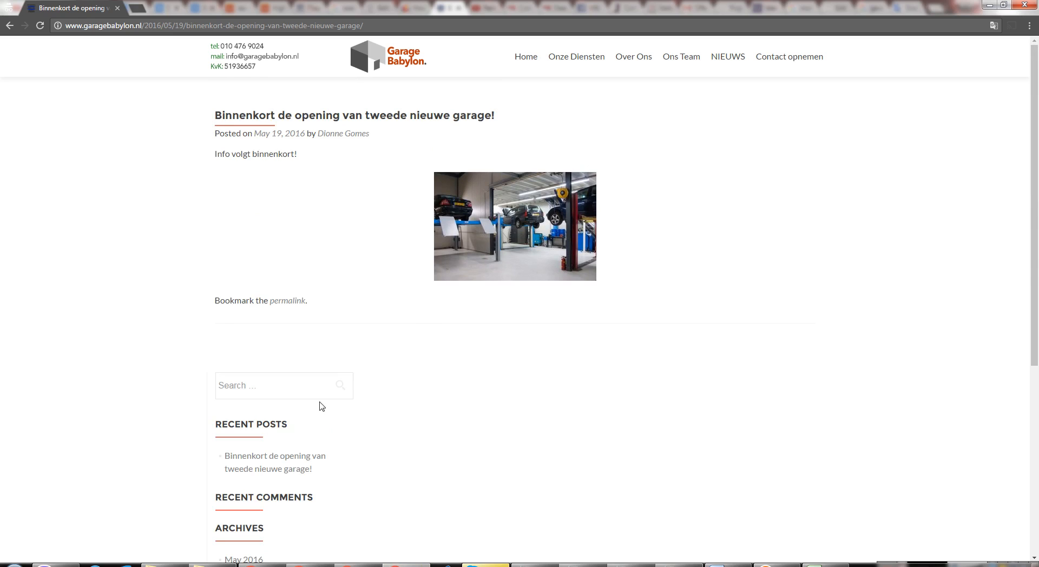
pyautogui.moveTo(404, 356)
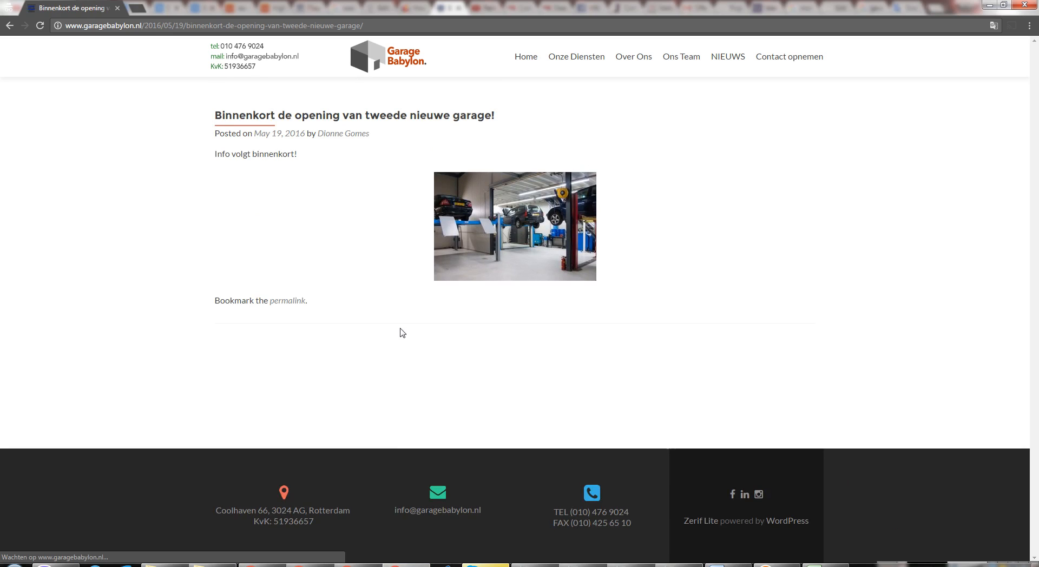
pyautogui.moveTo(327, 272)
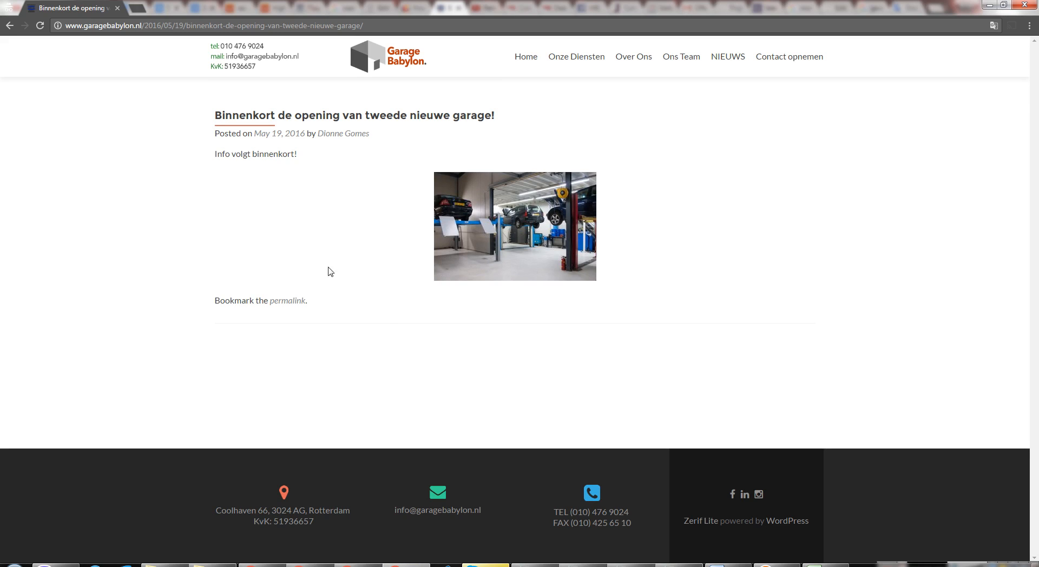
pyautogui.moveTo(632, 256)
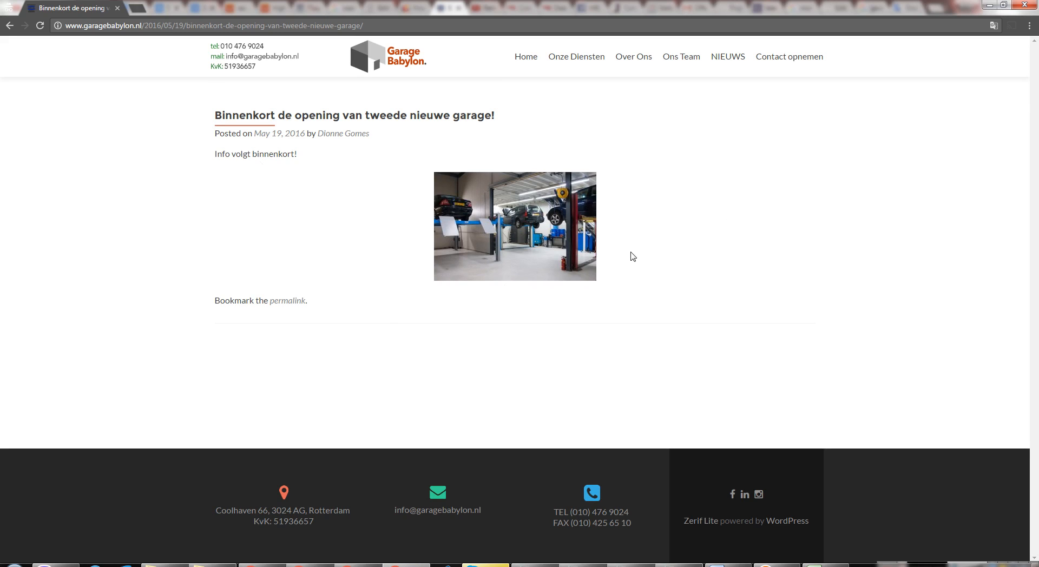
pyautogui.moveTo(328, 110)
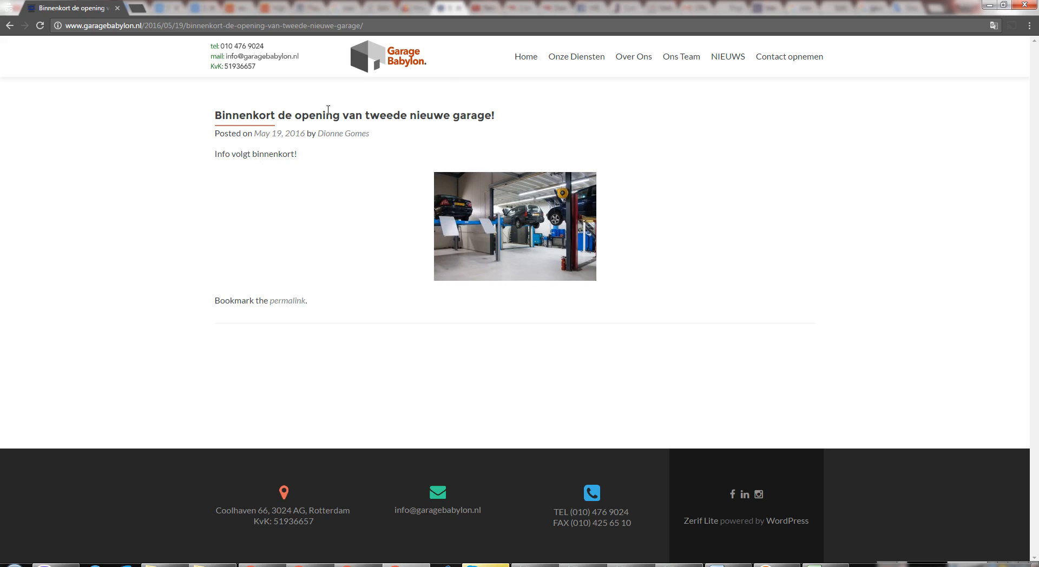
pyautogui.moveTo(755, 324)
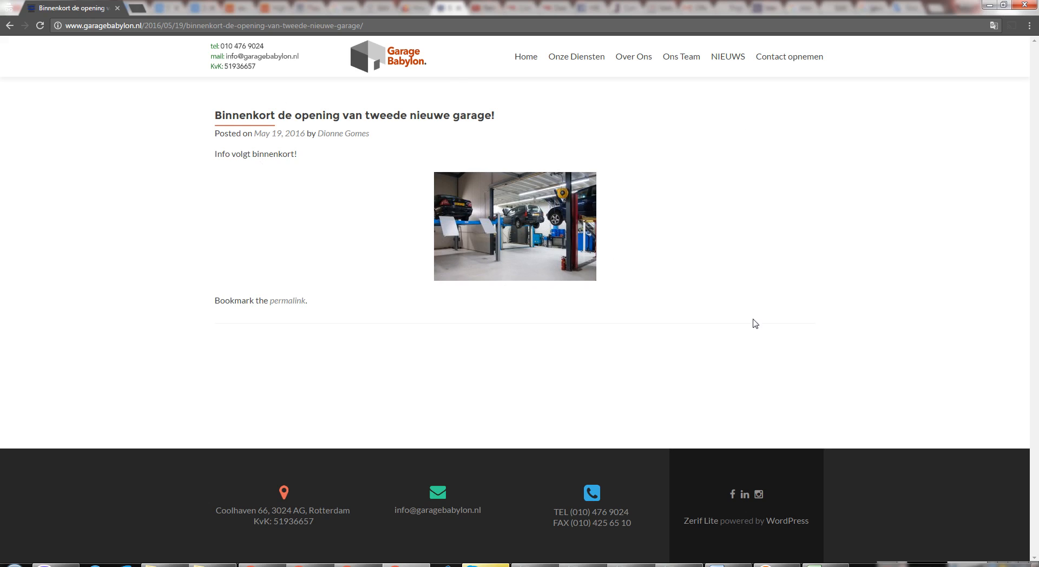
pyautogui.moveTo(629, 202)
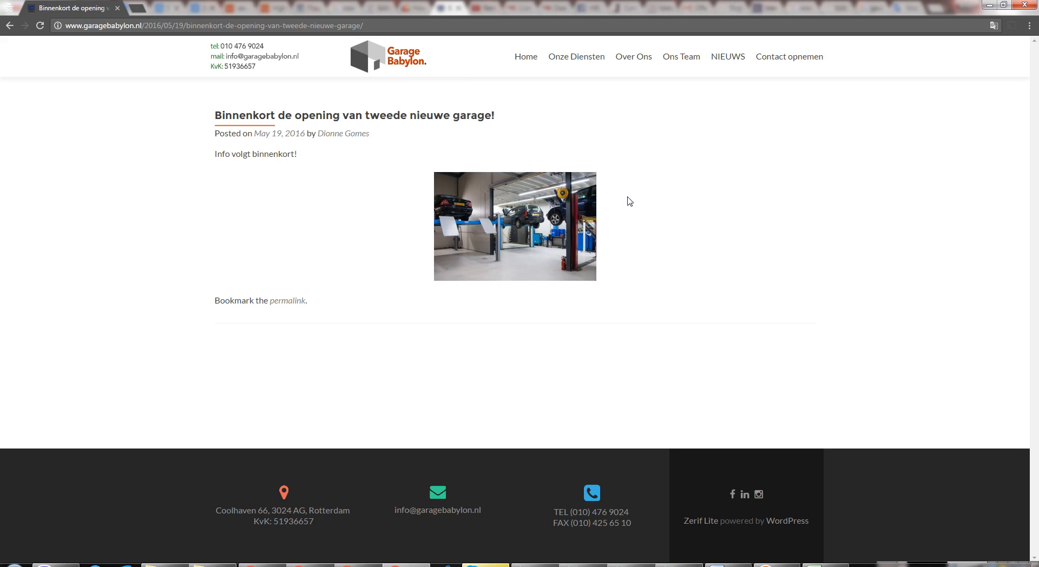
pyautogui.moveTo(688, 106)
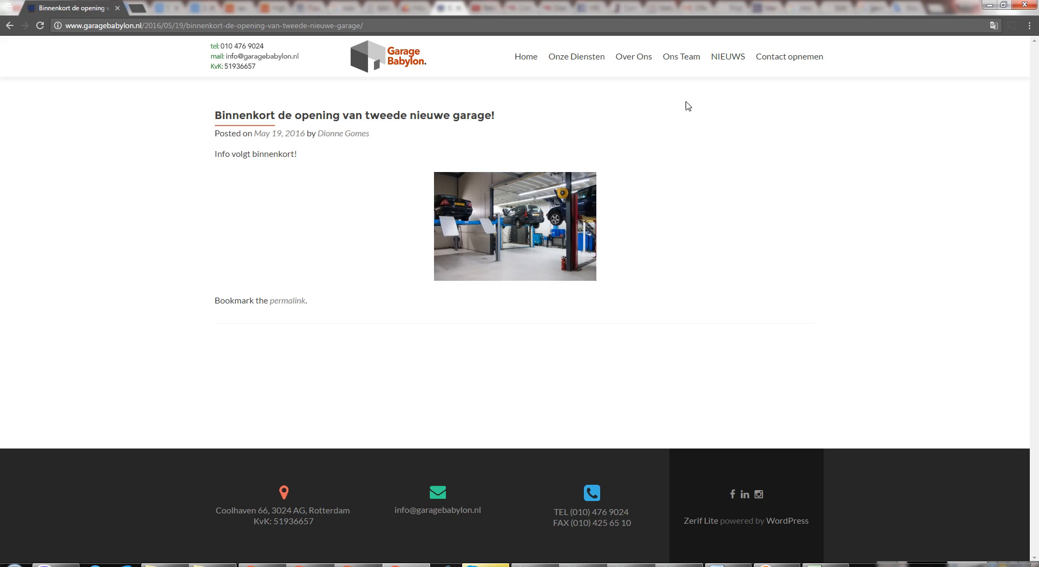
pyautogui.moveTo(429, 171)
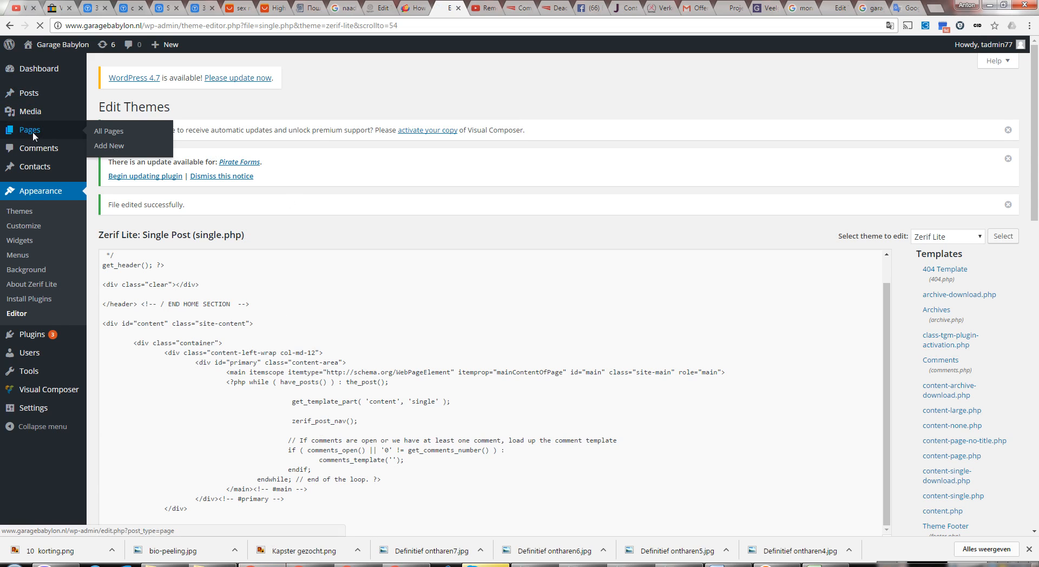
# Step: Go to Pages > All Pages and start a blank new page
pyautogui.click(109, 131)
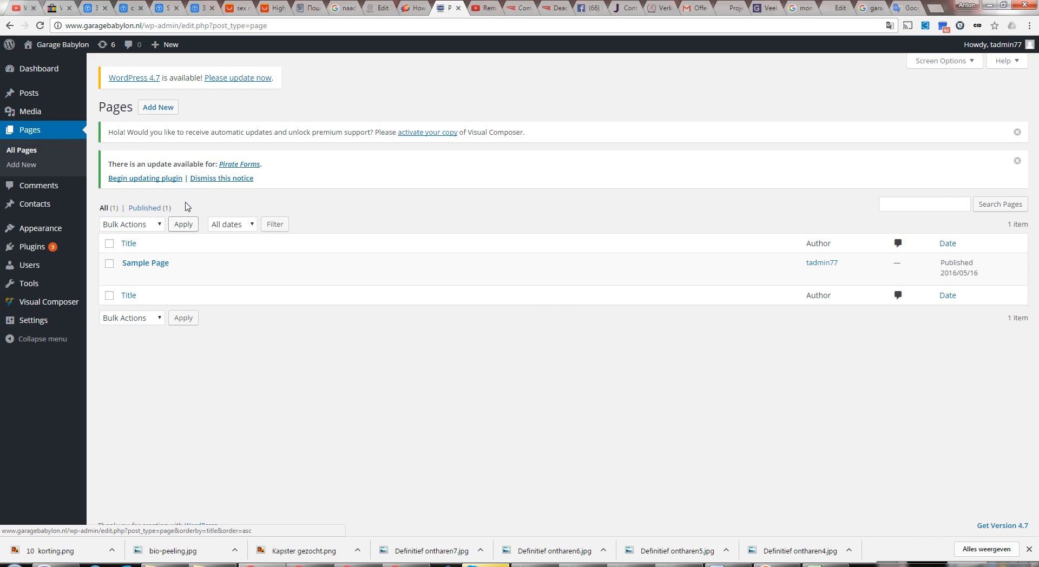
pyautogui.click(158, 108)
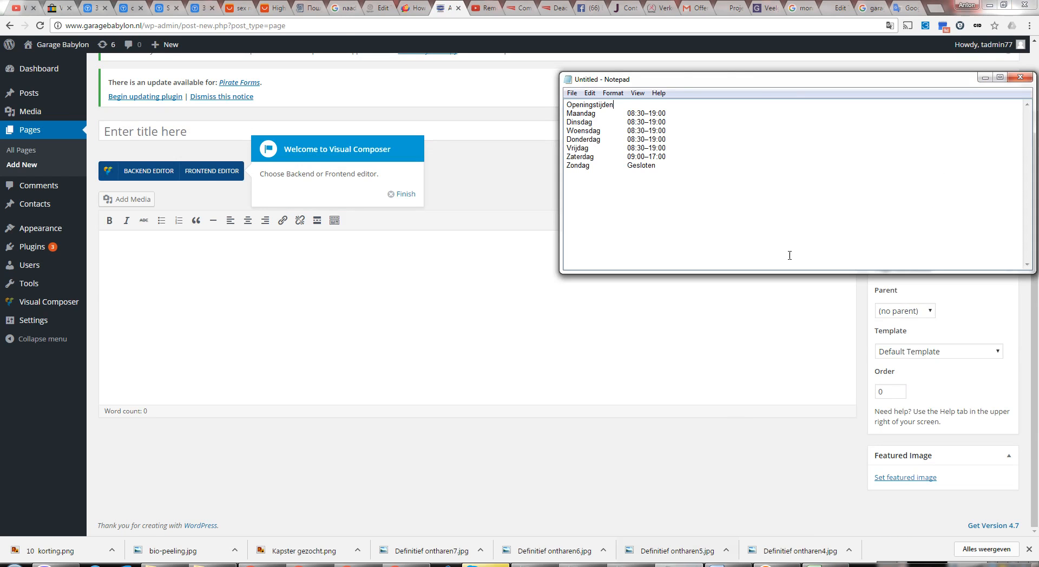
# Step: Take the Openingstijden heading from the Notepad notes as the page title and move to the body
pyautogui.doubleClick(589, 105)
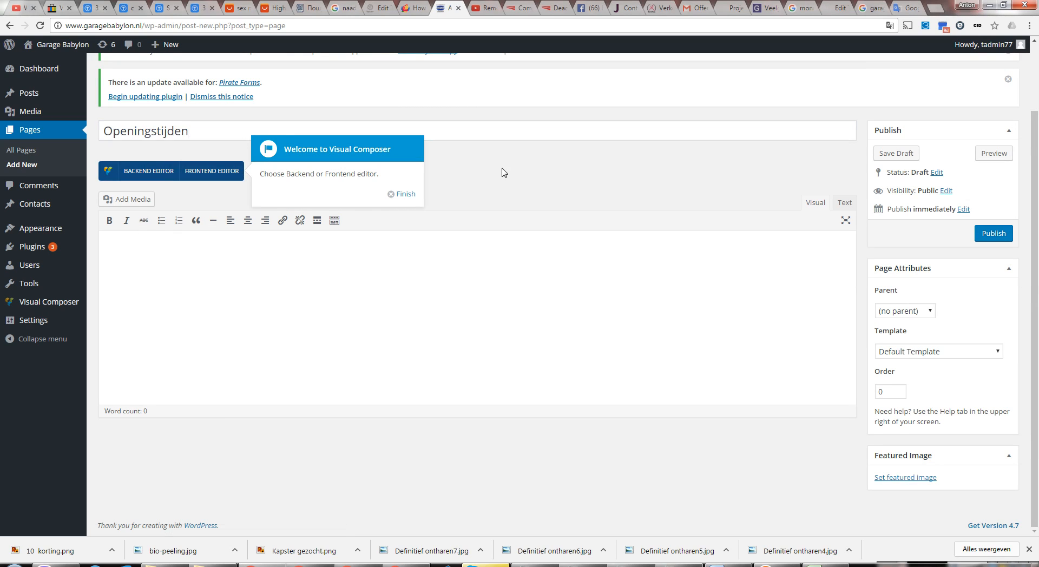
pyautogui.click(896, 152)
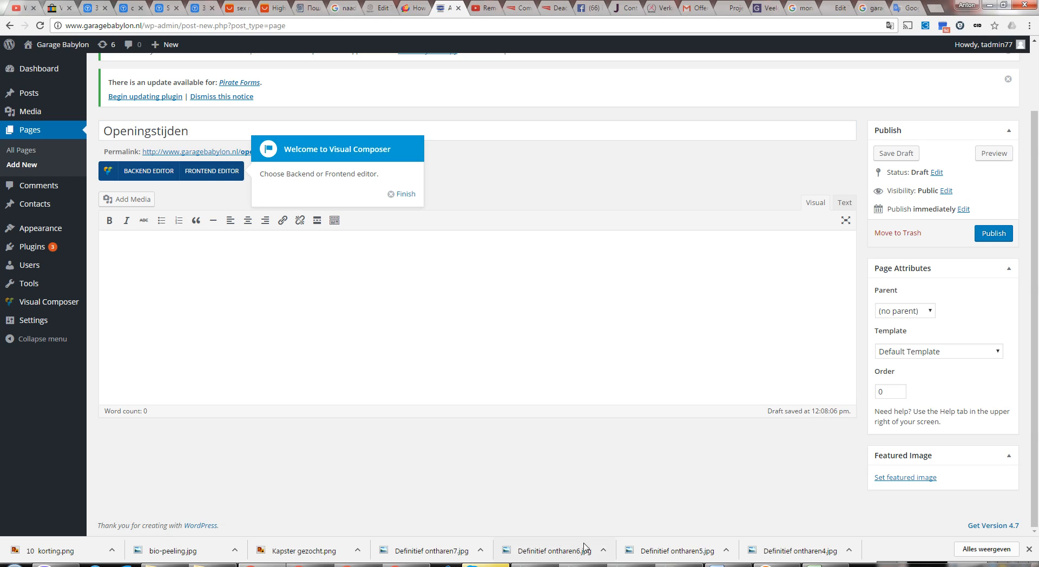
pyautogui.moveTo(329, 316)
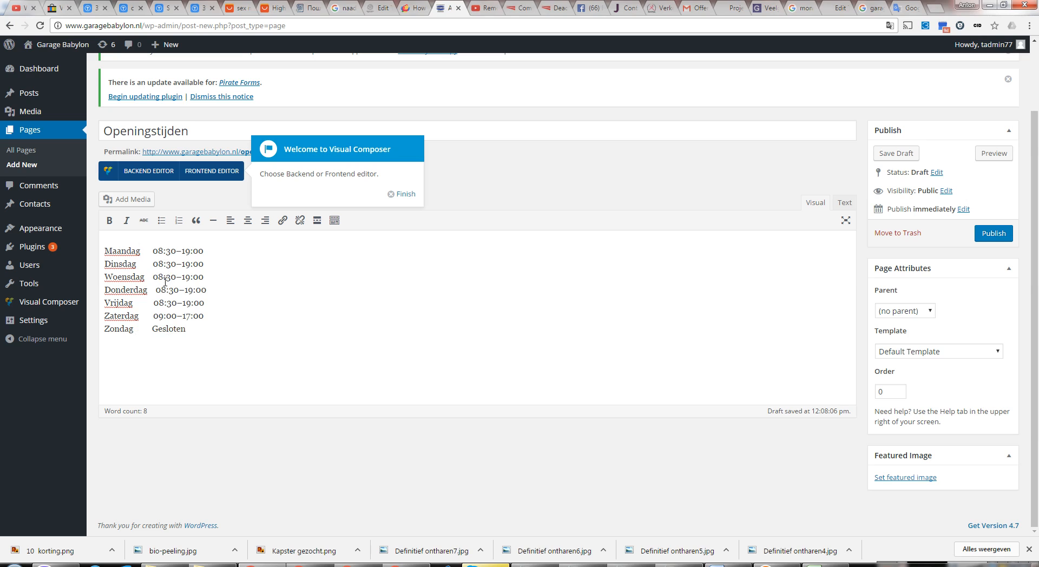
pyautogui.moveTo(148, 257)
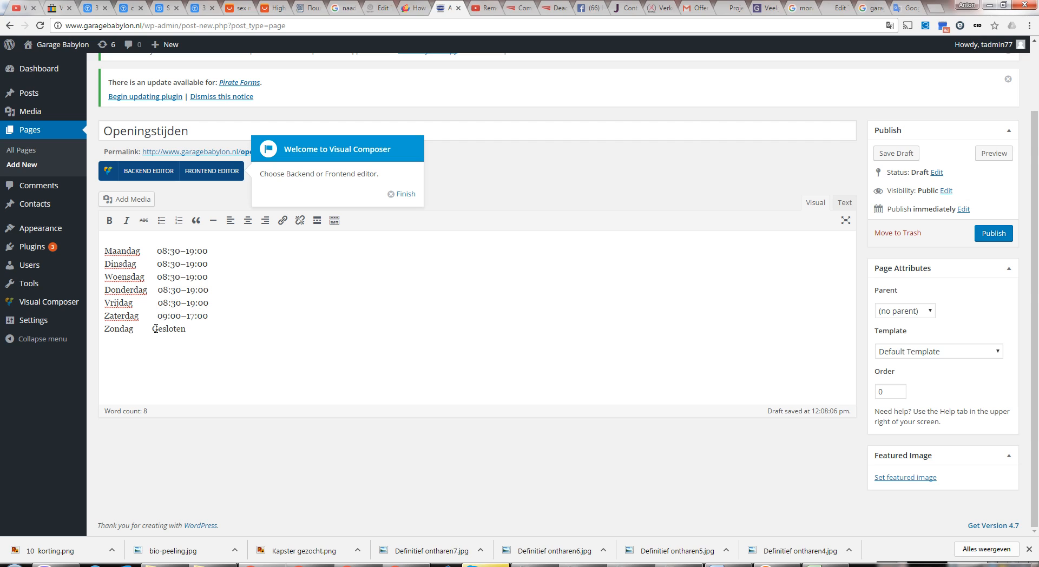
pyautogui.moveTo(817, 102)
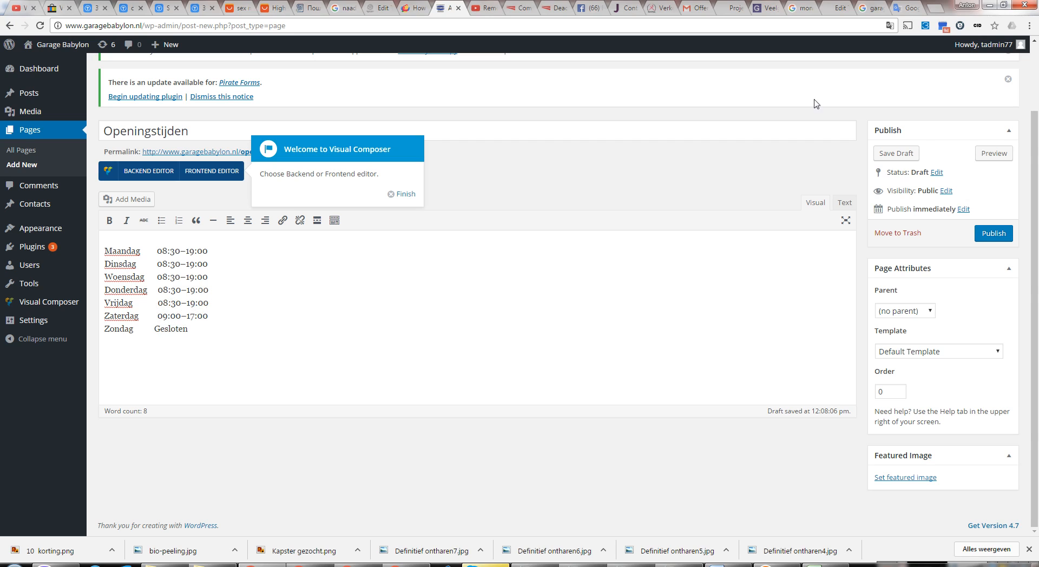
# Step: Publish the Openingstijden page, then browse the live site's Home and Onze Diensten sections
pyautogui.click(993, 233)
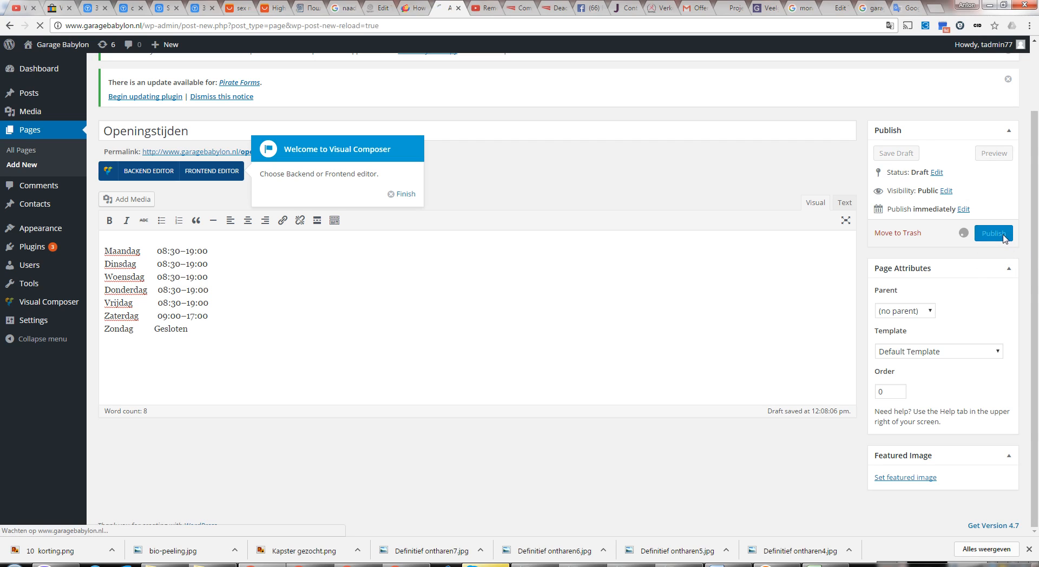
pyautogui.click(993, 233)
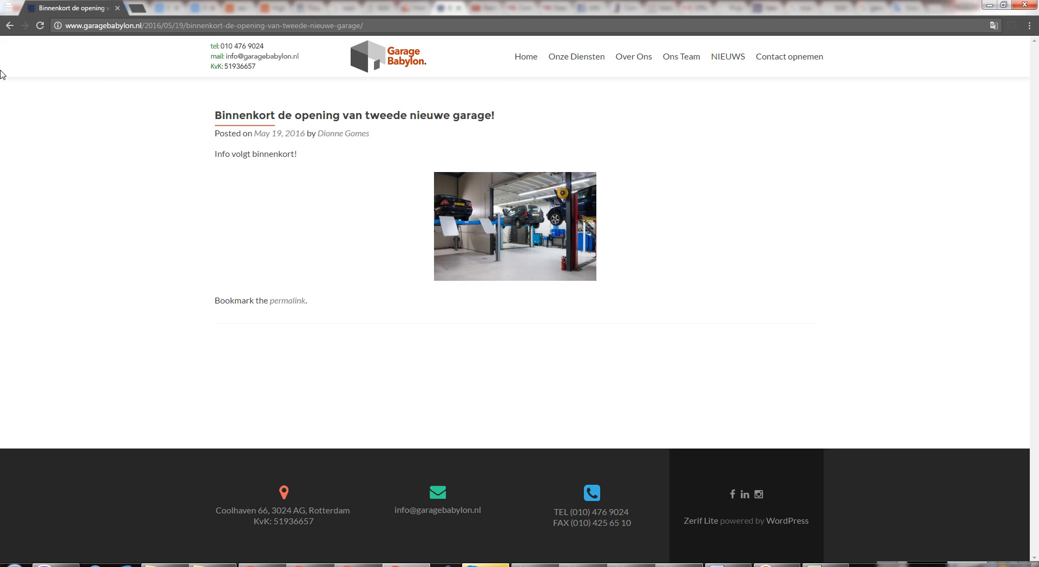
pyautogui.moveTo(687, 52)
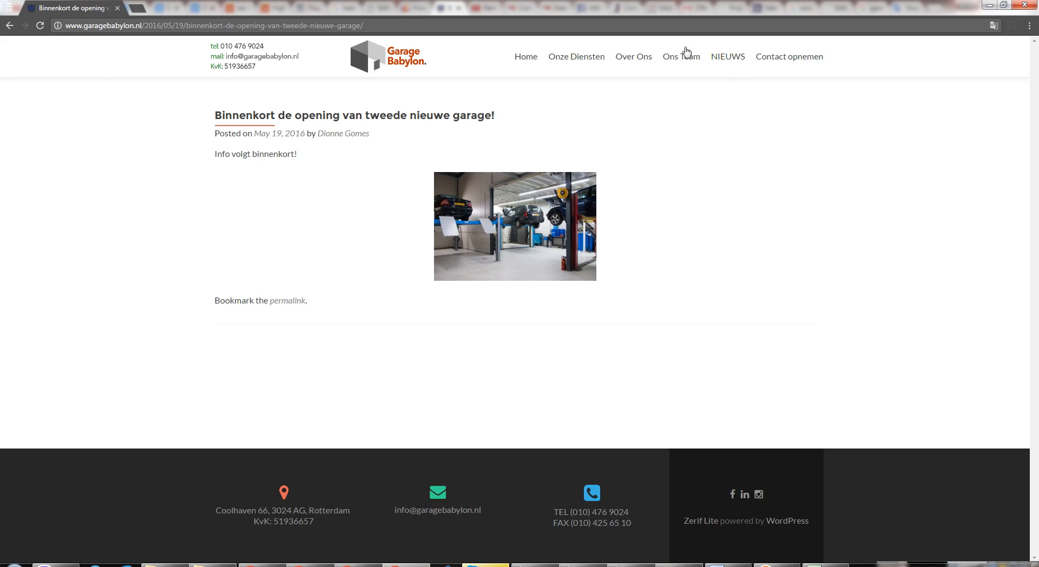
pyautogui.click(526, 56)
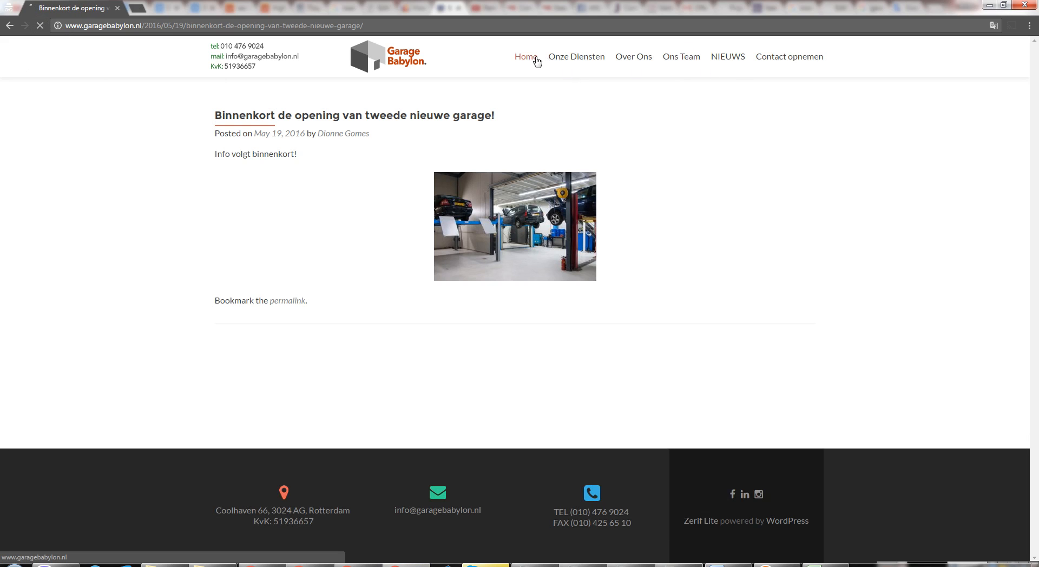
pyautogui.click(575, 57)
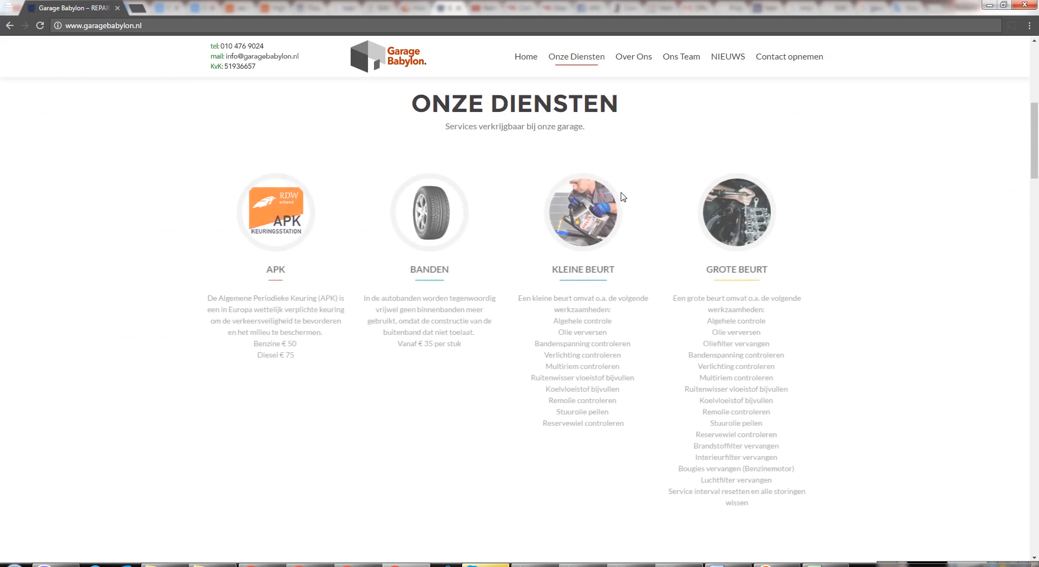
pyautogui.scroll(3)
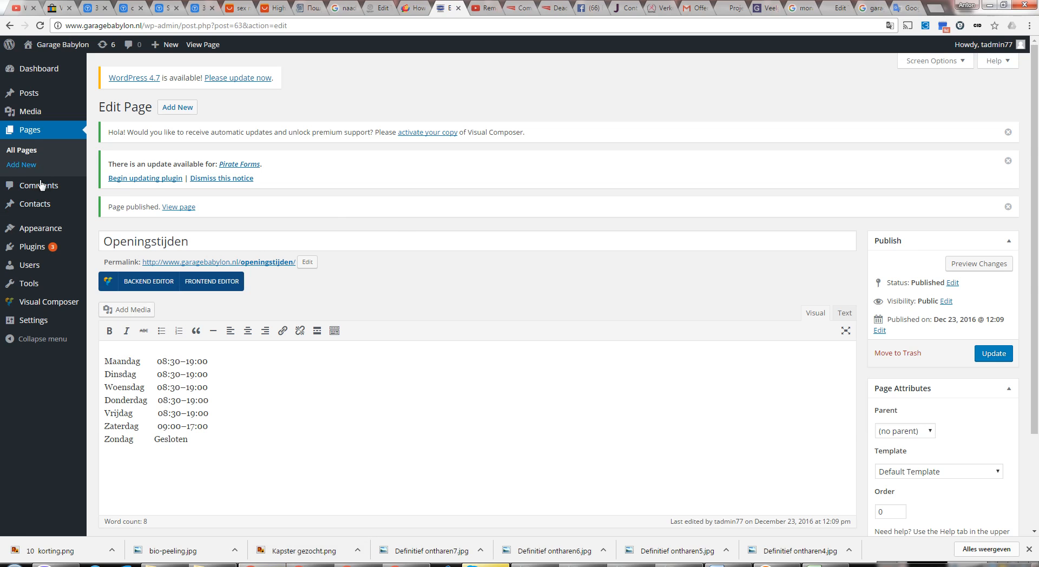
pyautogui.moveTo(31, 129)
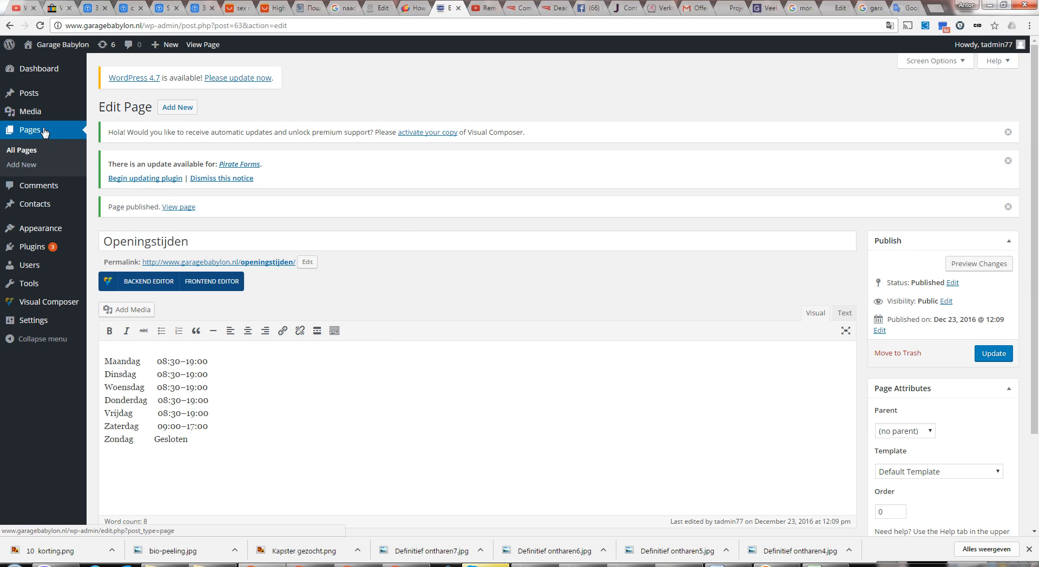
pyautogui.moveTo(38, 186)
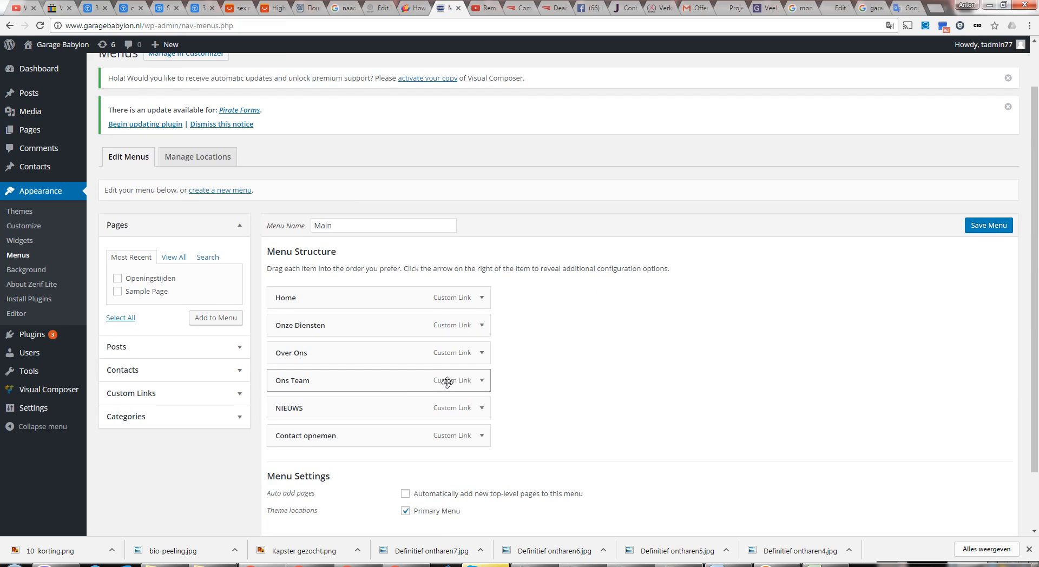
# Step: Add the Openingstijden page to the Main menu before Contact opnemen and save the menu
pyautogui.scroll(-3)
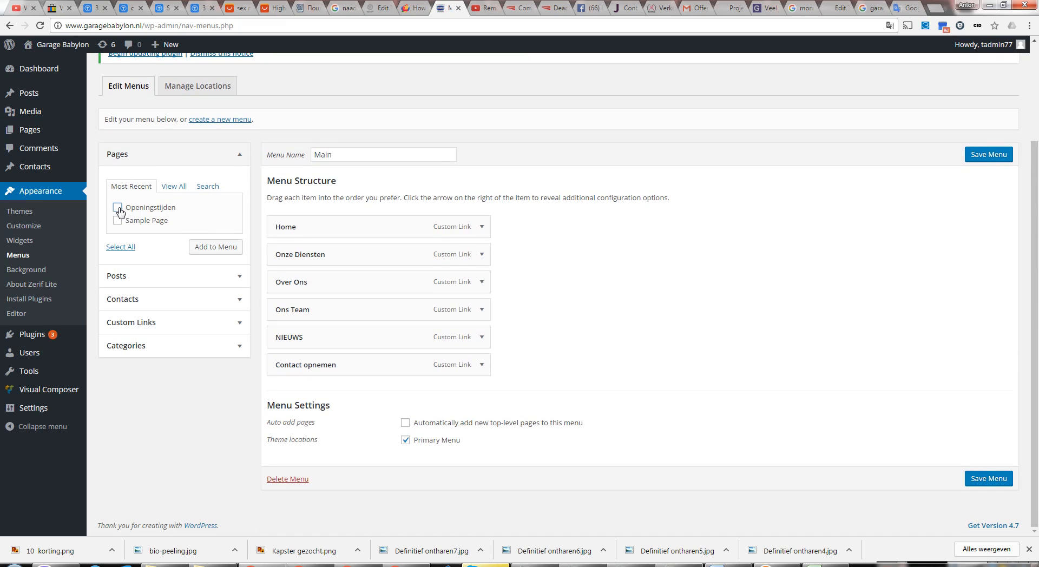
pyautogui.click(216, 247)
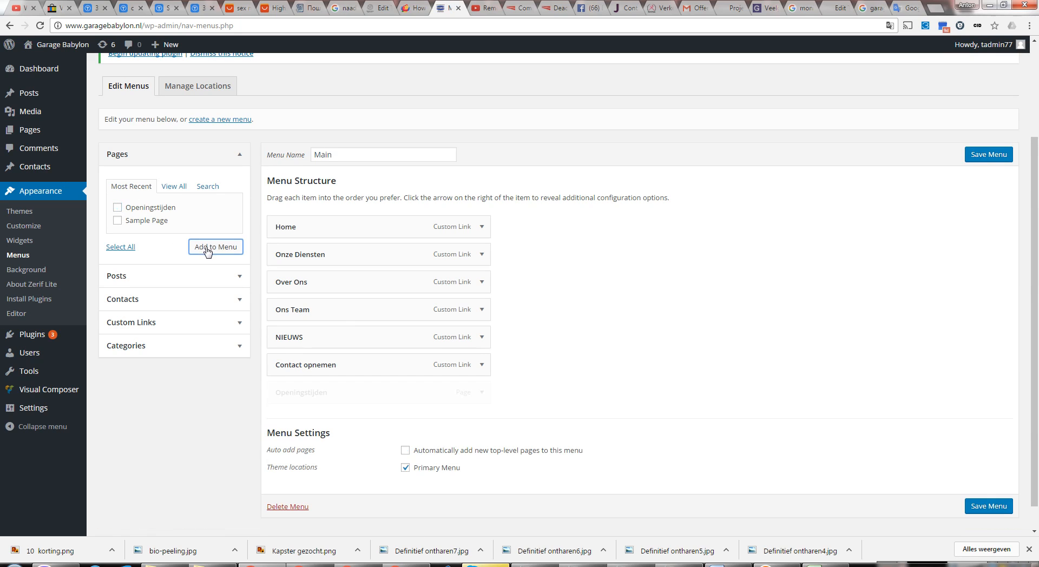
pyautogui.click(216, 247)
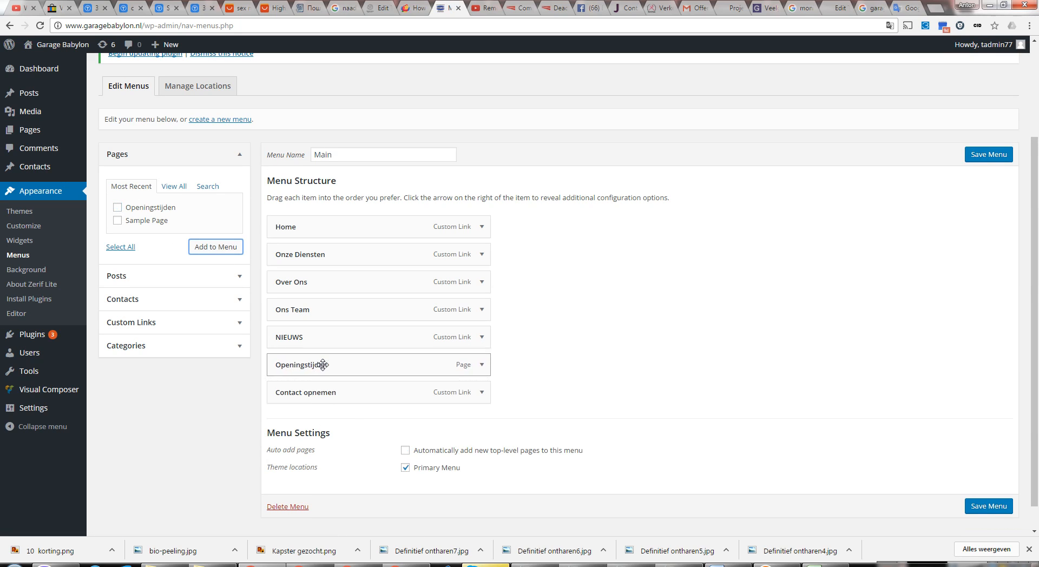
pyautogui.moveTo(493, 358)
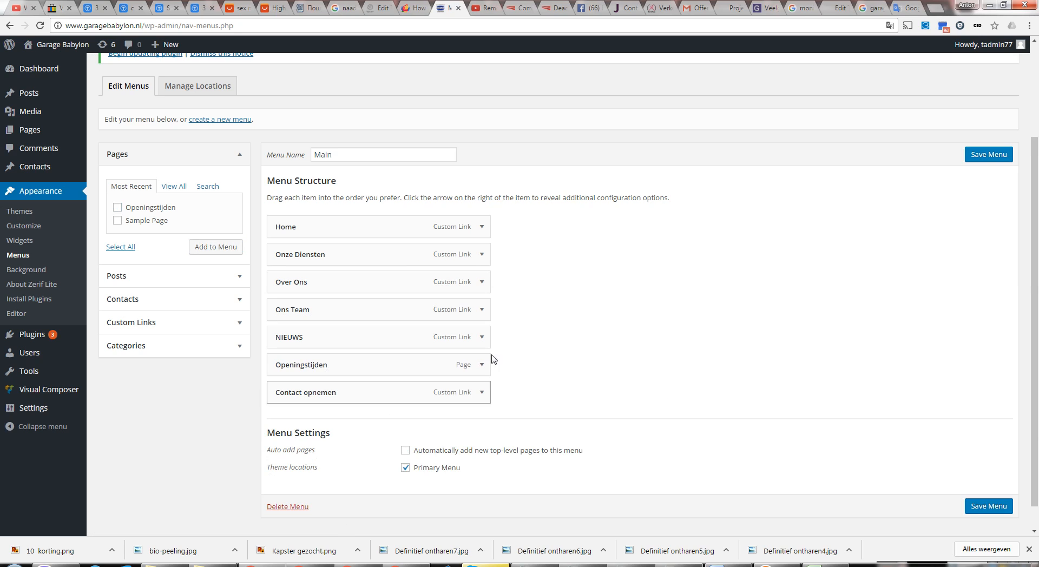
pyautogui.moveTo(989, 155)
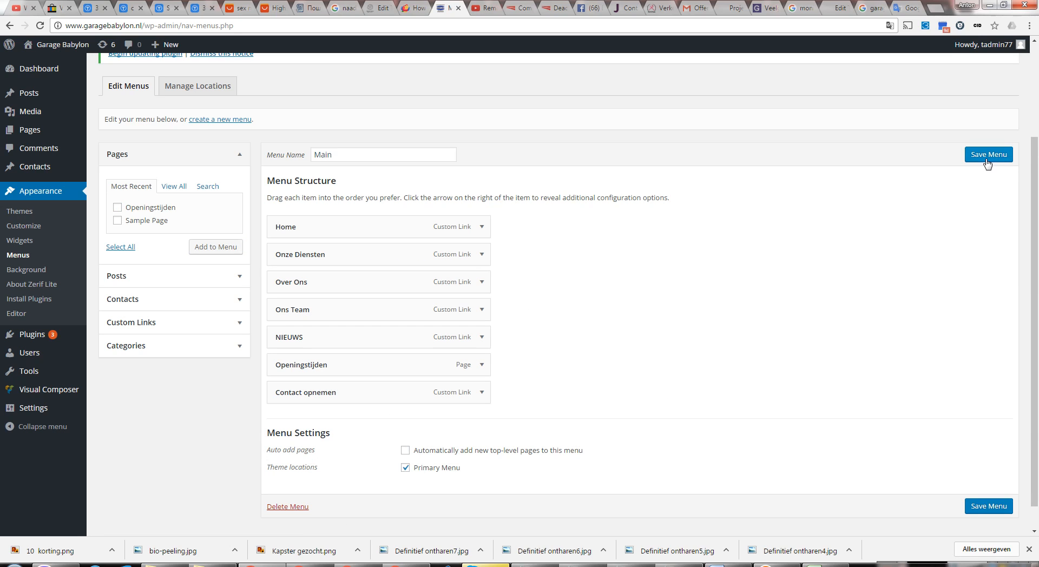
pyautogui.moveTo(991, 159)
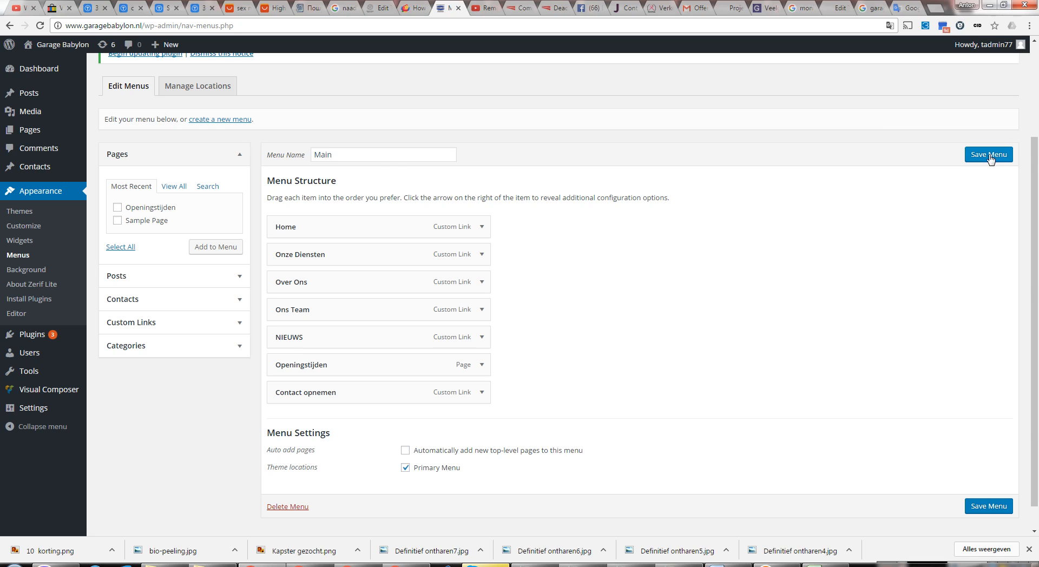
pyautogui.click(989, 155)
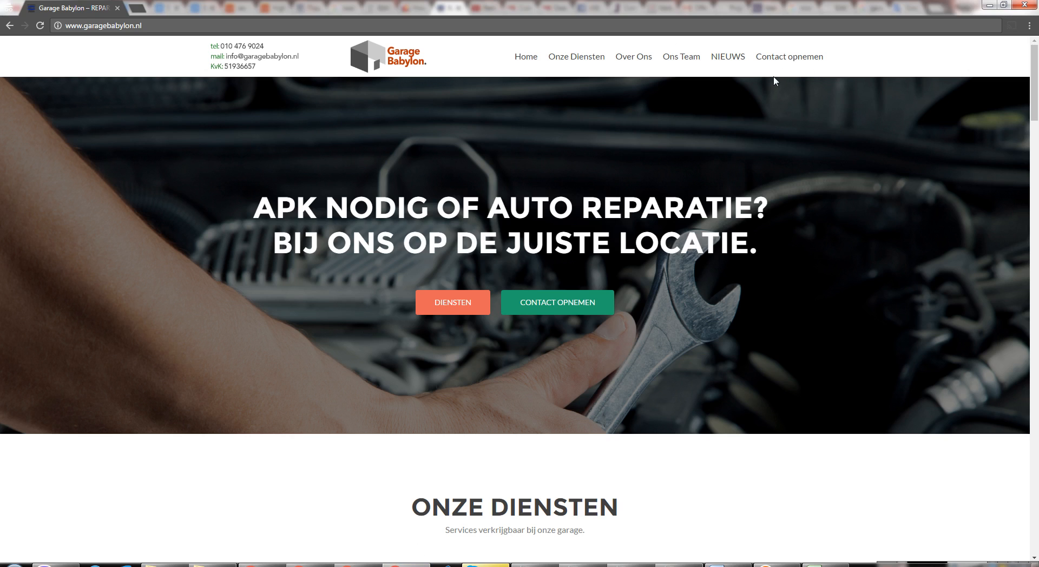
pyautogui.moveTo(779, 72)
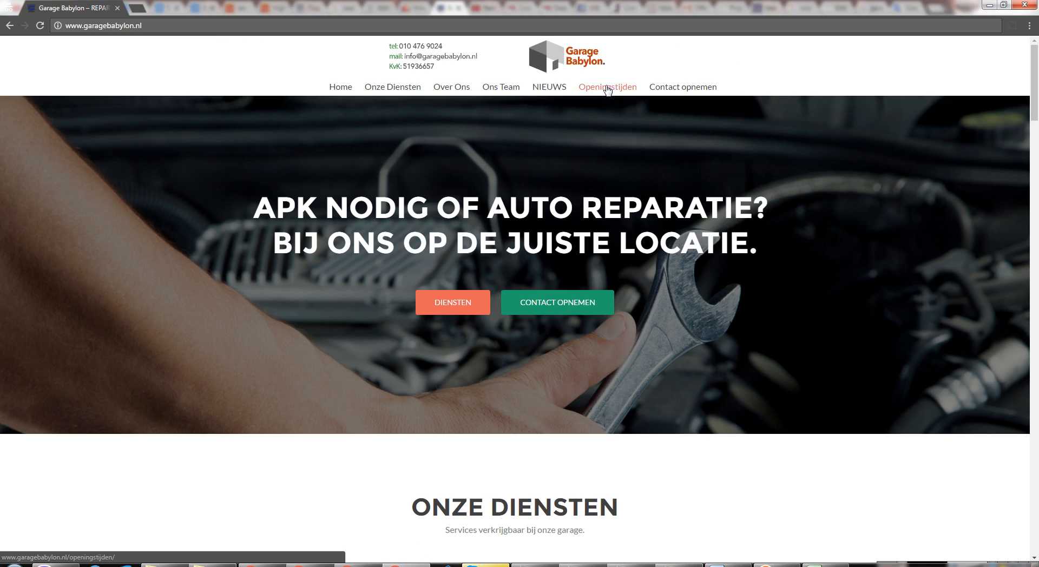
# Step: Open the Openingstijden page from the live site navigation and review its Maandag-to-Zondag hours
pyautogui.click(606, 86)
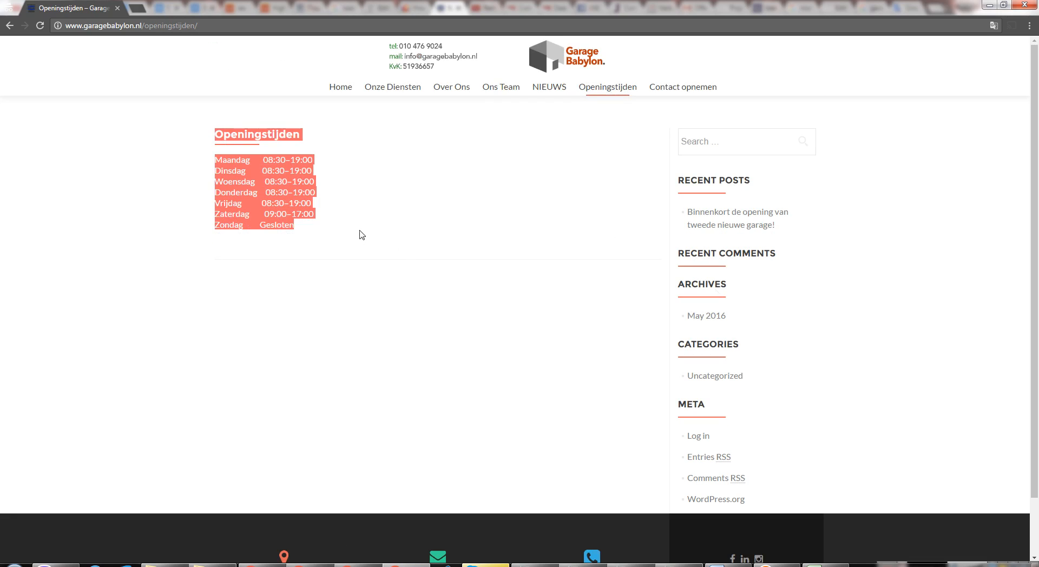
pyautogui.click(812, 426)
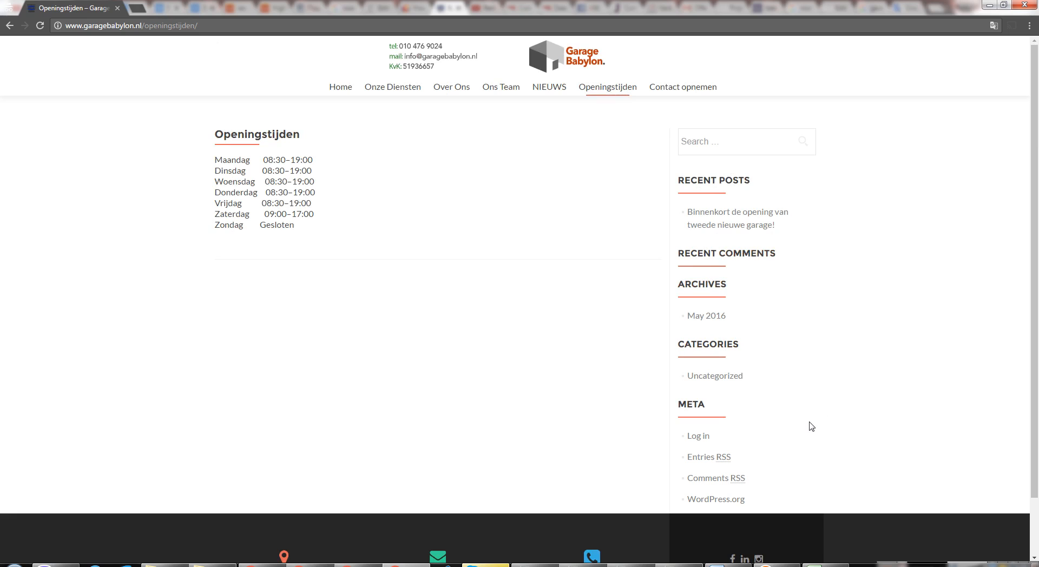
pyautogui.moveTo(739, 205)
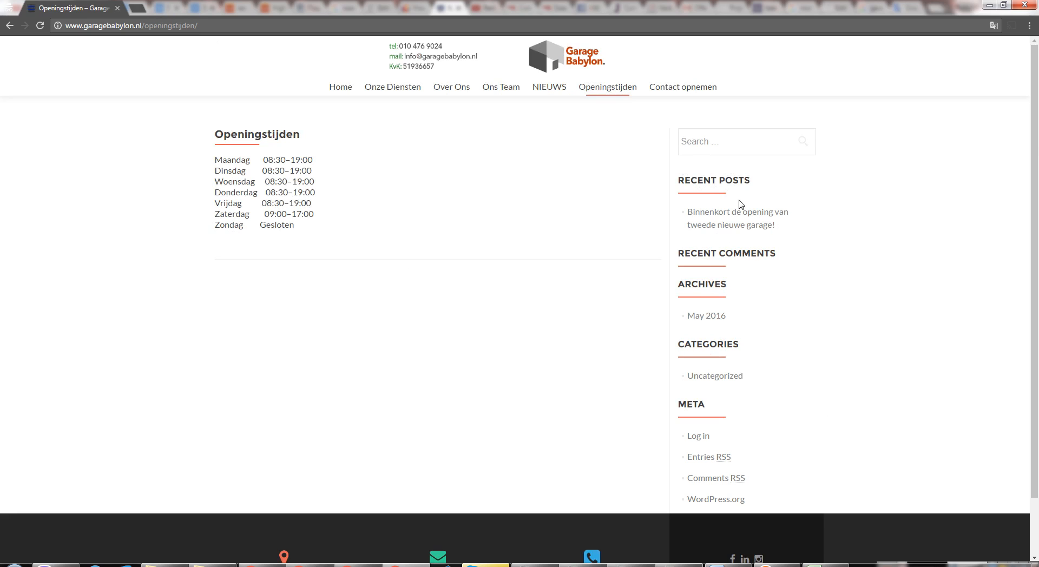
pyautogui.moveTo(794, 265)
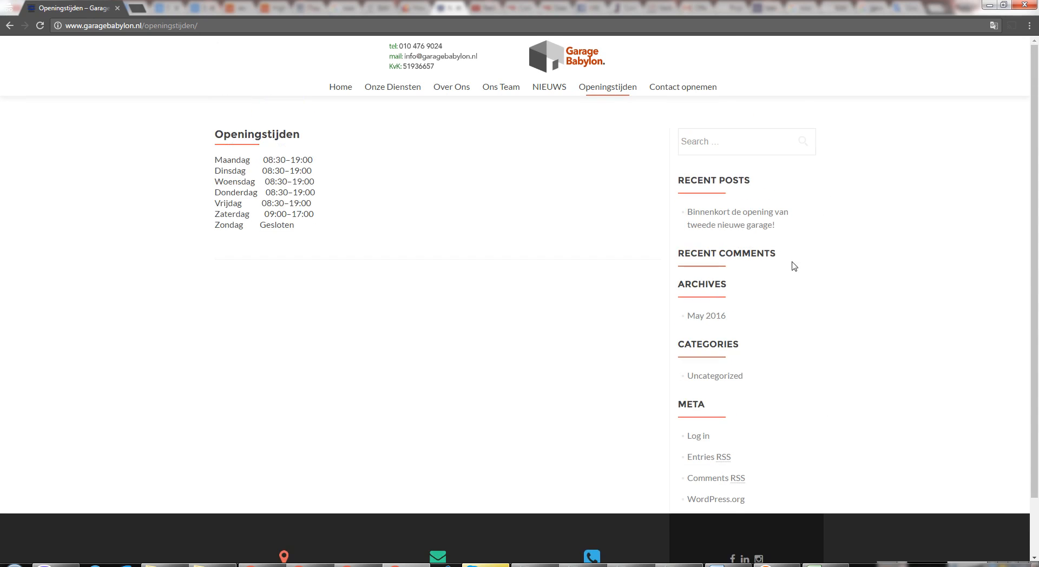
pyautogui.moveTo(424, 277)
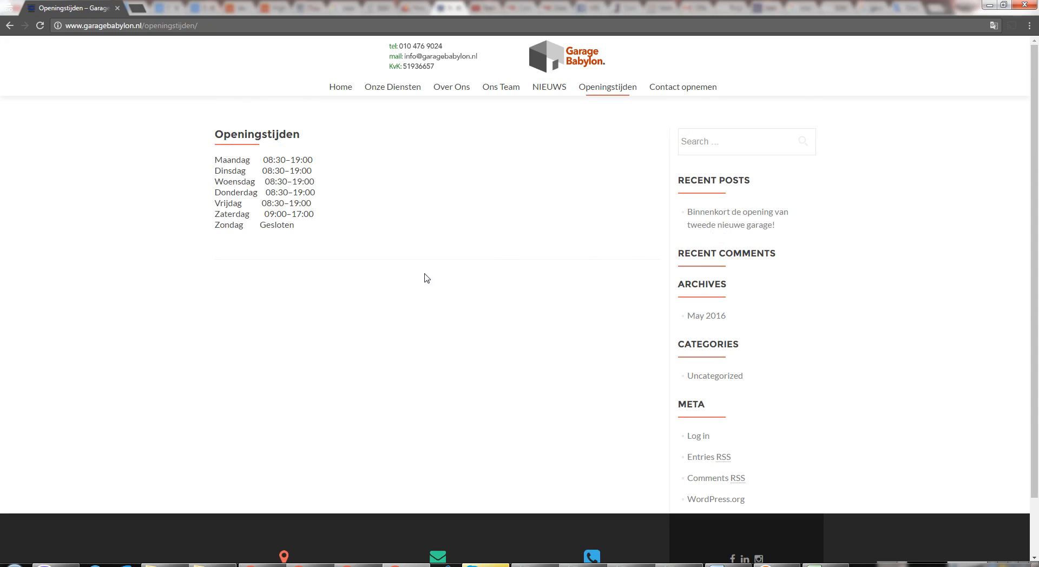
pyautogui.moveTo(467, 276)
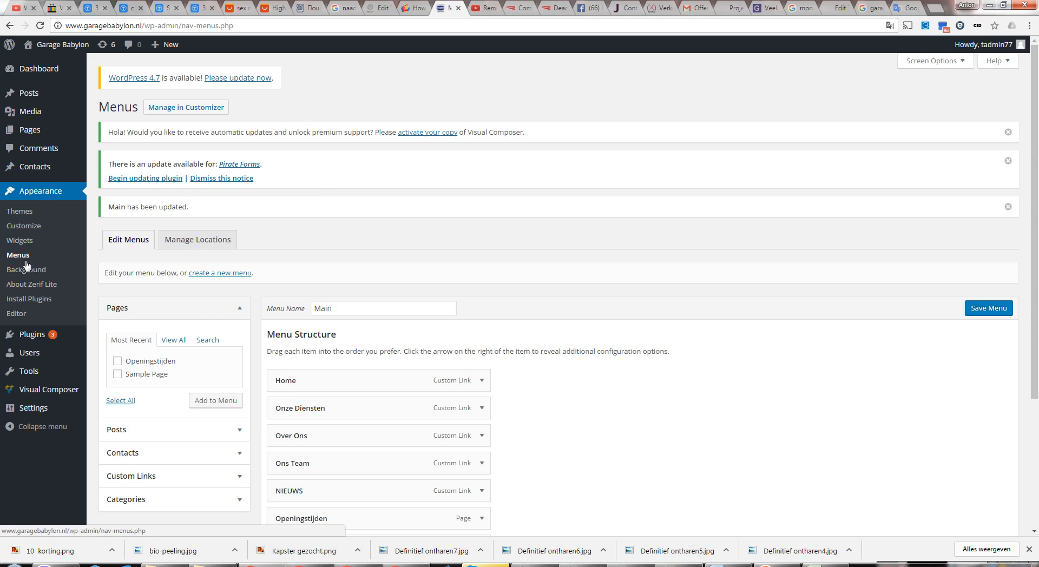
# Step: Reach the Zerif Lite theme file editor and load the Single Page template (page.php)
pyautogui.click(41, 190)
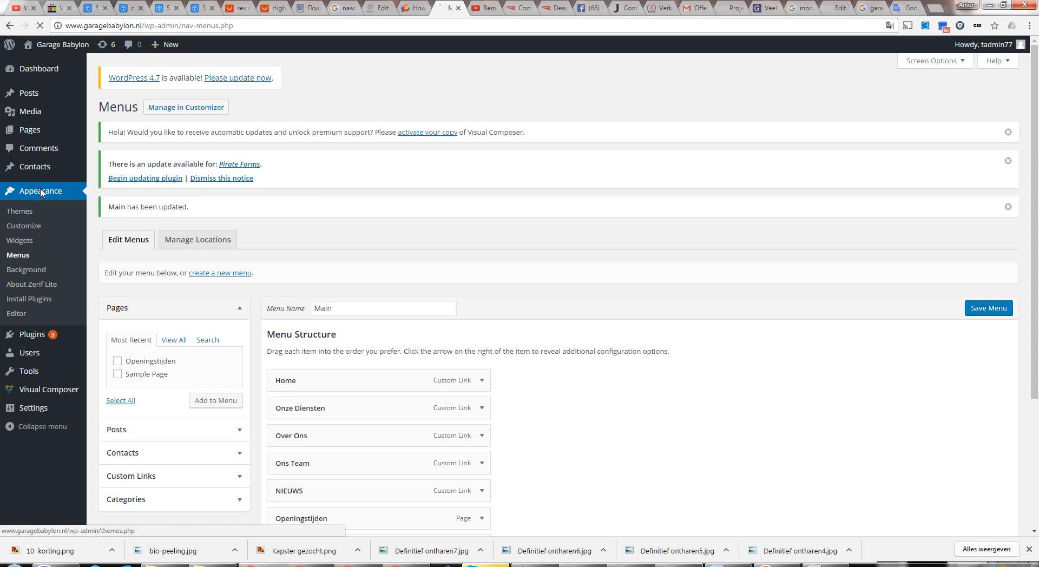
pyautogui.click(19, 211)
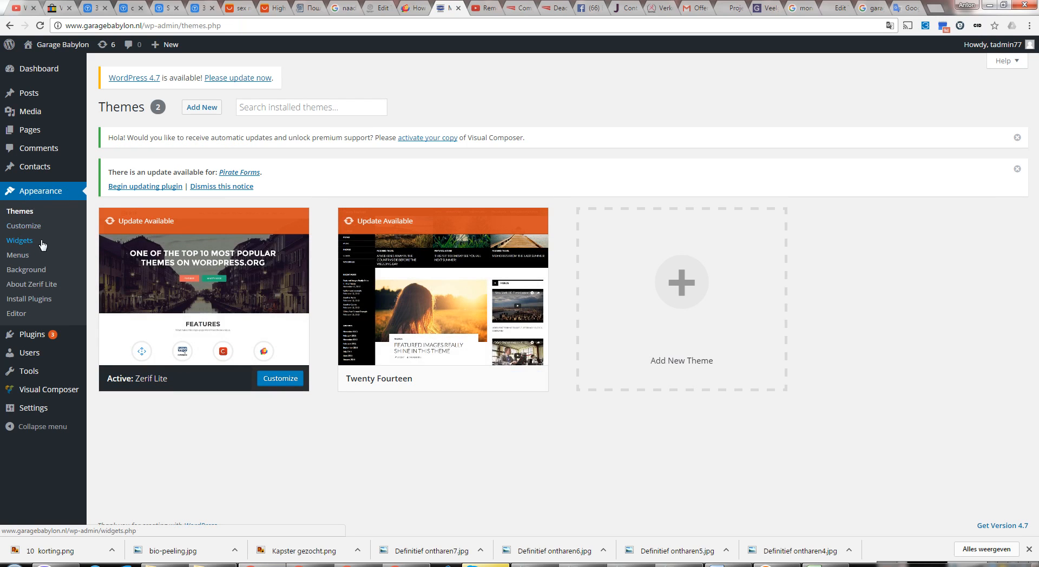
pyautogui.moveTo(18, 255)
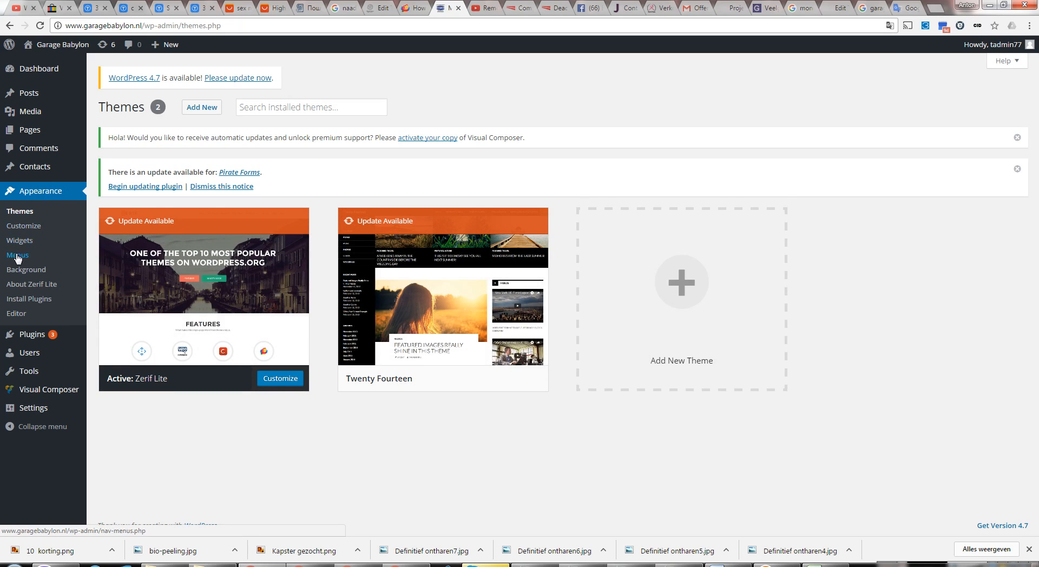
pyautogui.click(17, 314)
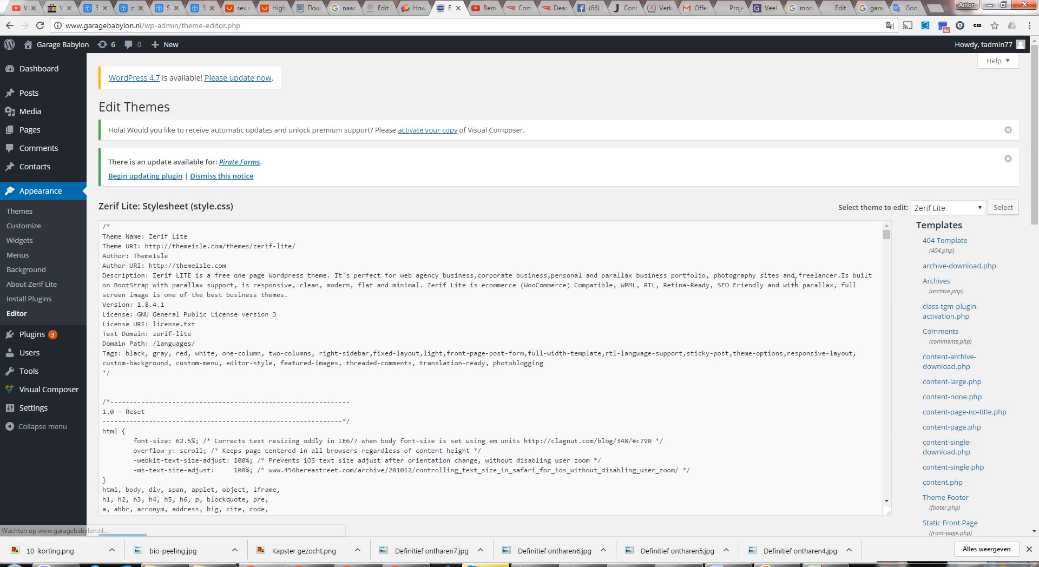
pyautogui.scroll(-3)
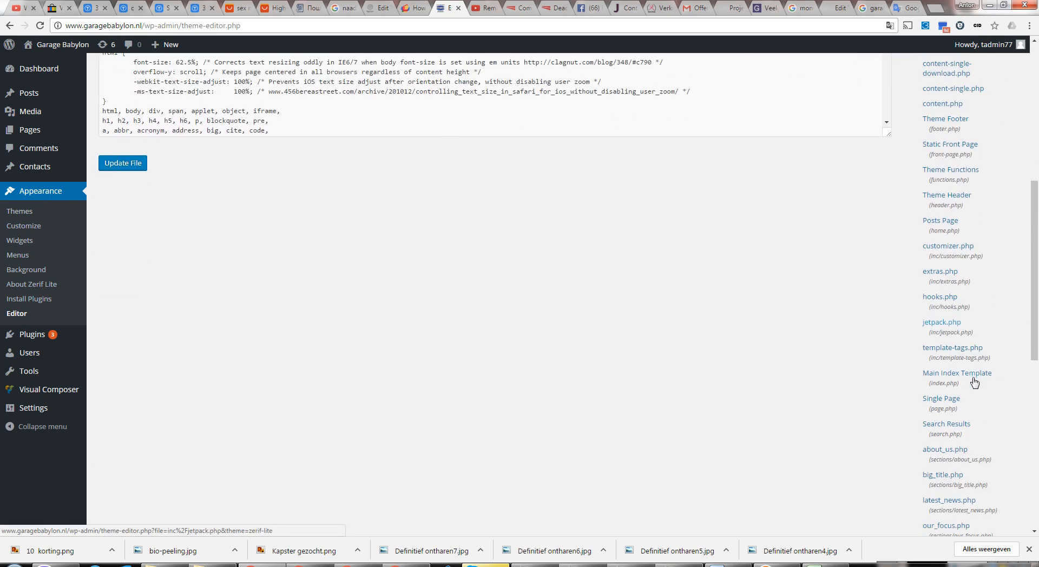
pyautogui.click(941, 399)
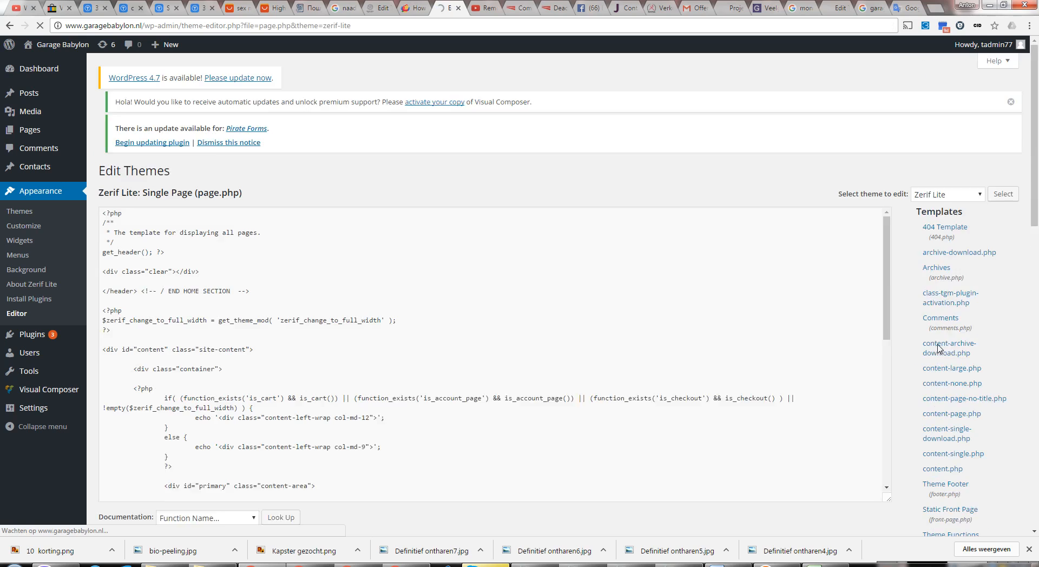
# Step: Change the content column from col-md-9 to col-md-12 and update the file
pyautogui.scroll(-3)
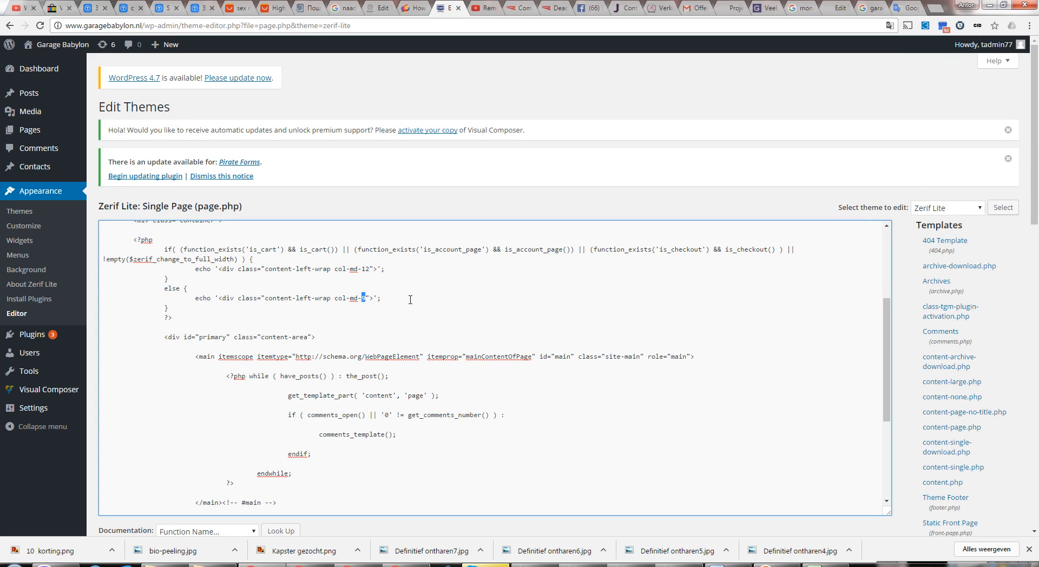
pyautogui.write('12')
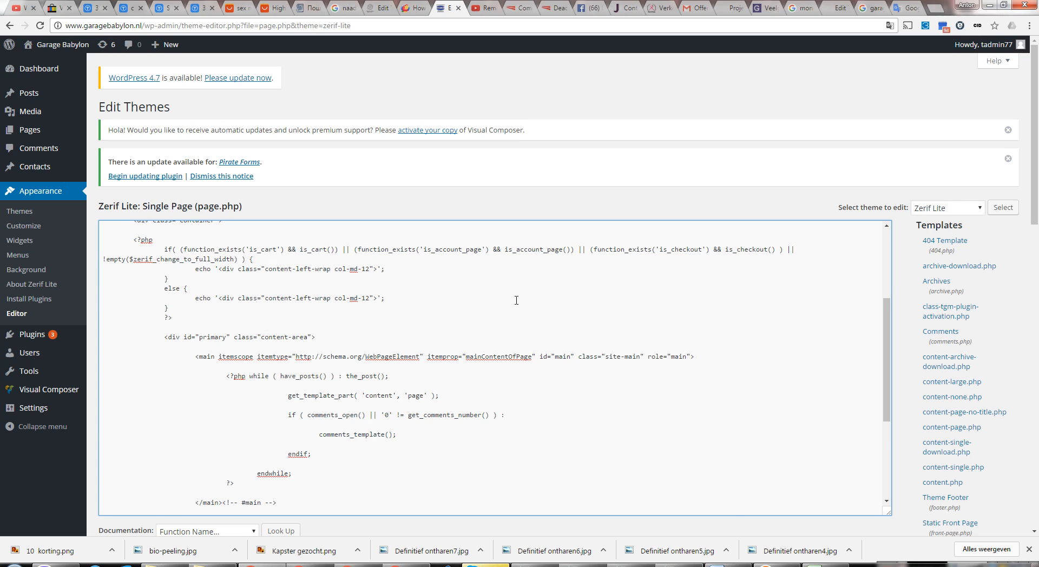
pyautogui.scroll(-3)
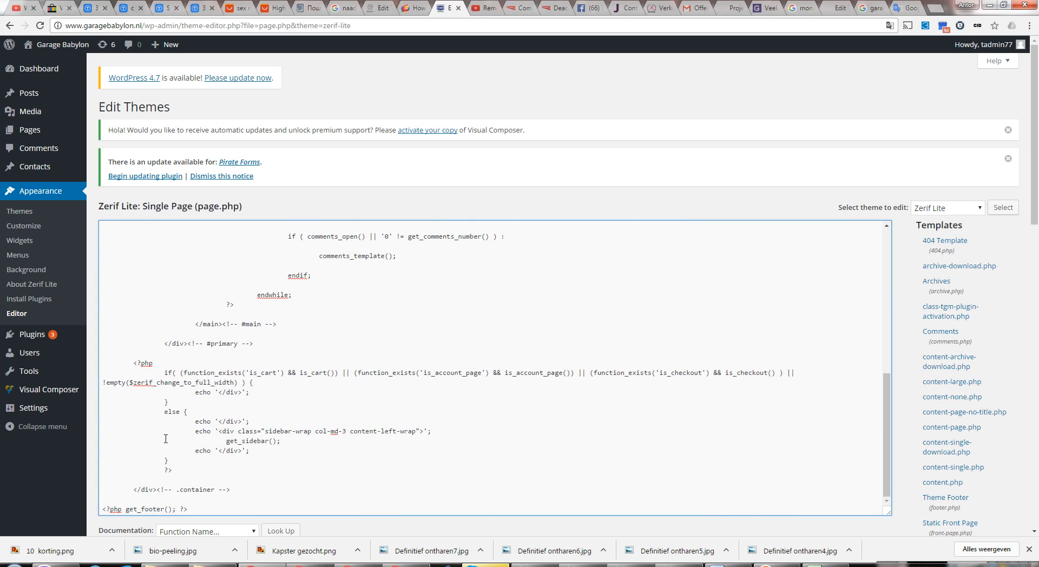
pyautogui.scroll(-3)
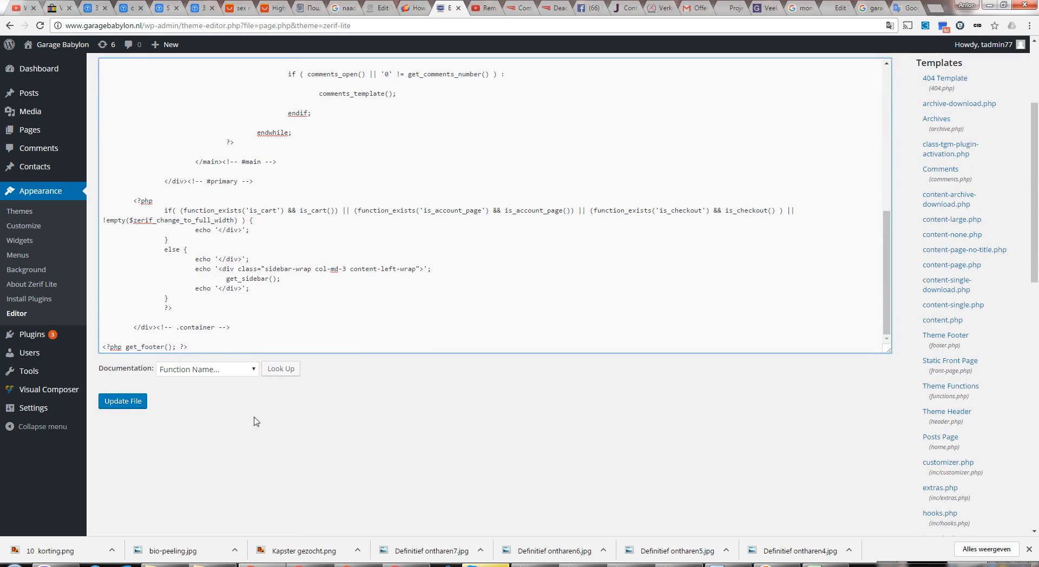
pyautogui.click(122, 401)
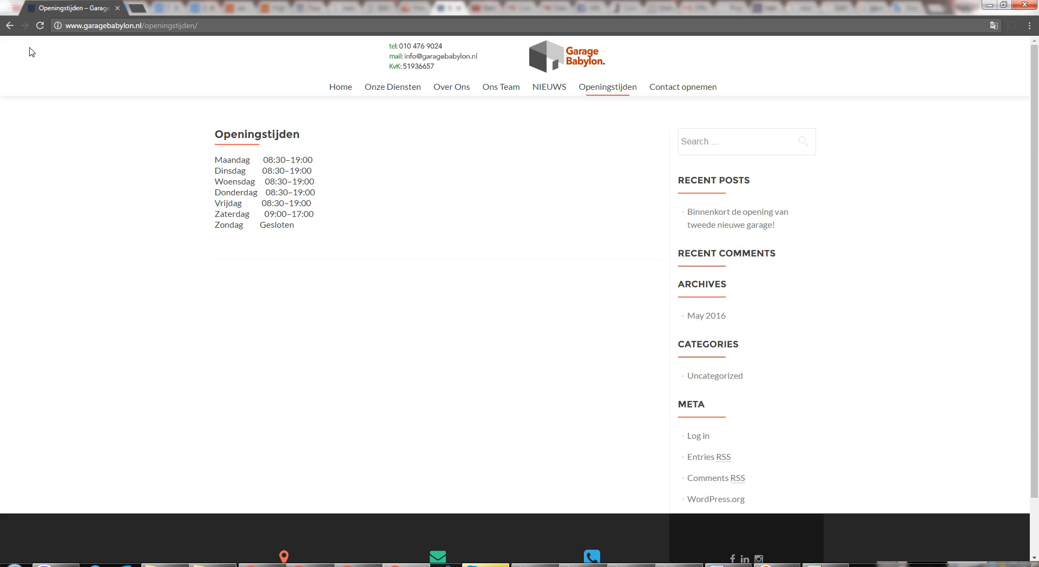
# Step: Reload the Openingstijden page, confirm 'File edited successfully', then return to the ThemeIsle sidebar guide
pyautogui.click(40, 25)
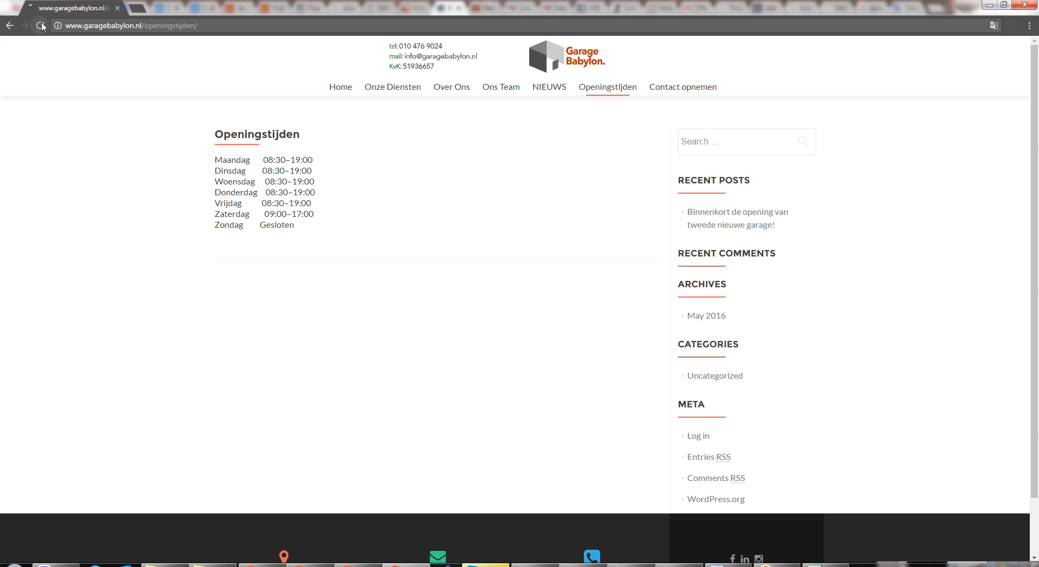
pyautogui.click(40, 24)
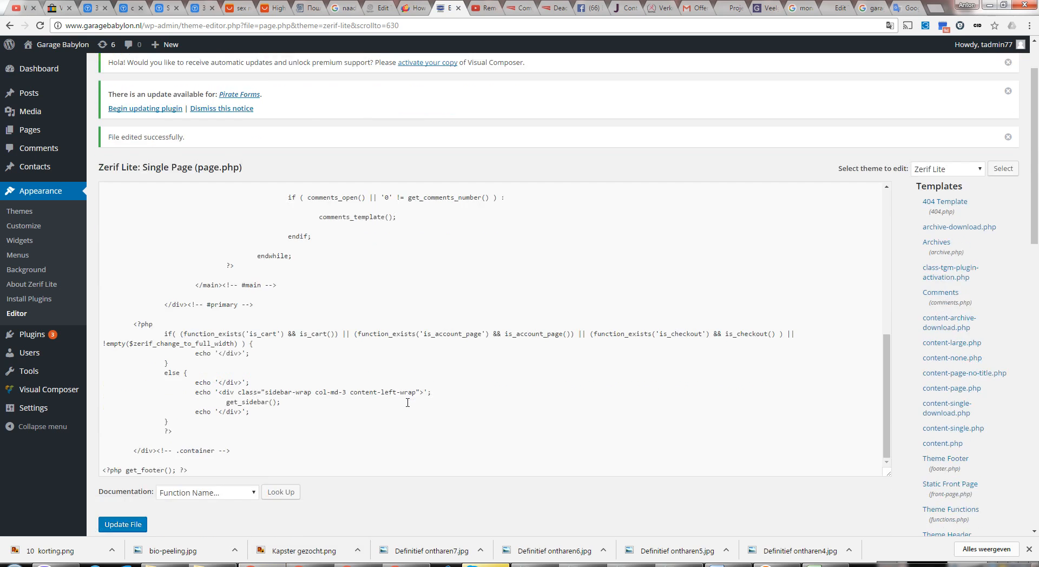
pyautogui.click(415, 8)
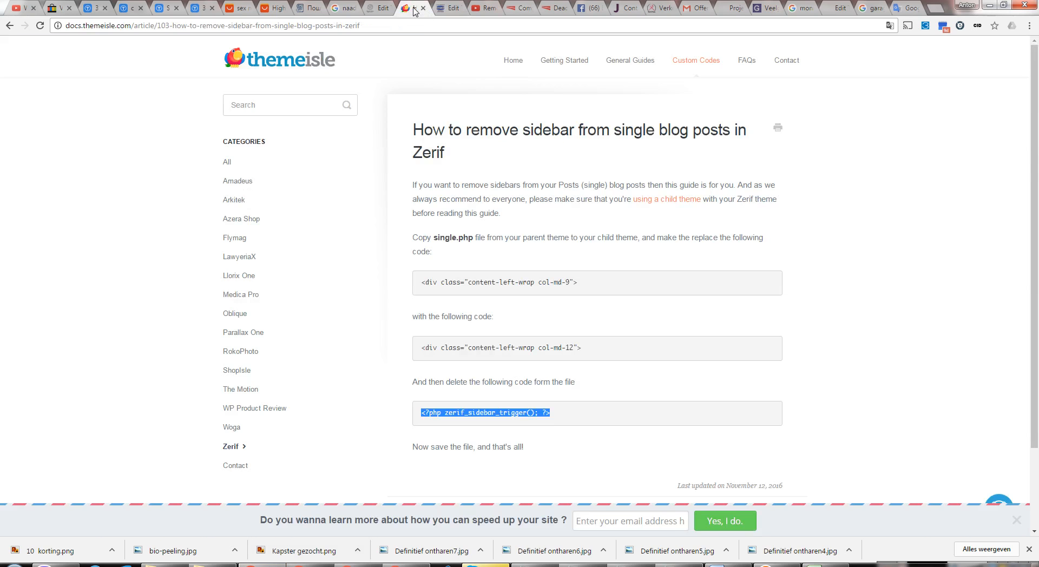
pyautogui.moveTo(481, 416)
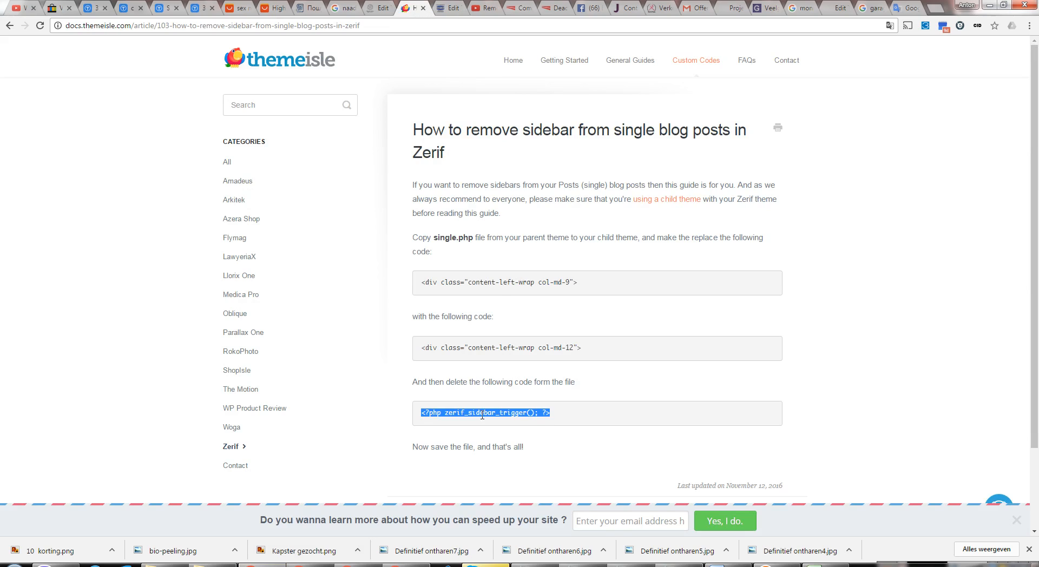
# Step: Select zerif_sidebar_trigger in the guide's code box and return to page.php in the editor
pyautogui.doubleClick(483, 413)
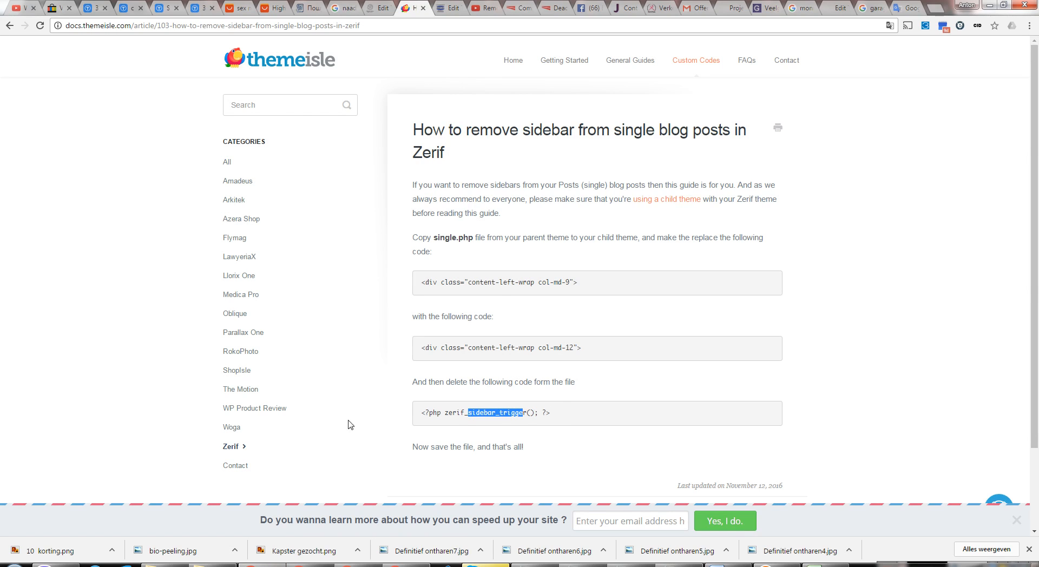
pyautogui.click(450, 8)
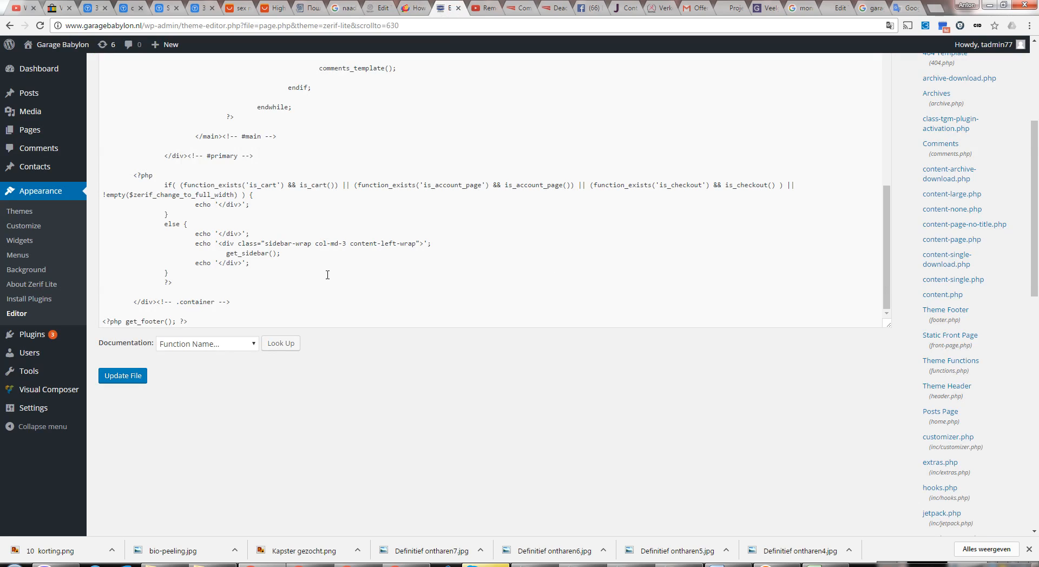
pyautogui.moveTo(259, 252)
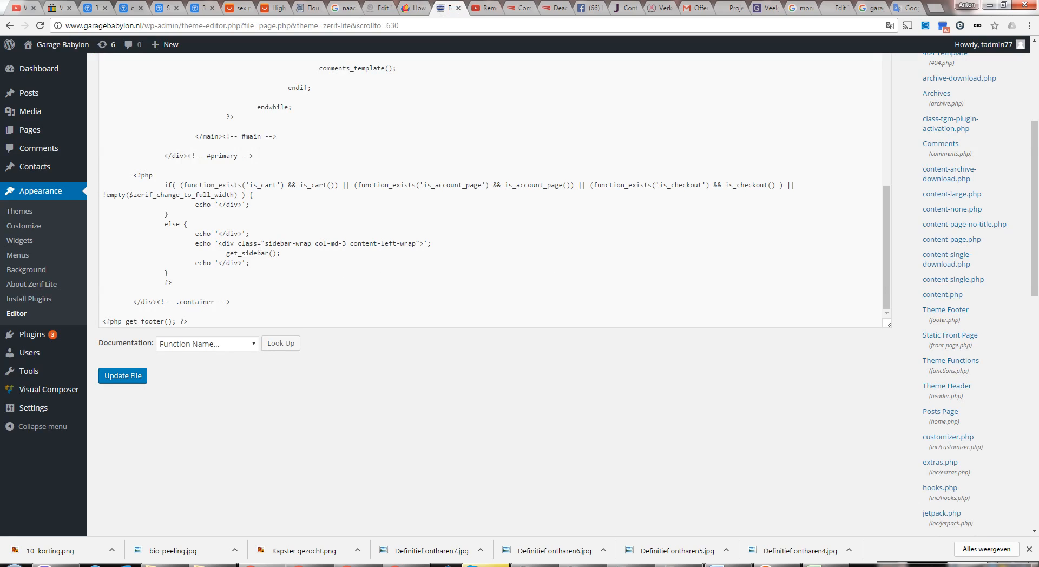
# Step: Begin selecting the sidebar-wrap / get_sidebar() block in page.php for deletion
pyautogui.doubleClick(246, 262)
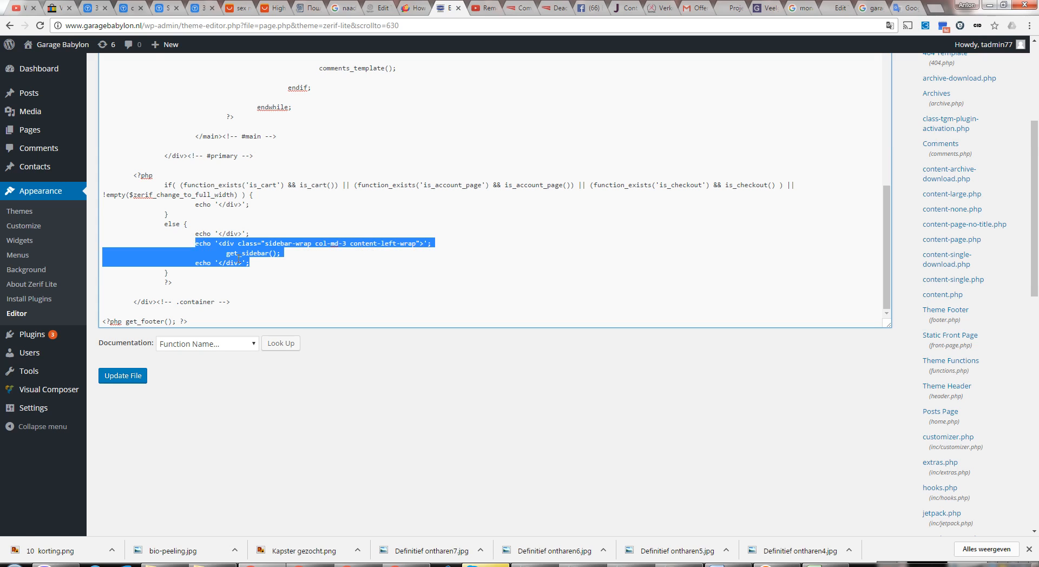
pyautogui.moveTo(210, 209)
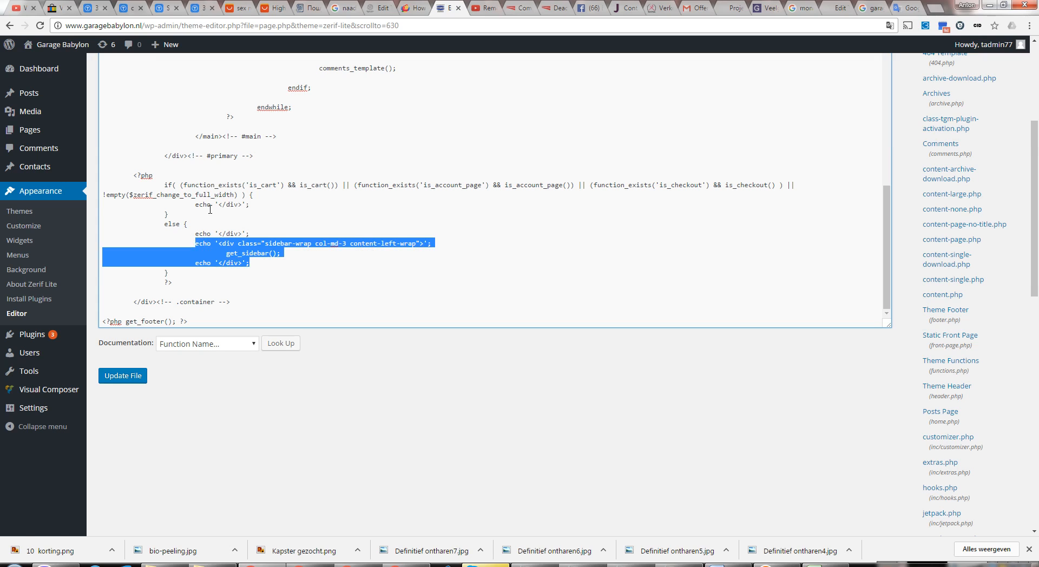
pyautogui.moveTo(320, 203)
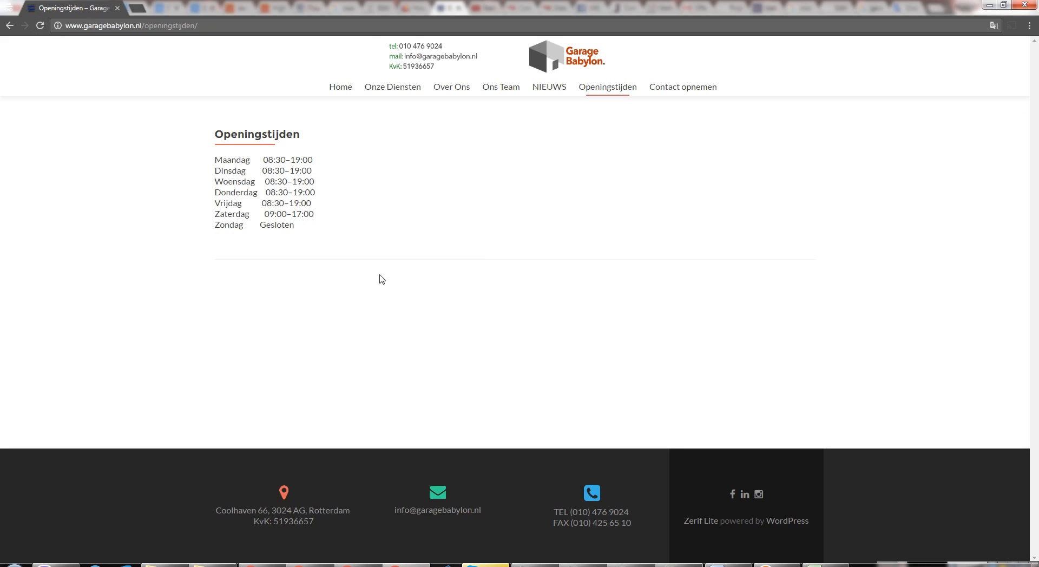
pyautogui.moveTo(611, 210)
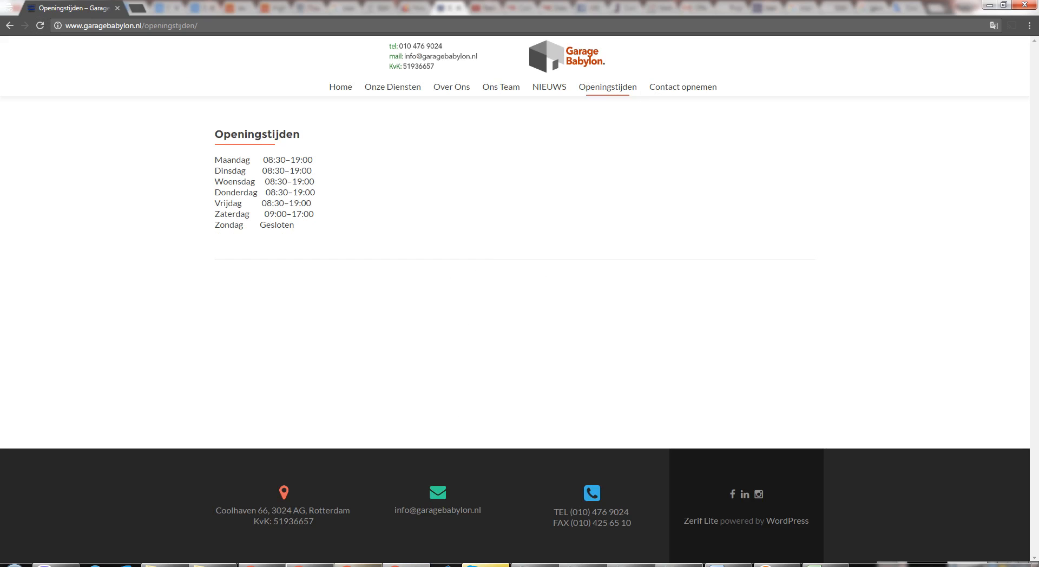
pyautogui.moveTo(559, 228)
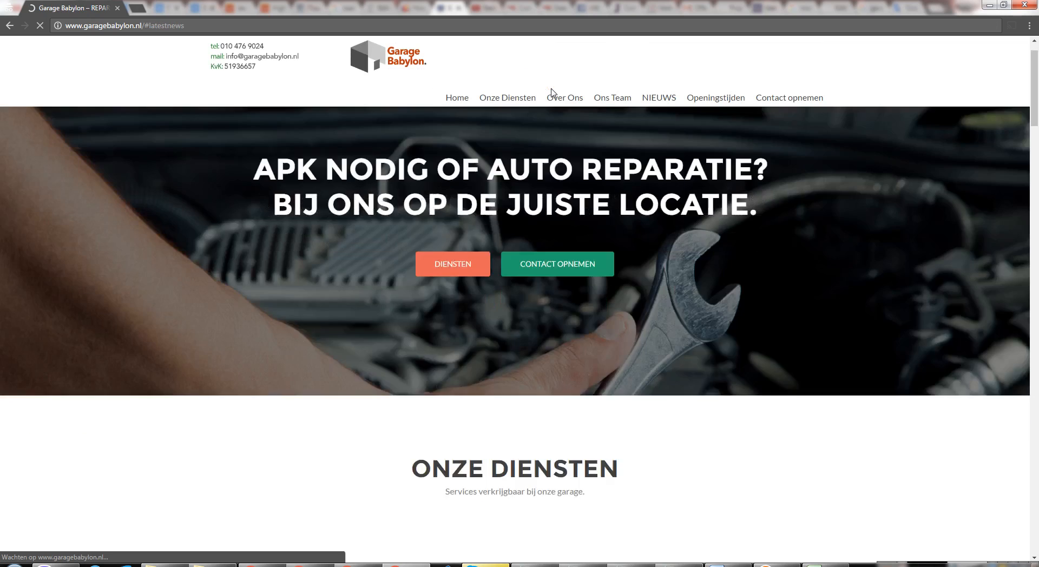
pyautogui.click(658, 98)
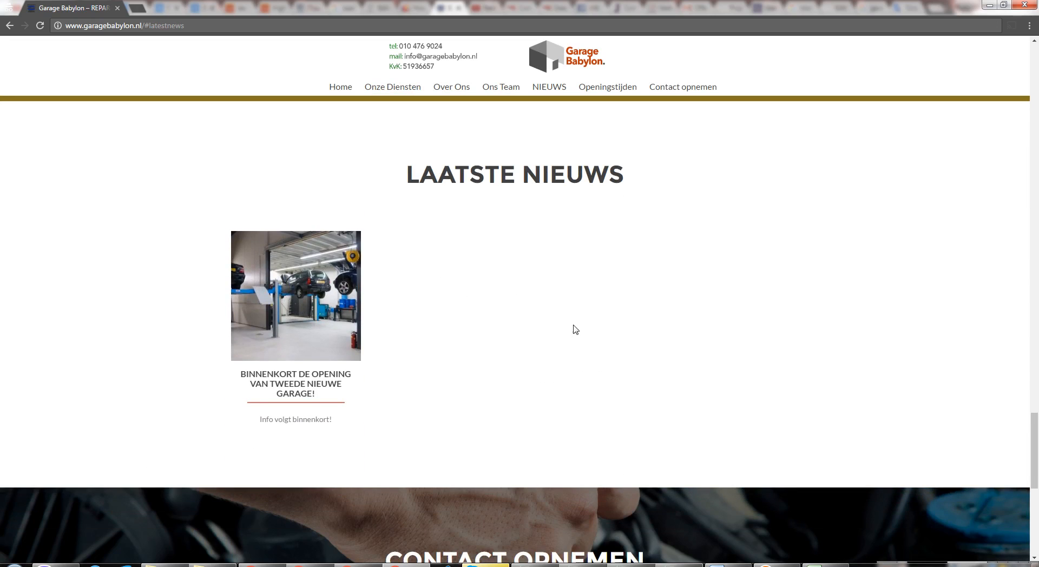
pyautogui.scroll(3)
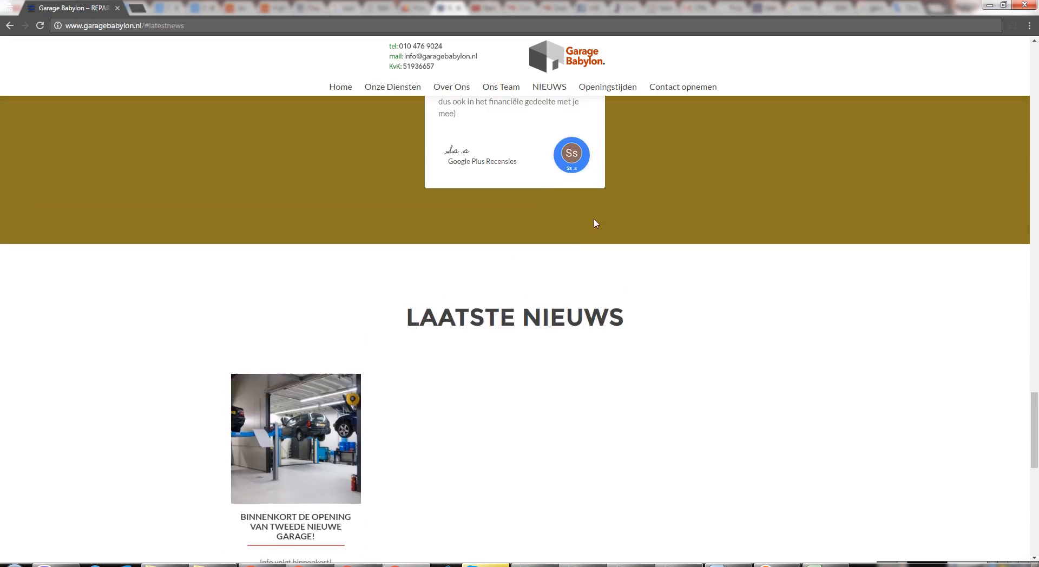
pyautogui.scroll(3)
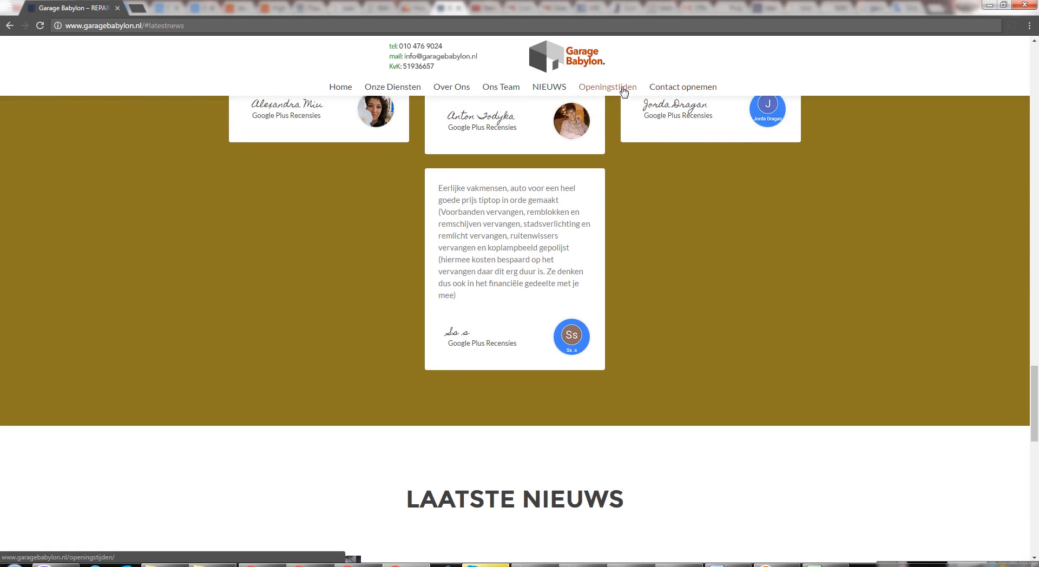
pyautogui.click(607, 86)
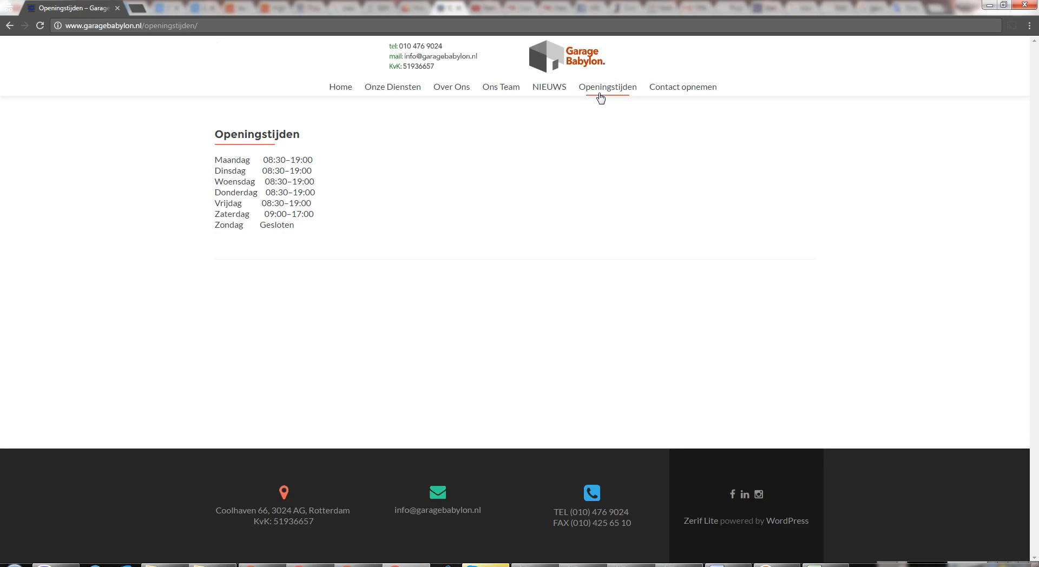
pyautogui.moveTo(418, 201)
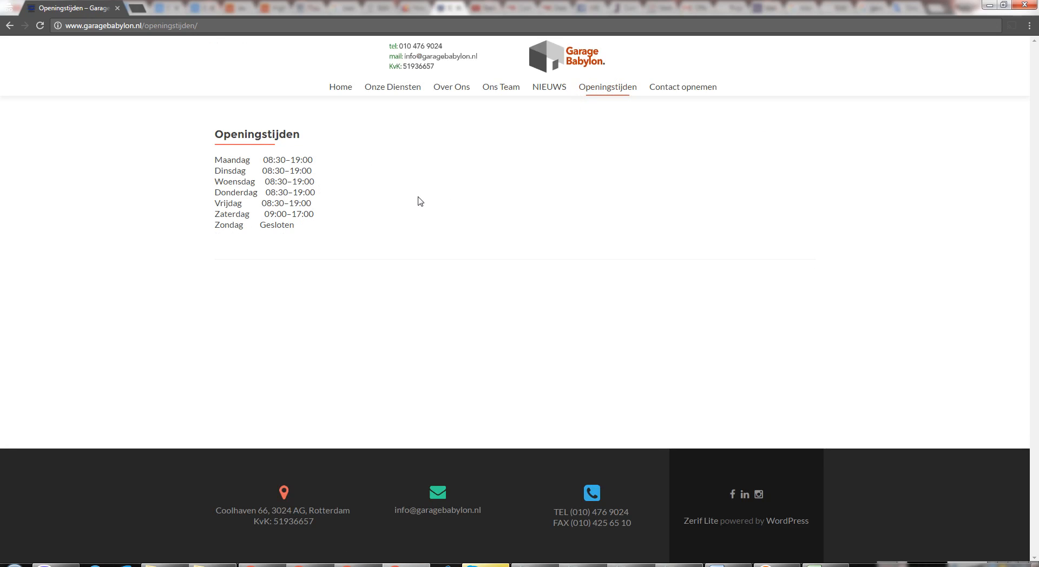
pyautogui.moveTo(212, 148)
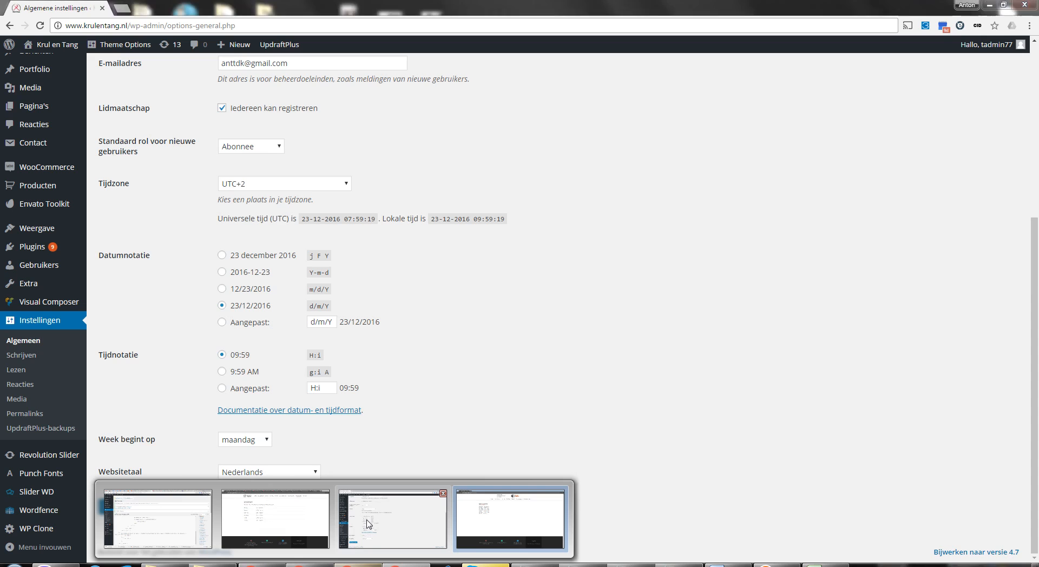
pyautogui.click(510, 519)
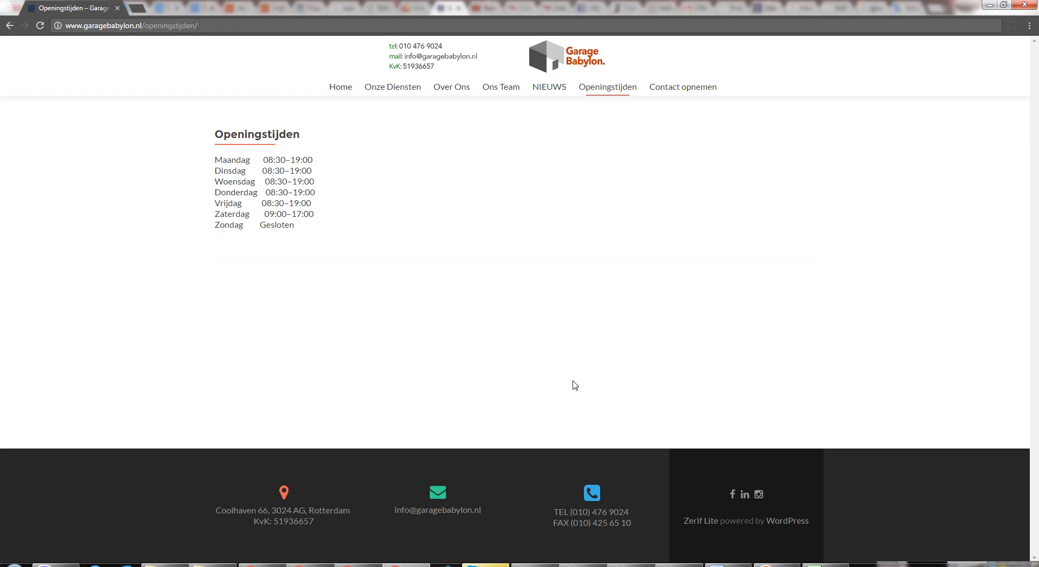
pyautogui.moveTo(477, 508)
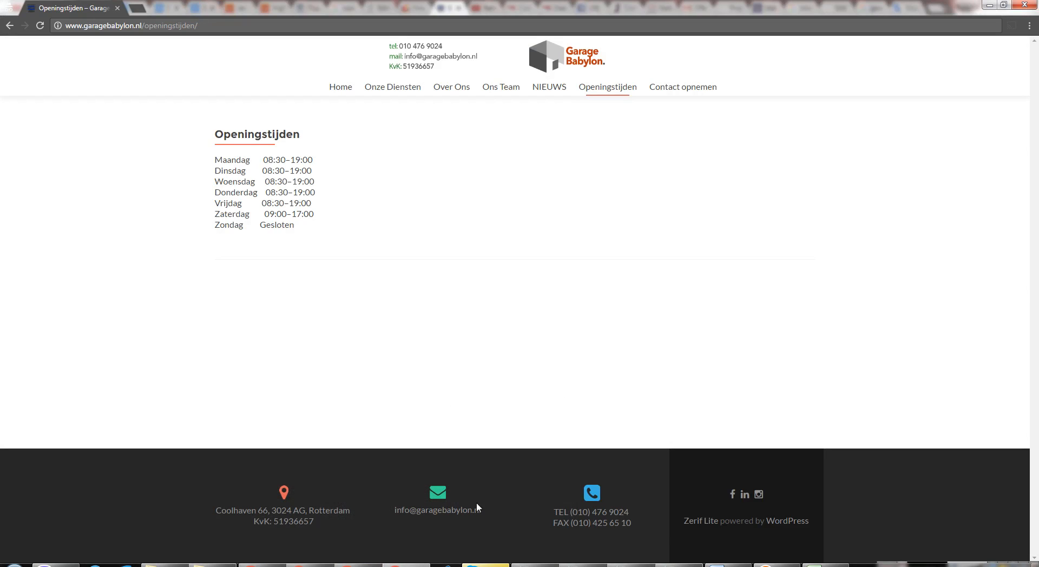